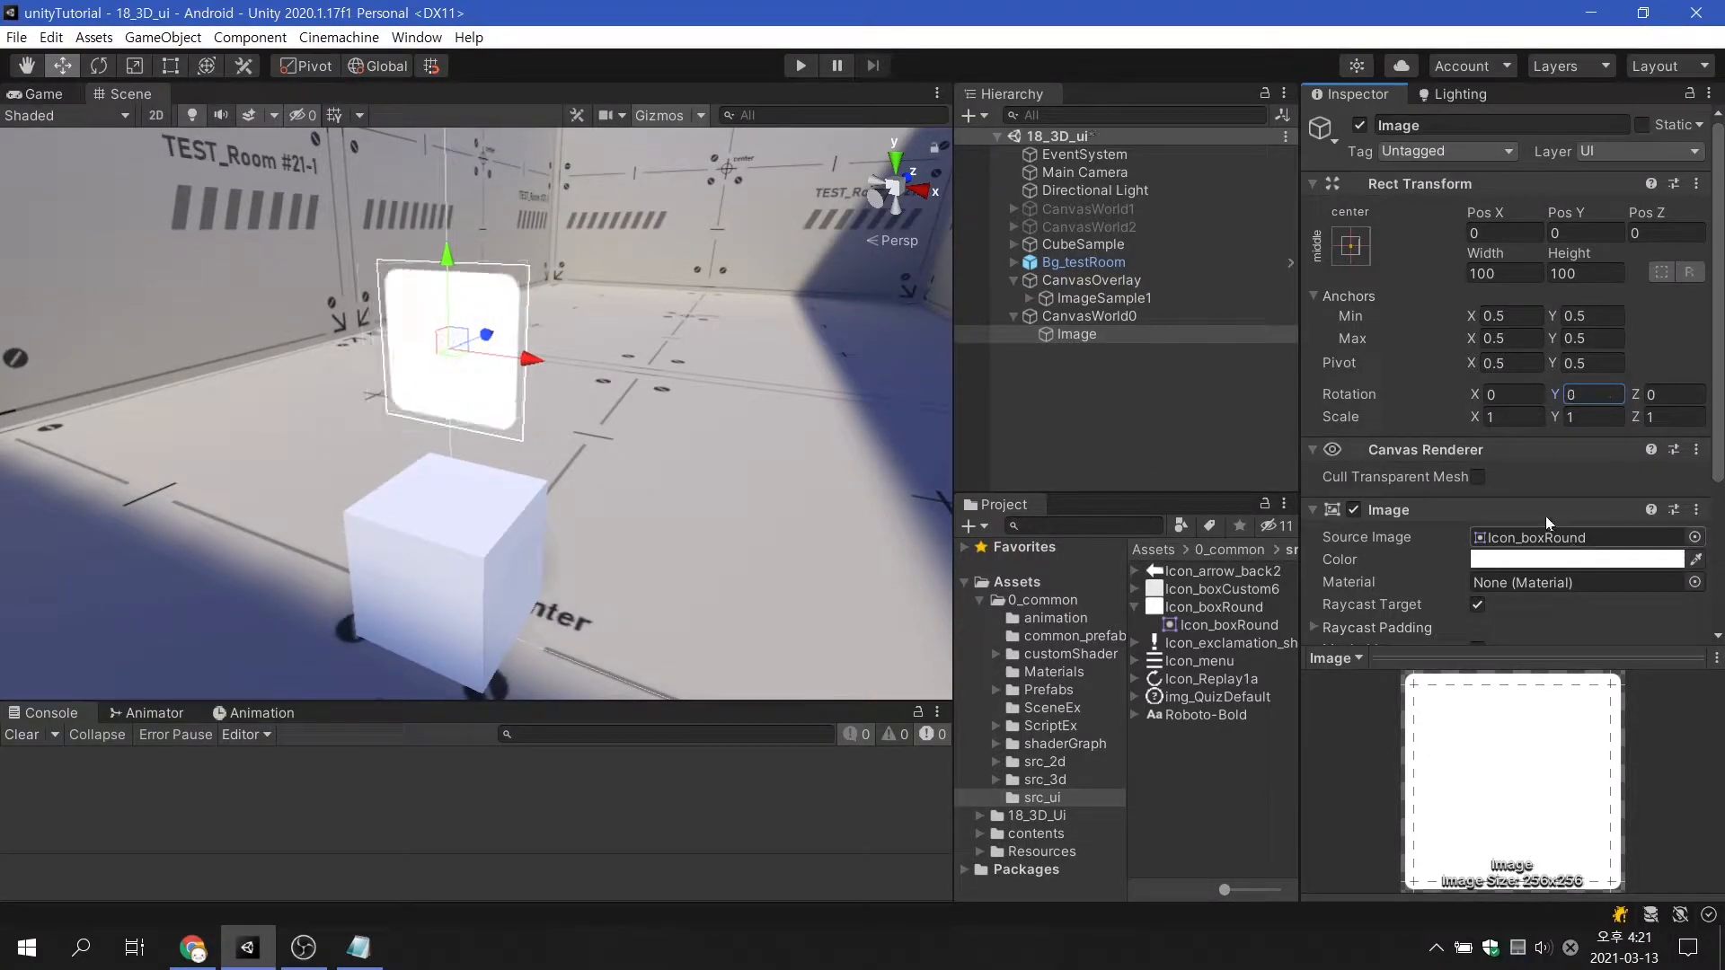
Step: Bring up the Hierarchy's add menu listing the UI elements available for the scene
text(54.03)
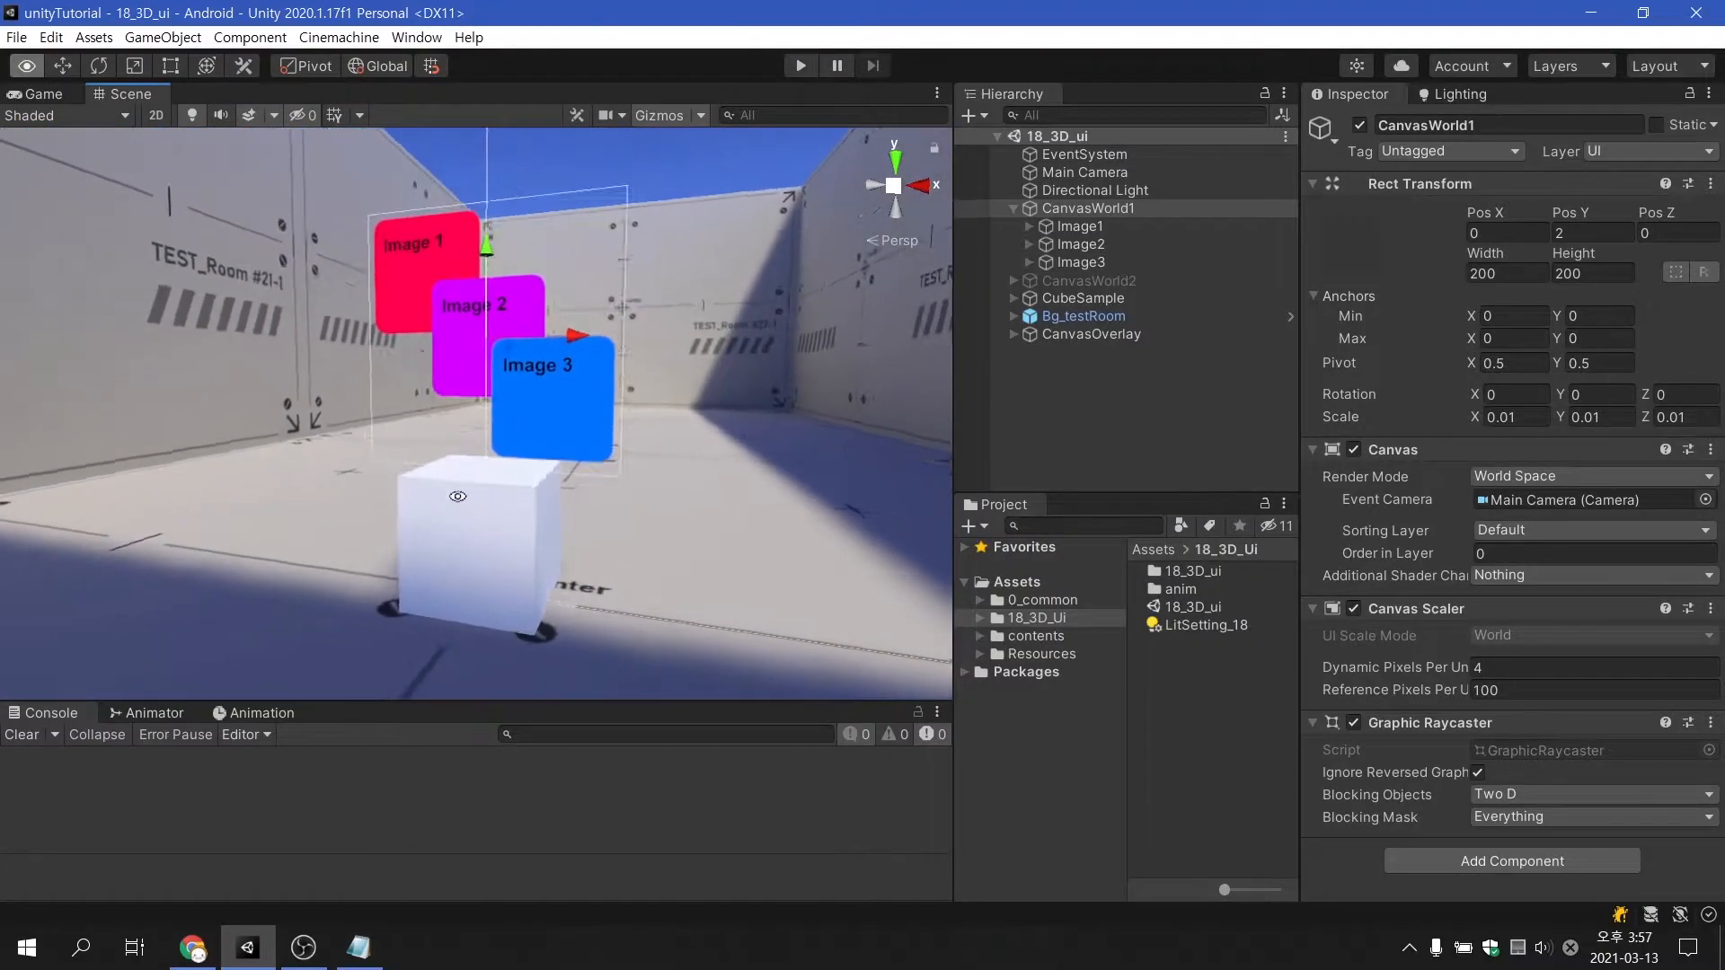
click(1089, 280)
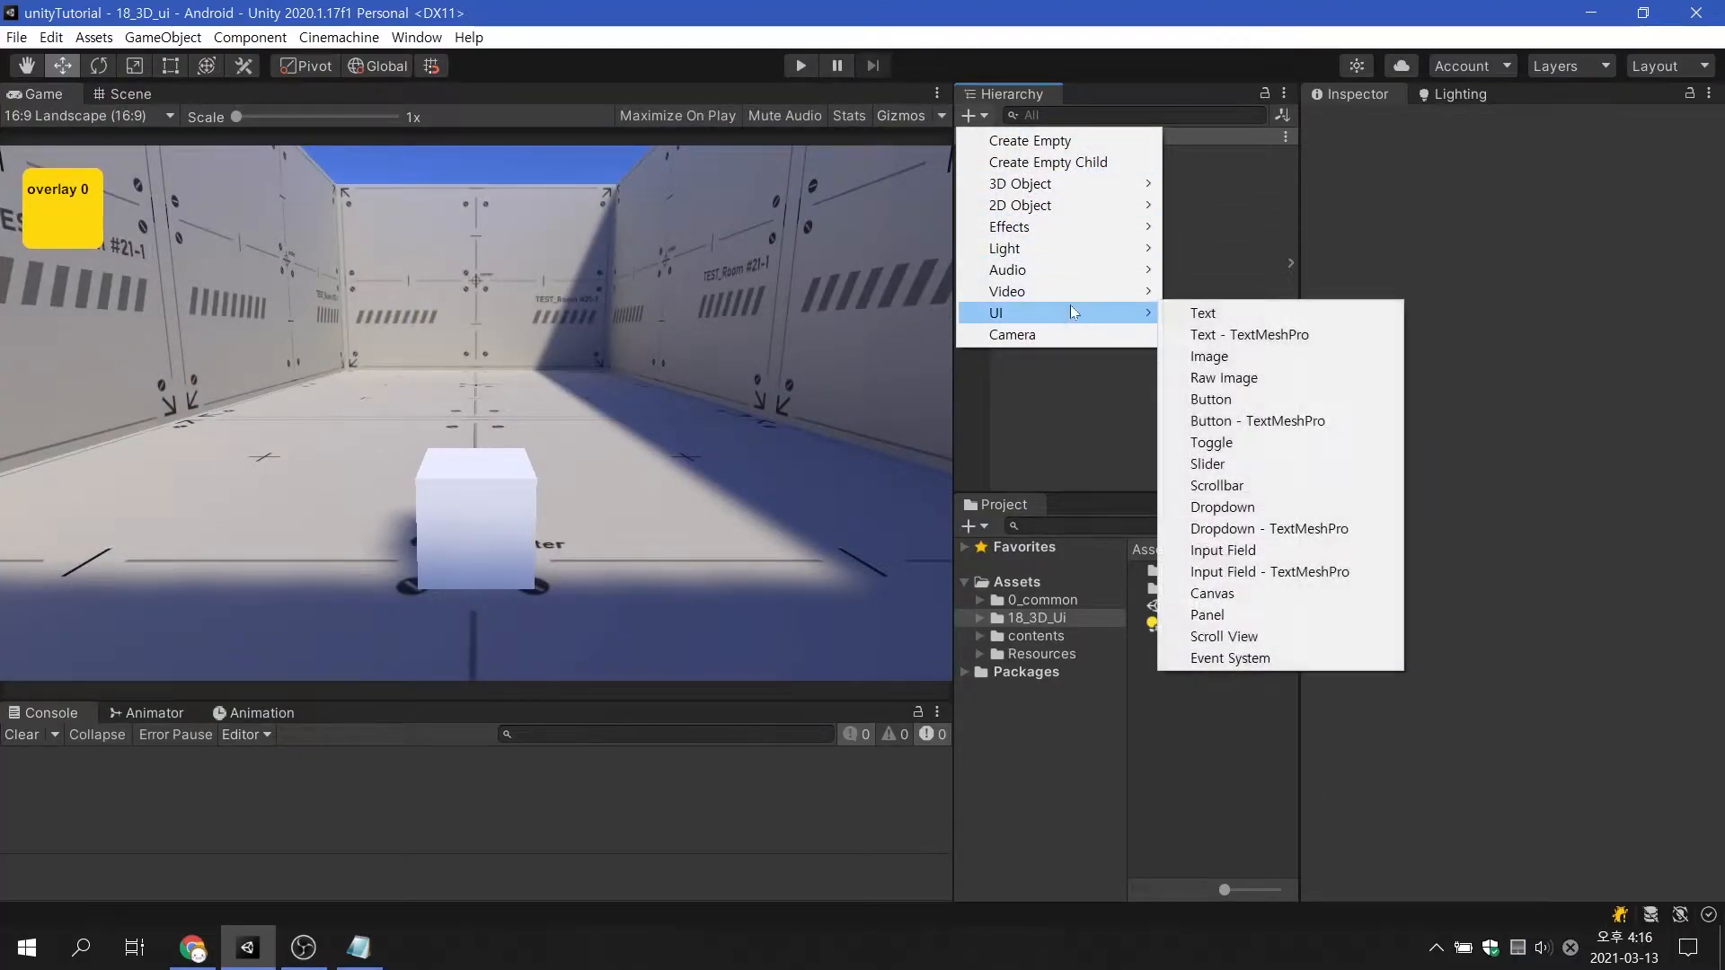
Step: Add a Canvas named CanvasWorld0 with World Space render mode and Main Camera as event camera
click(1211, 593)
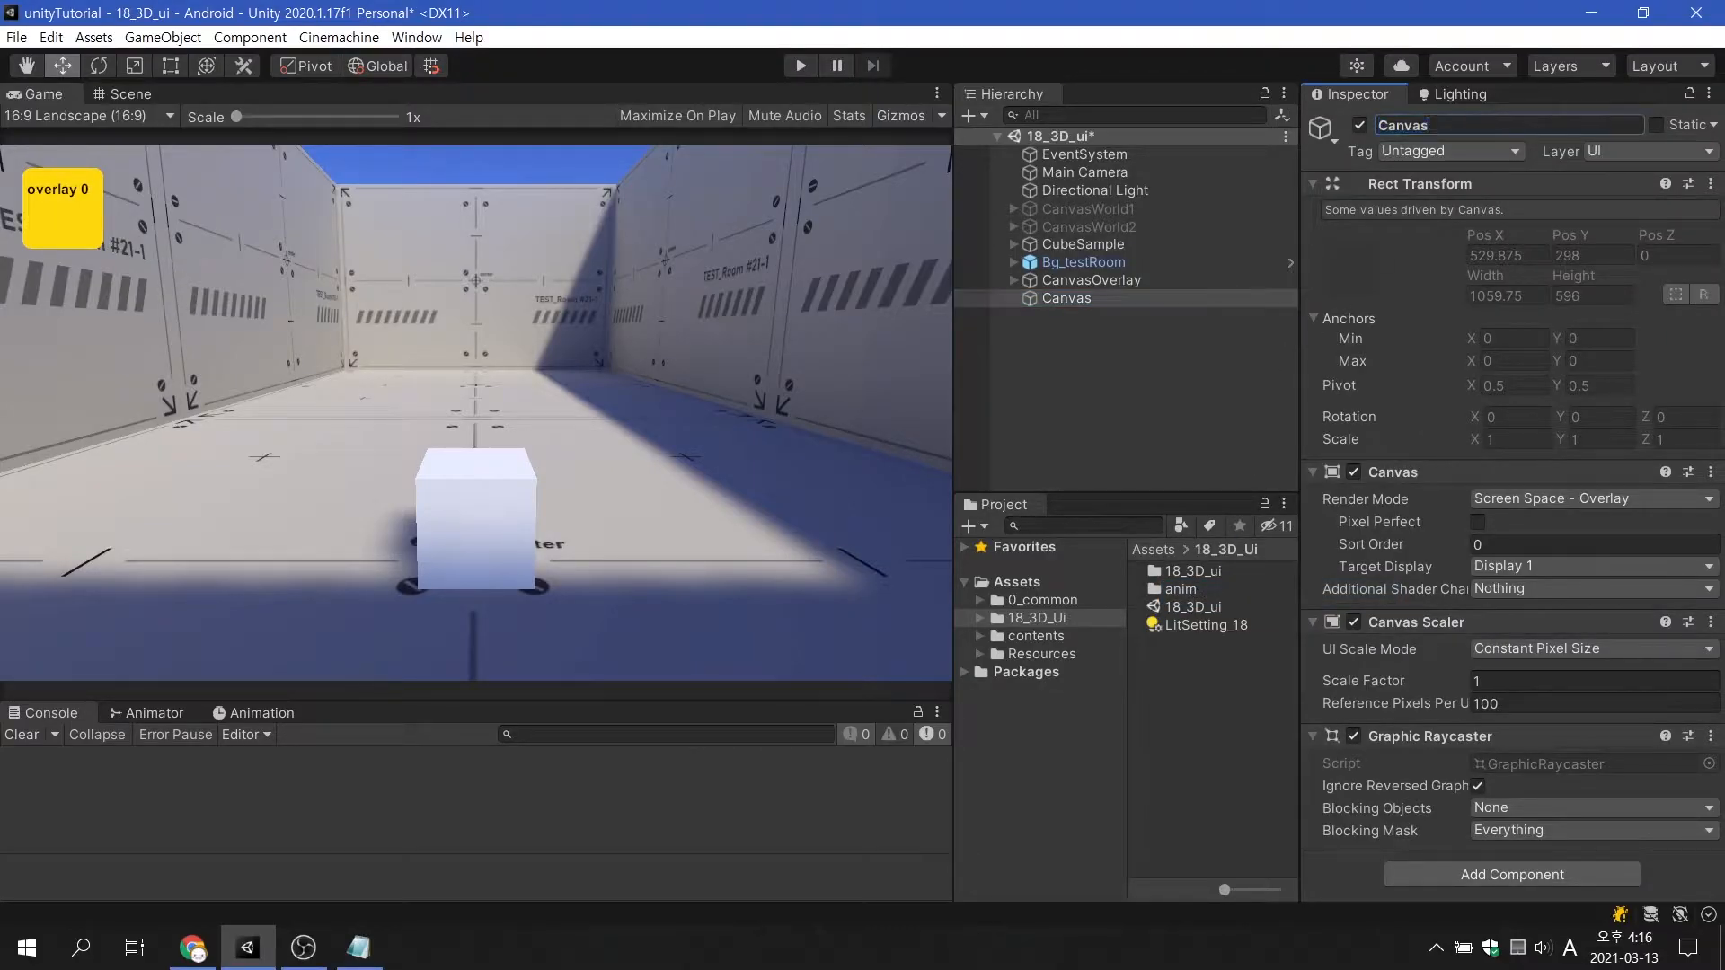
text(World0)
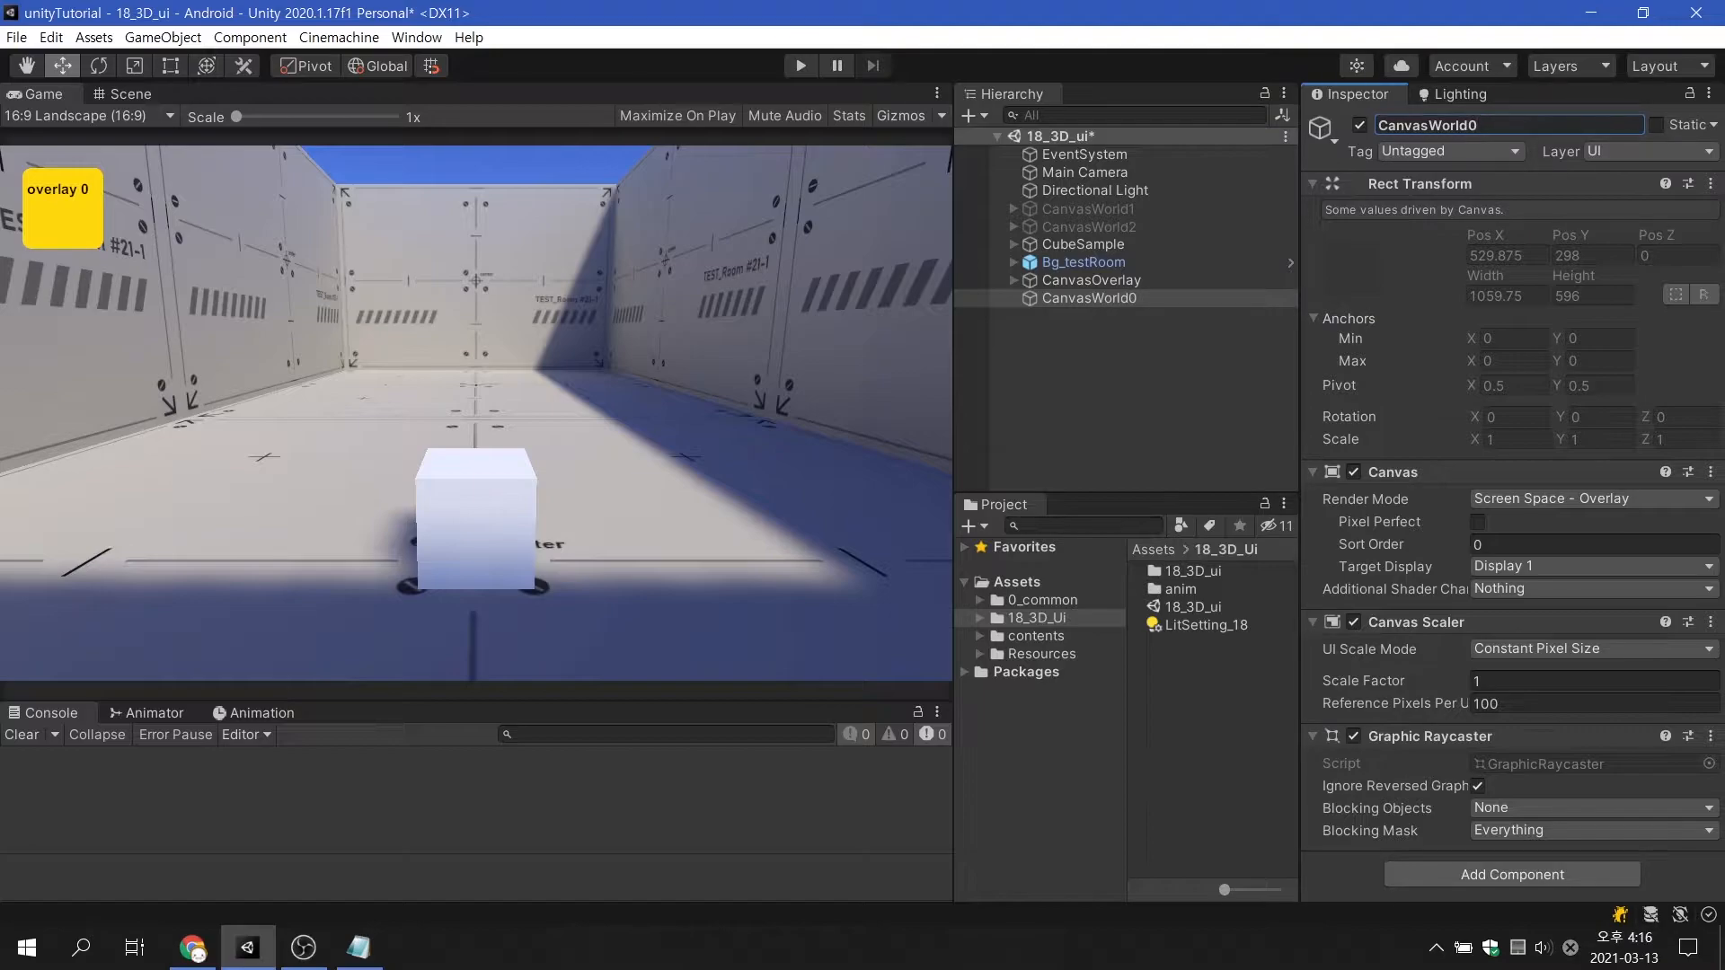
click(1591, 500)
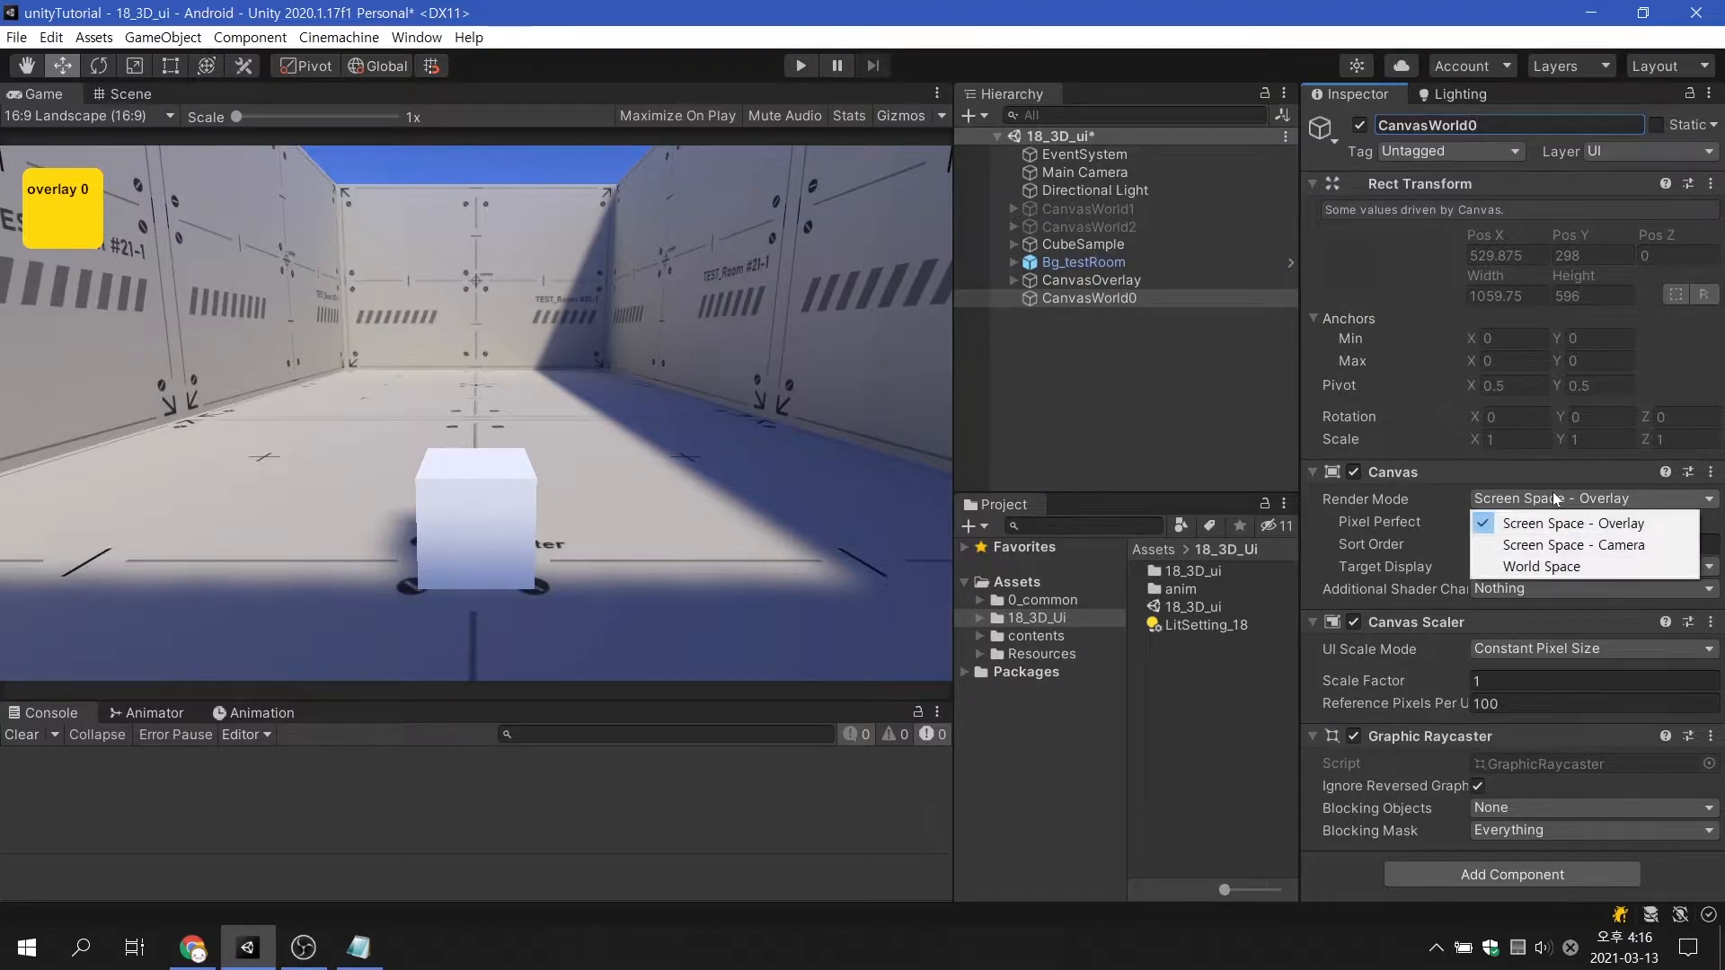
click(1541, 566)
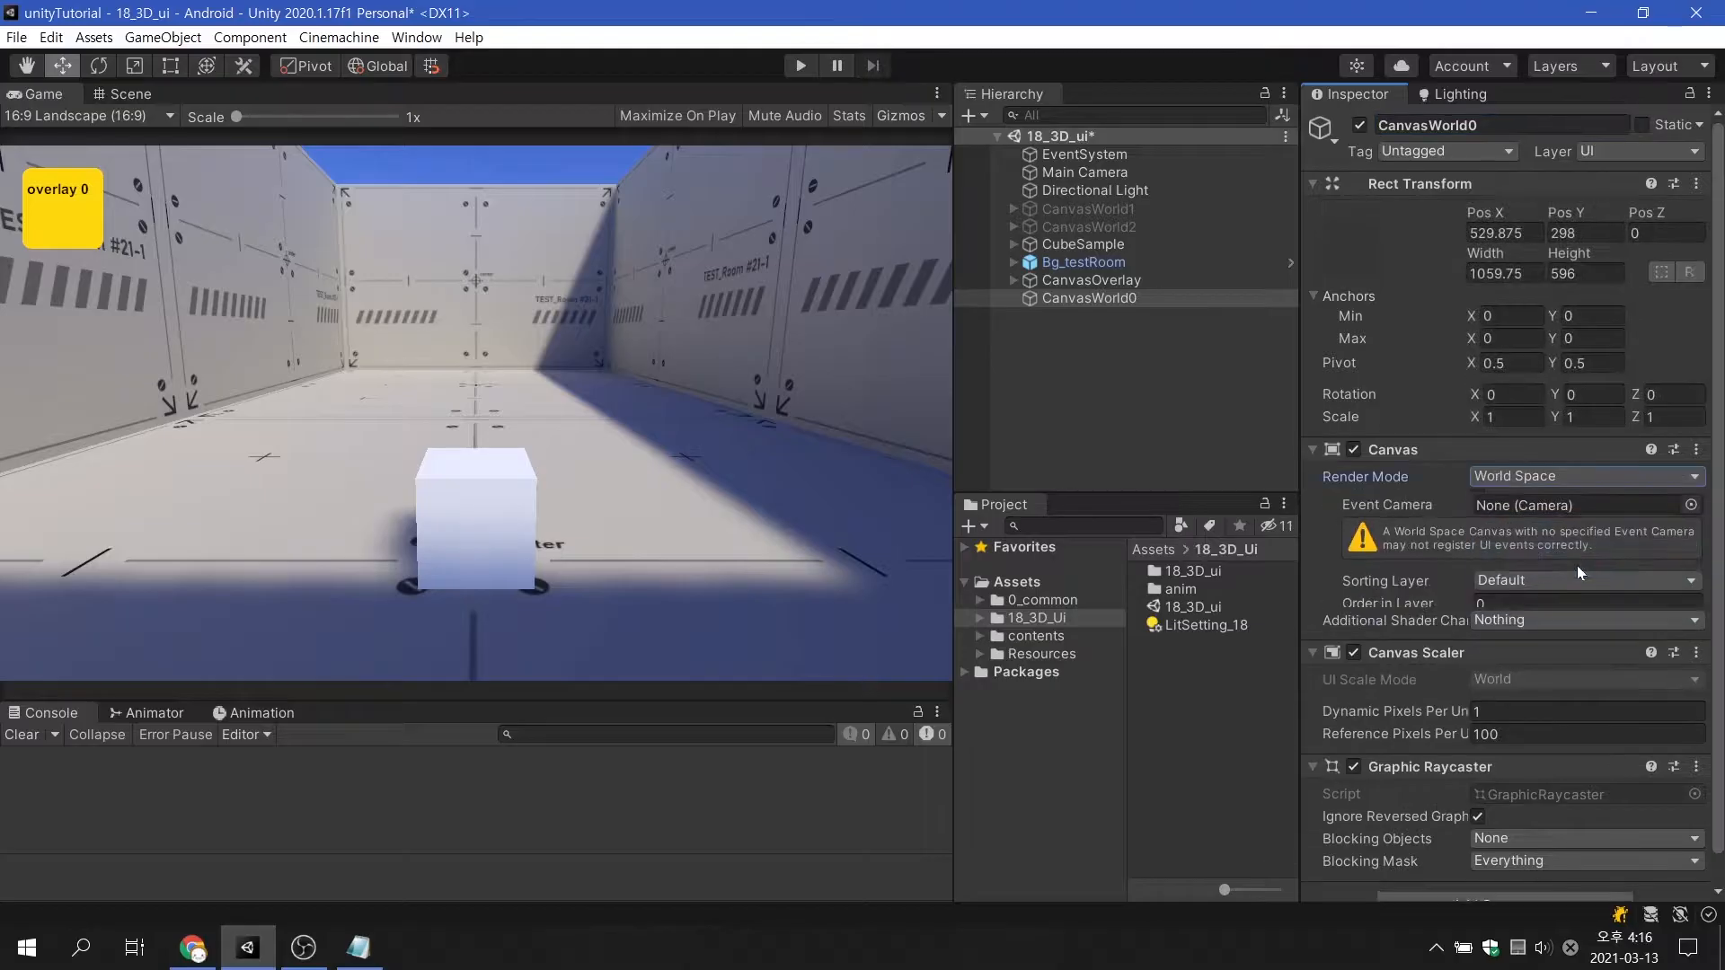
click(1086, 173)
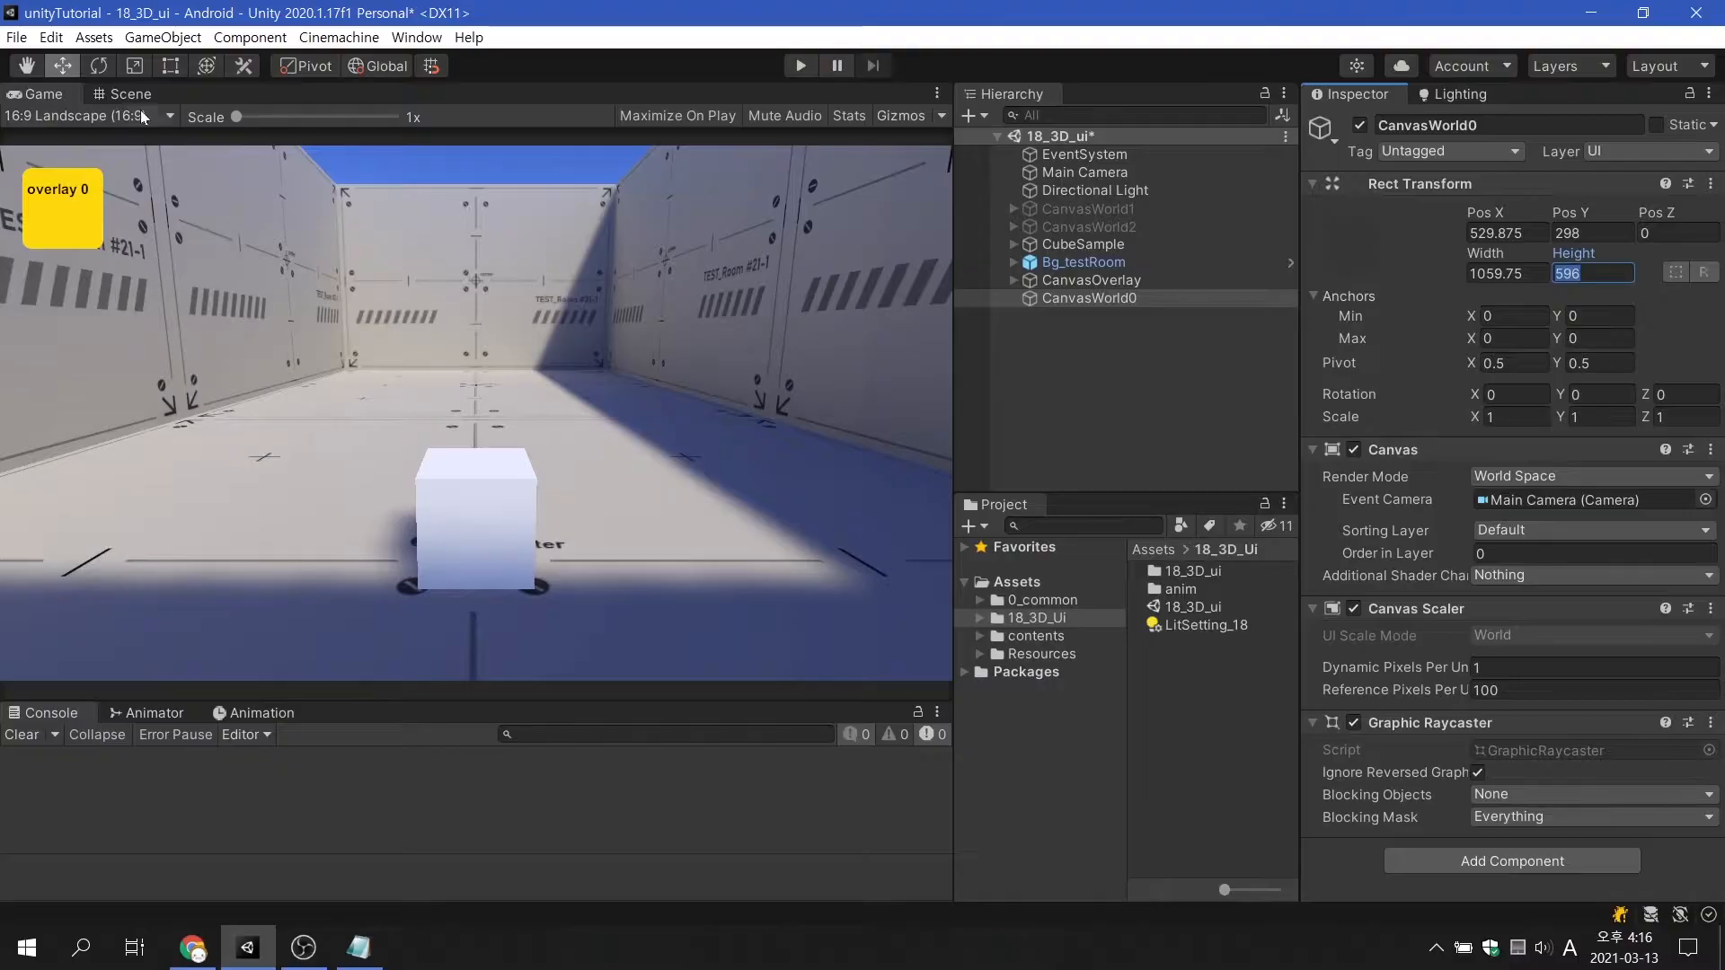
Step: In the Scene view, size CanvasWorld0 10 by 10 at Pos X 0, Pos Y 2
click(131, 93)
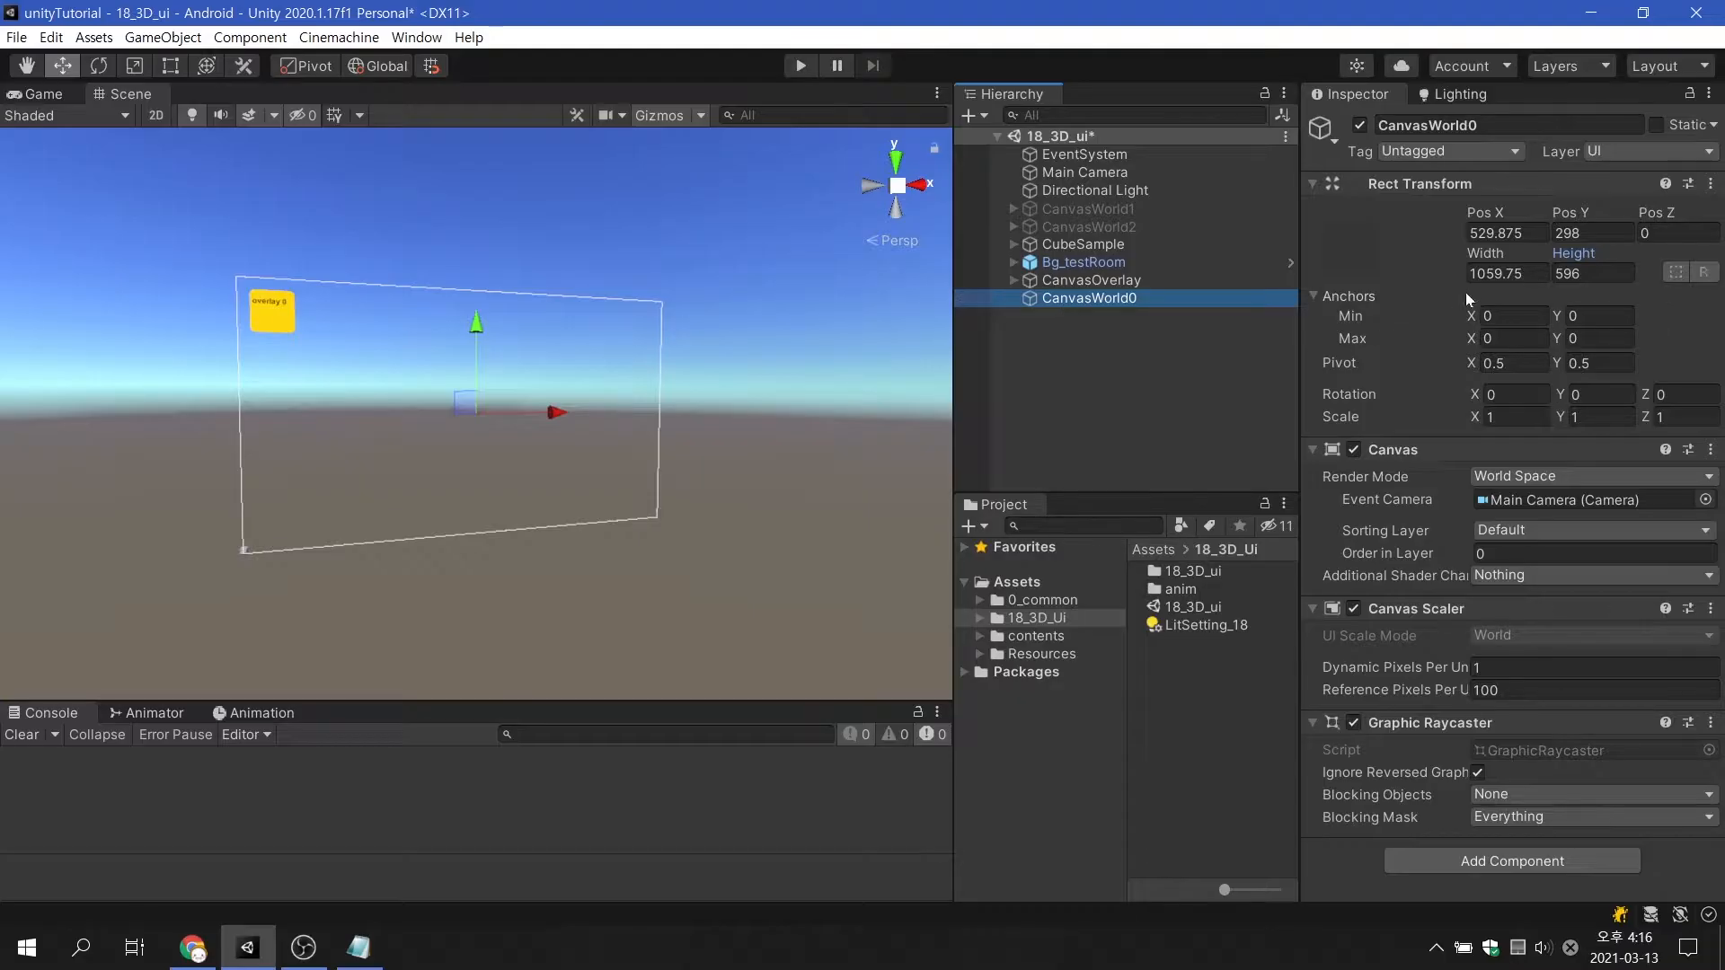
text(10)
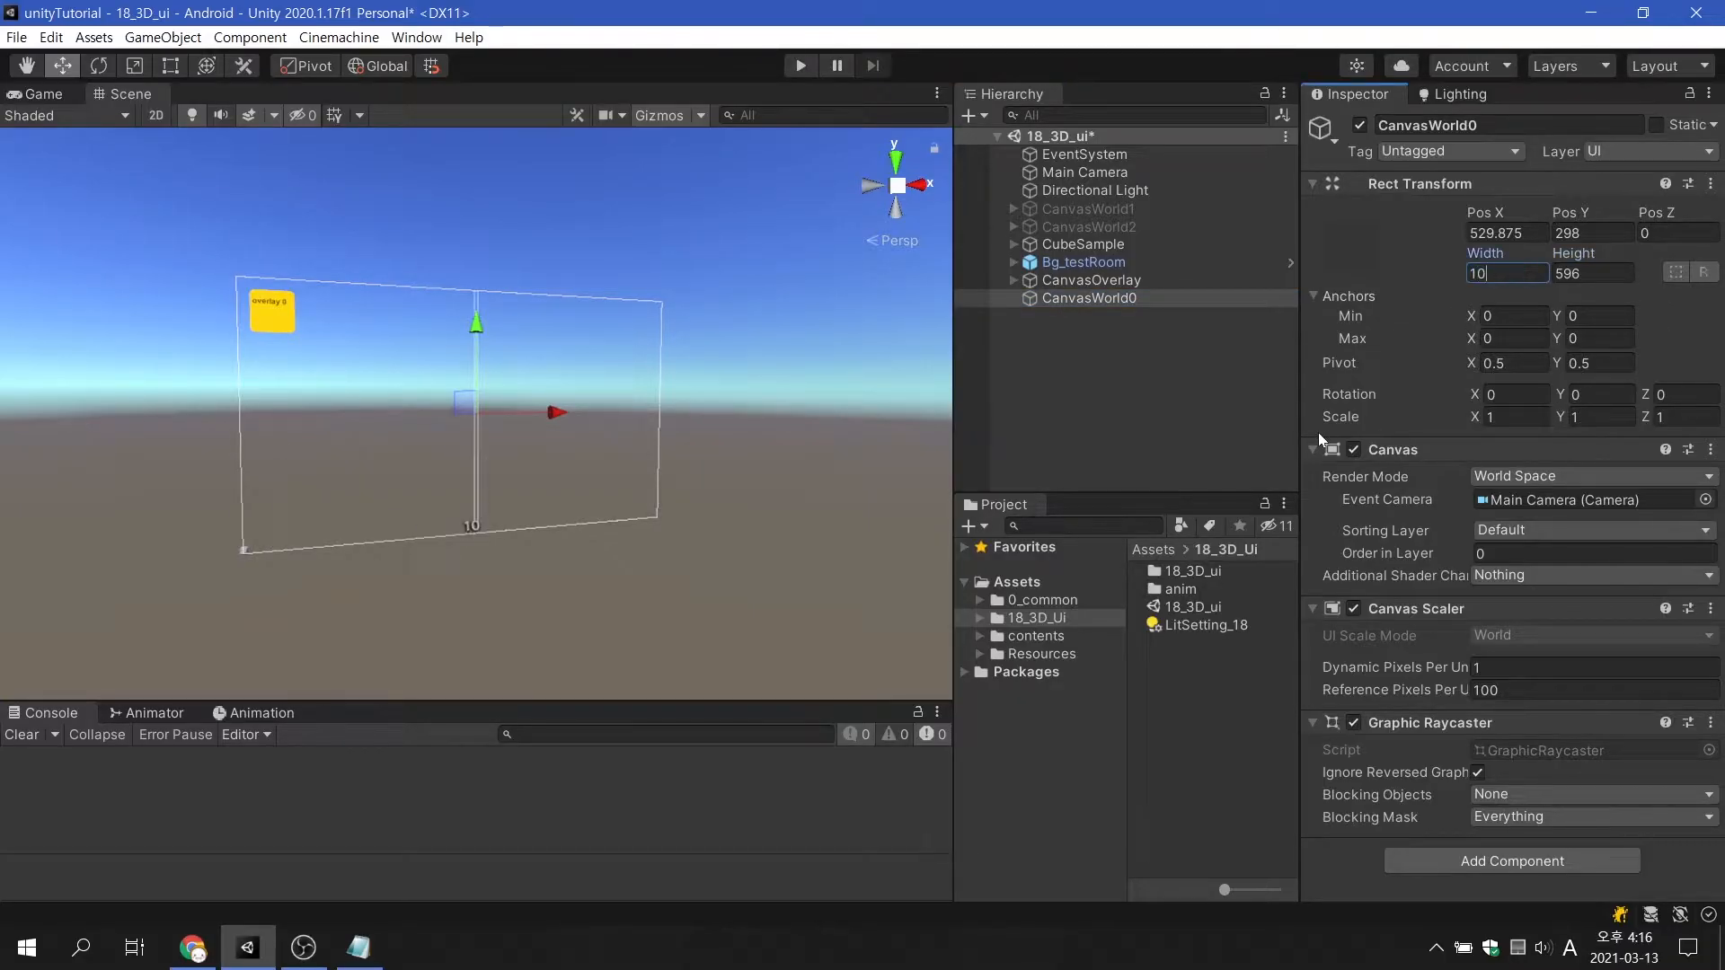
click(1591, 273)
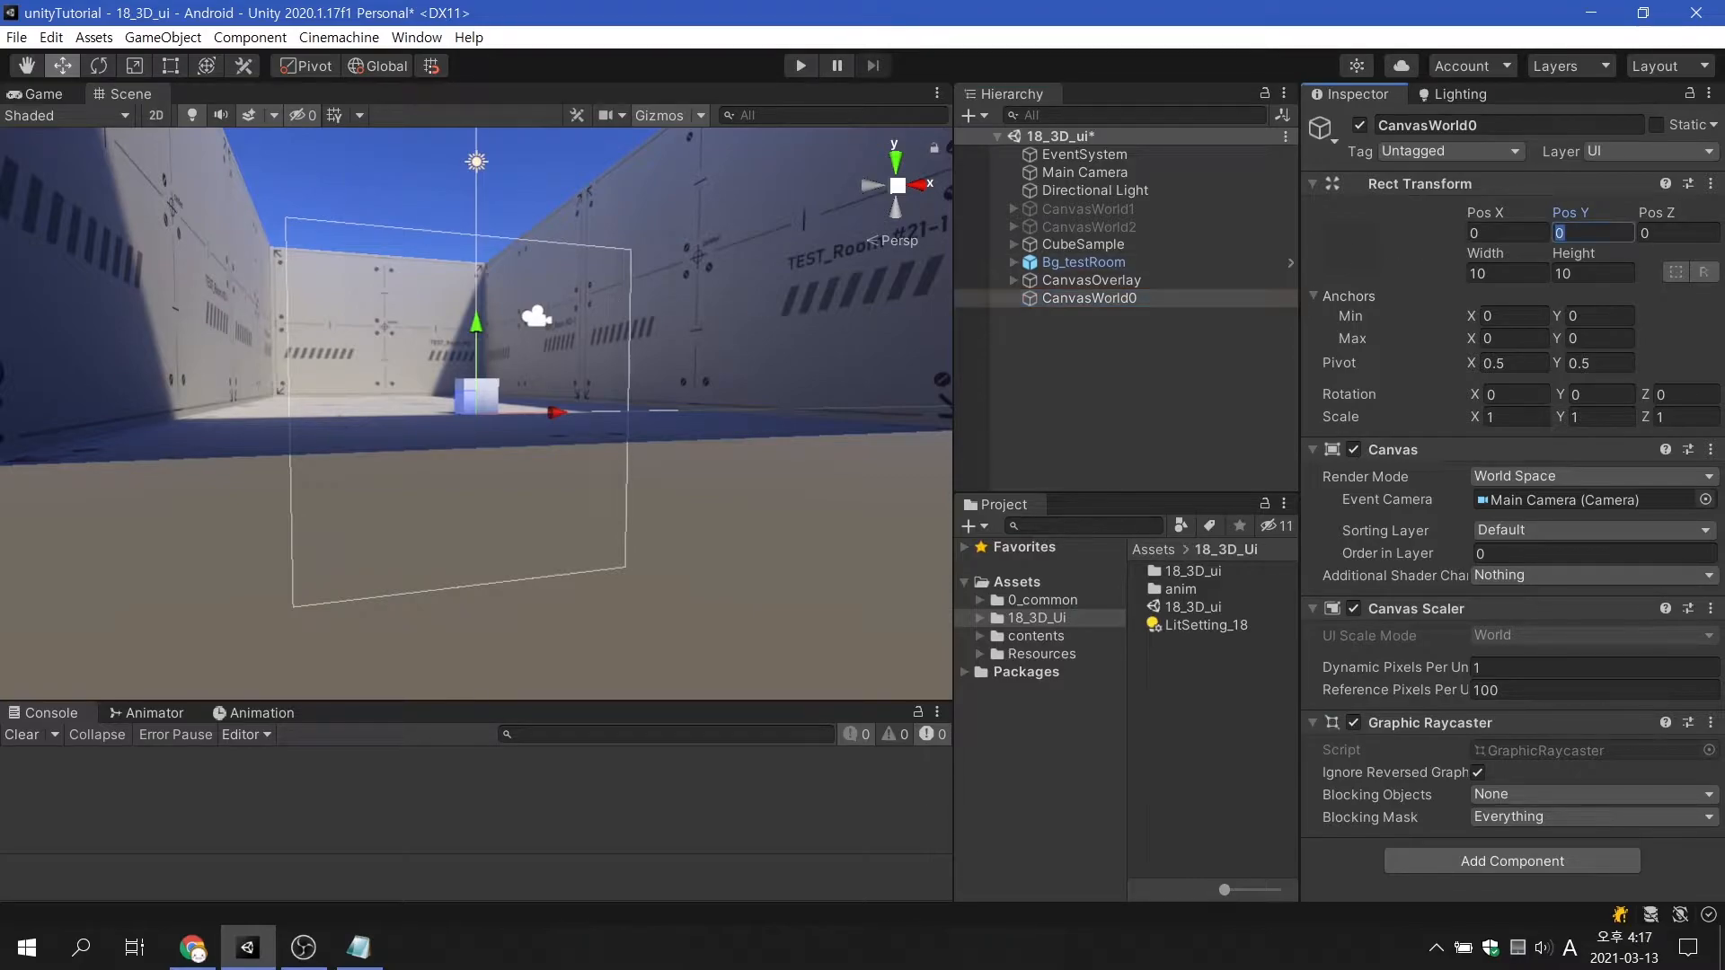
text(2)
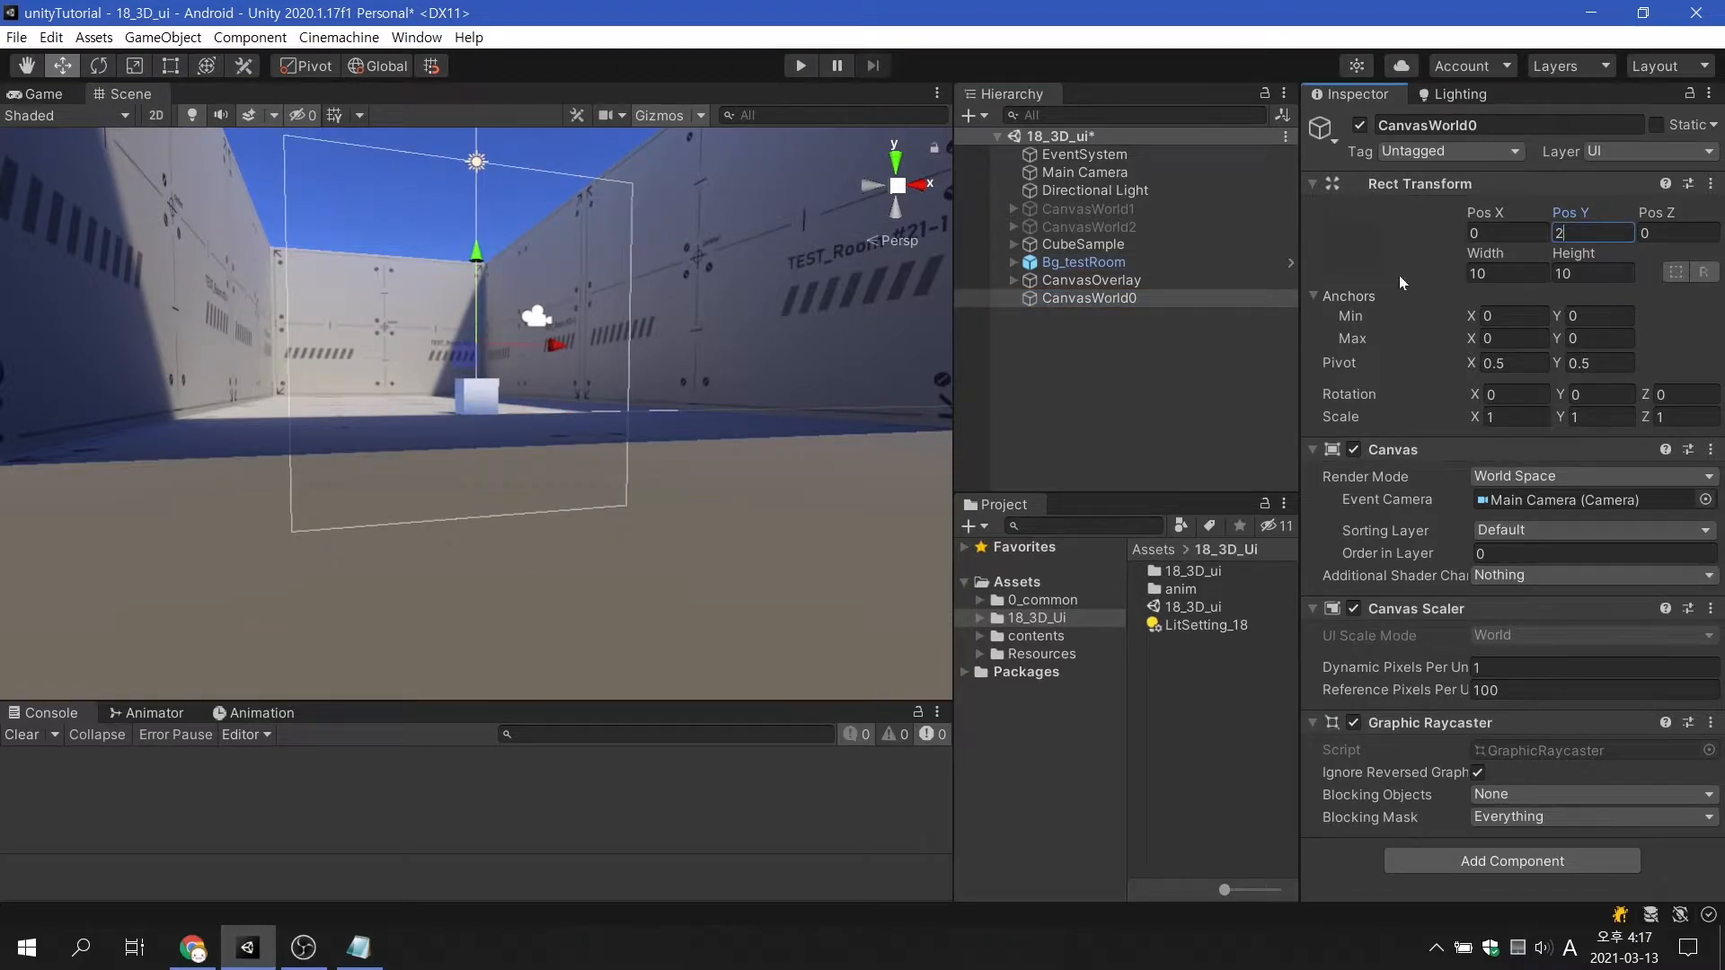
click(1103, 298)
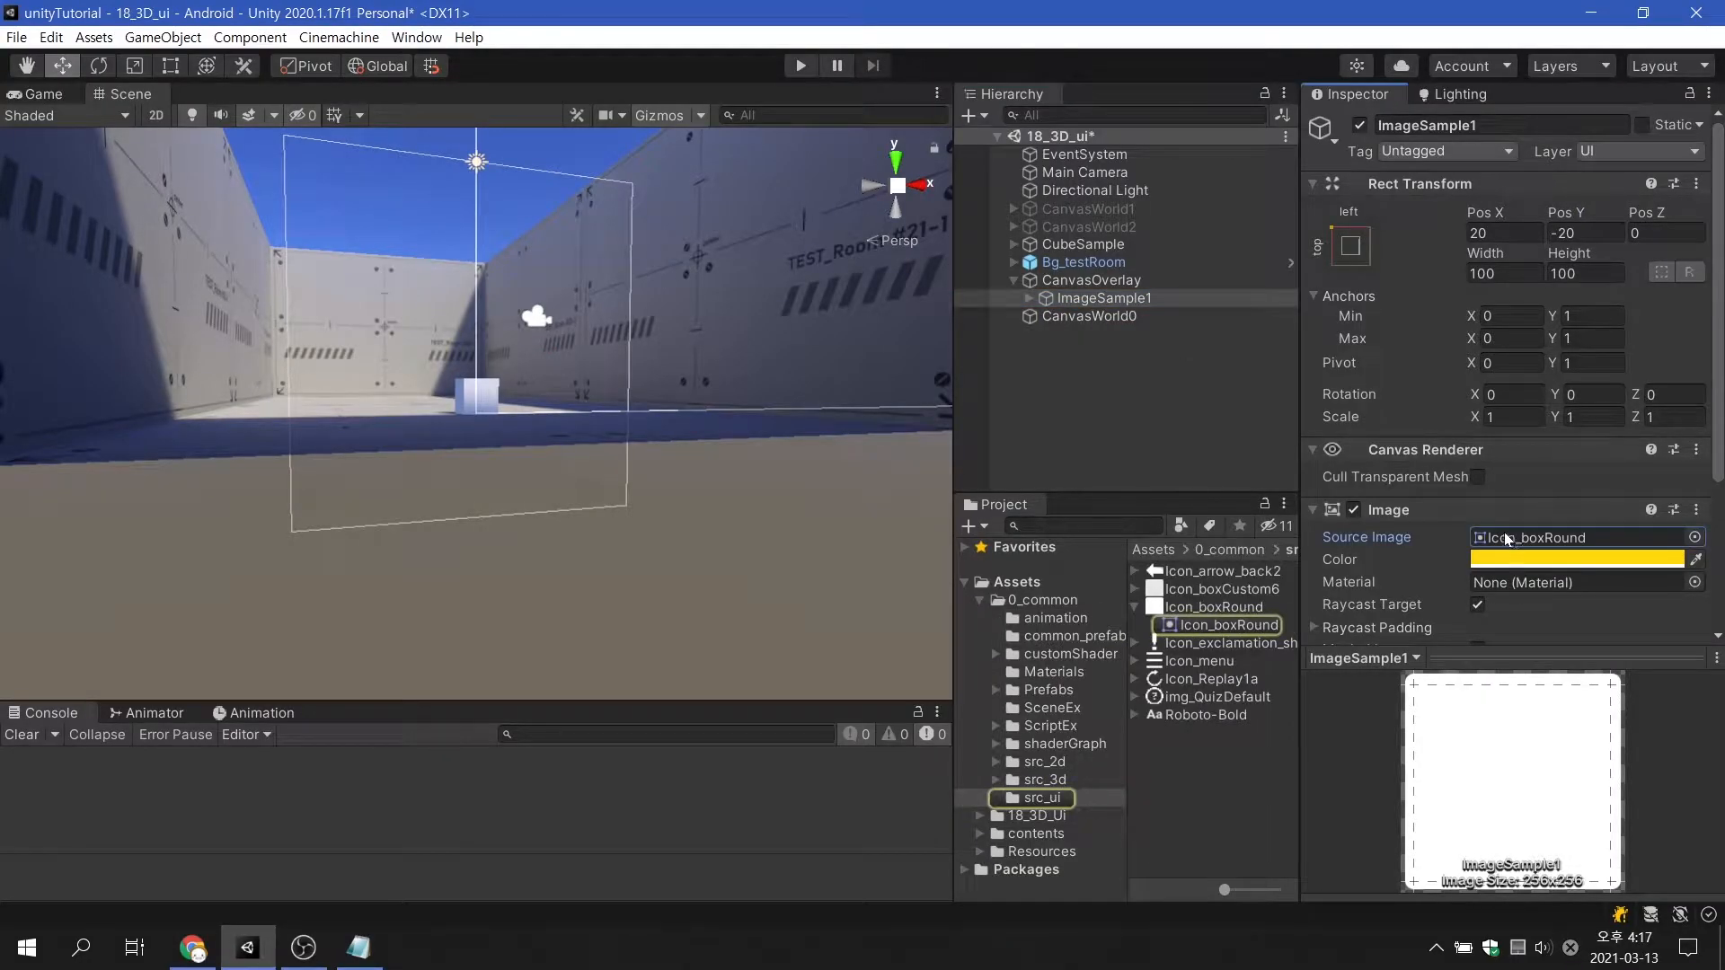
Step: Add an Image child under CanvasWorld0 with Width 10 and Height 10
right_click(1089, 315)
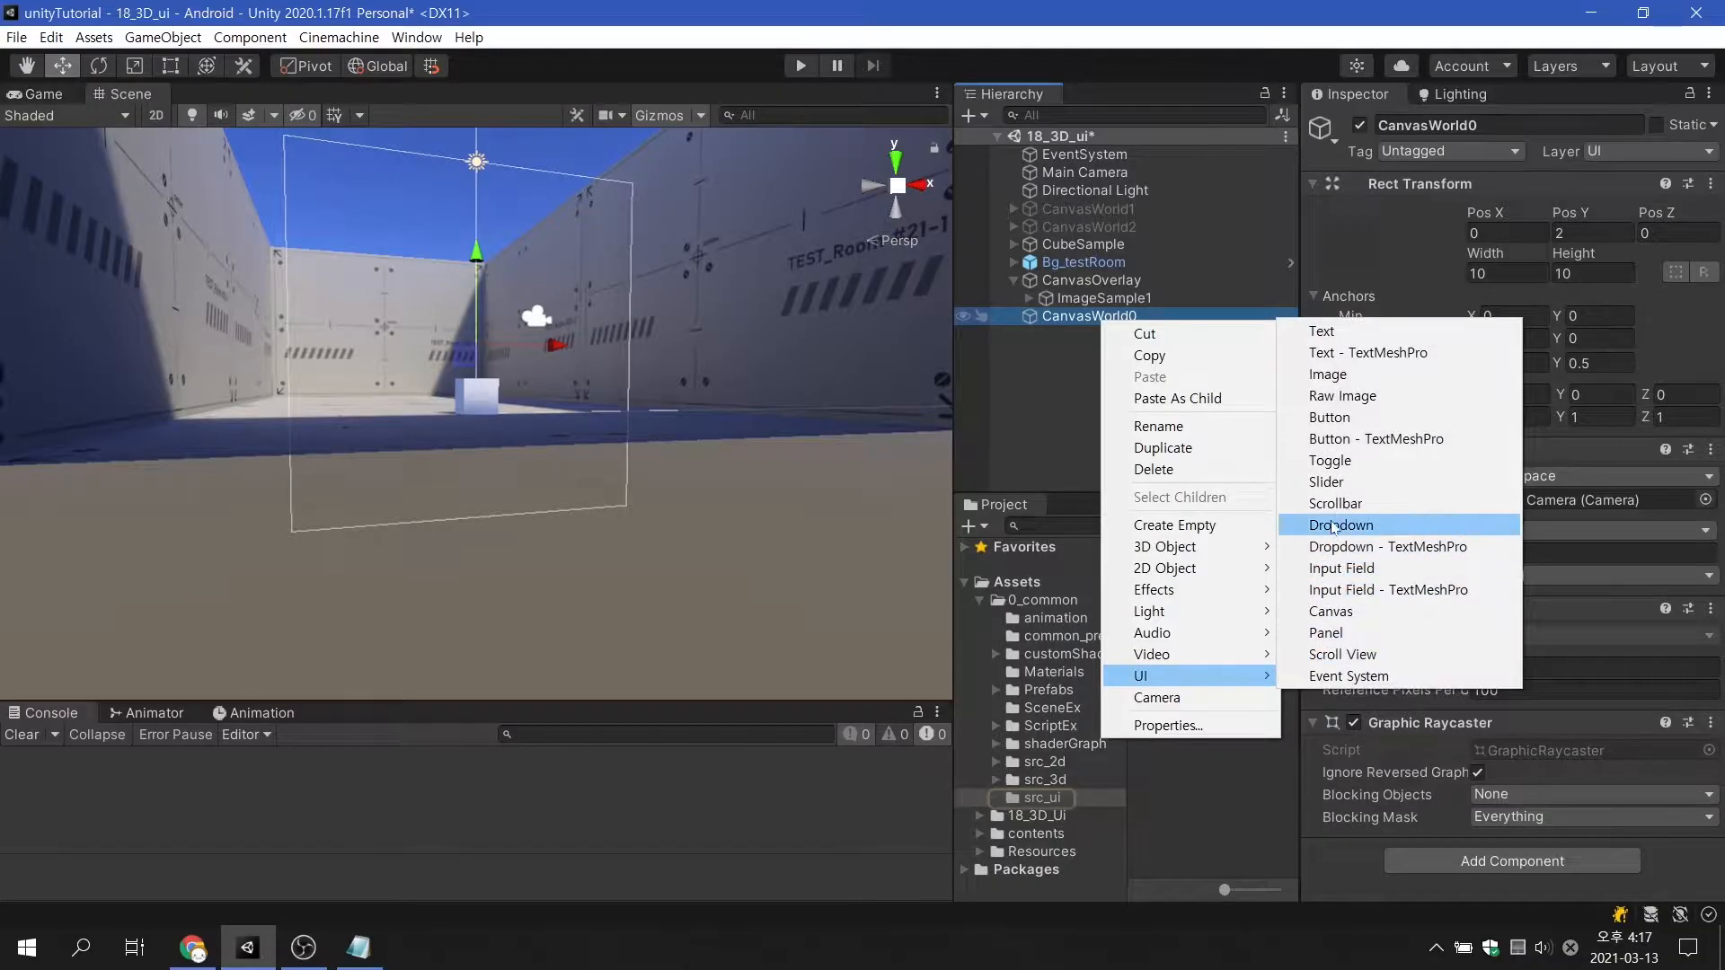
click(1326, 374)
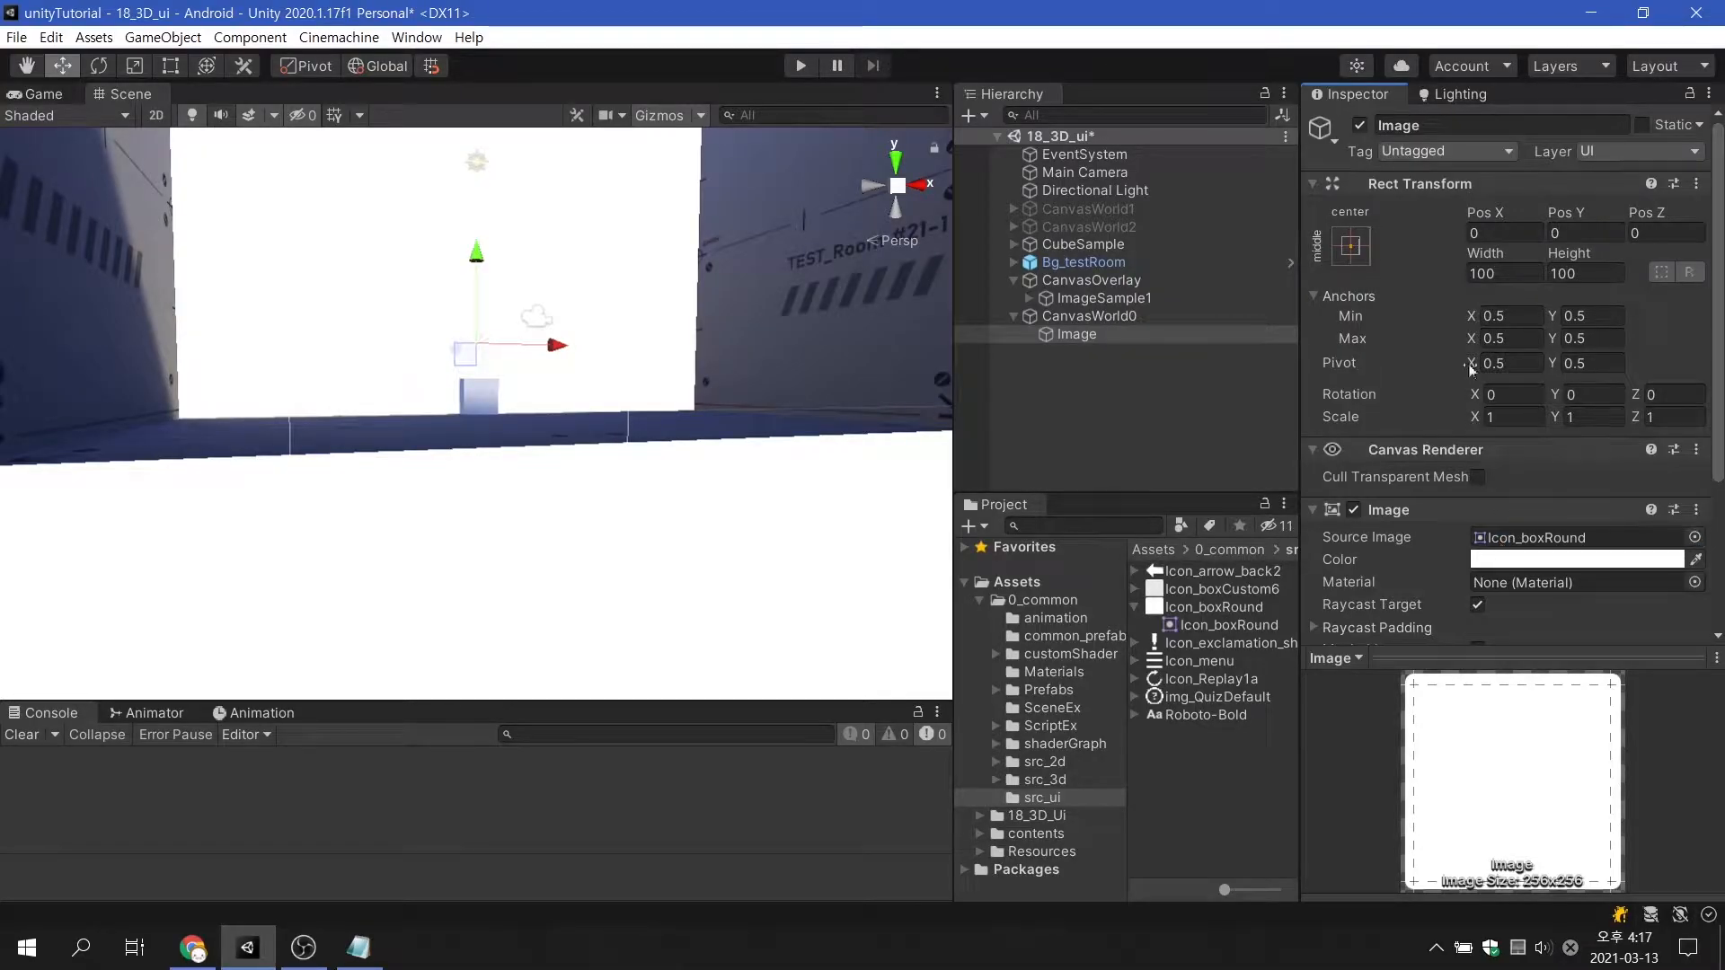
text(10)
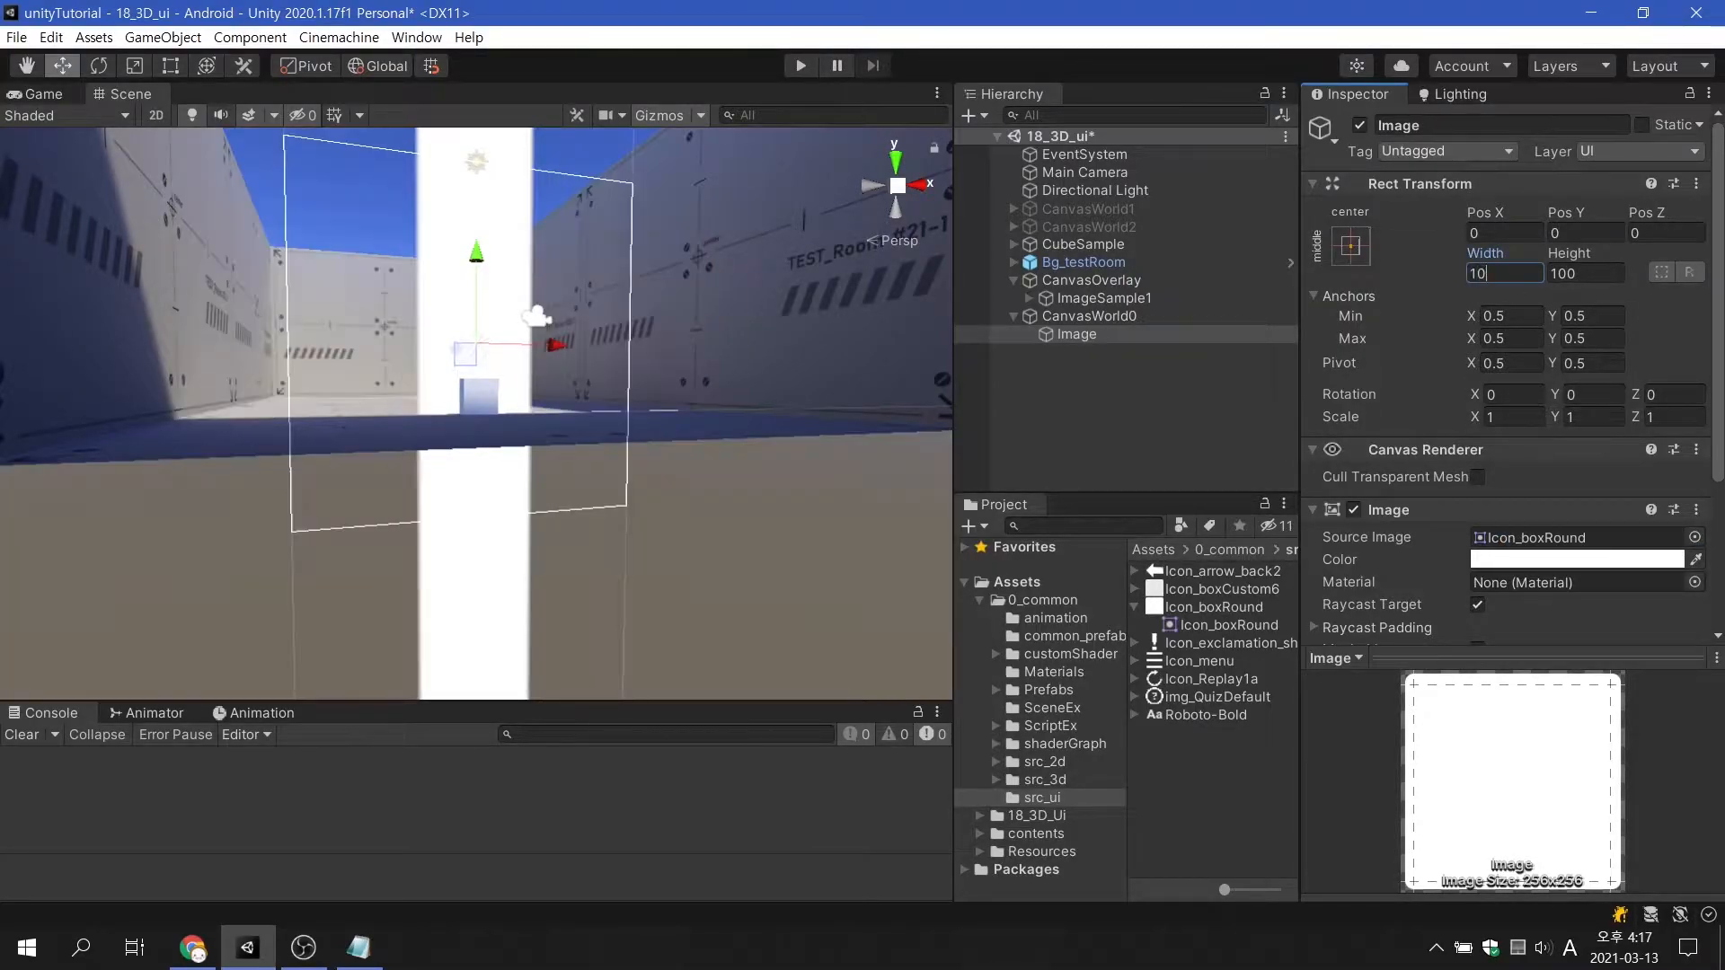
text(10)
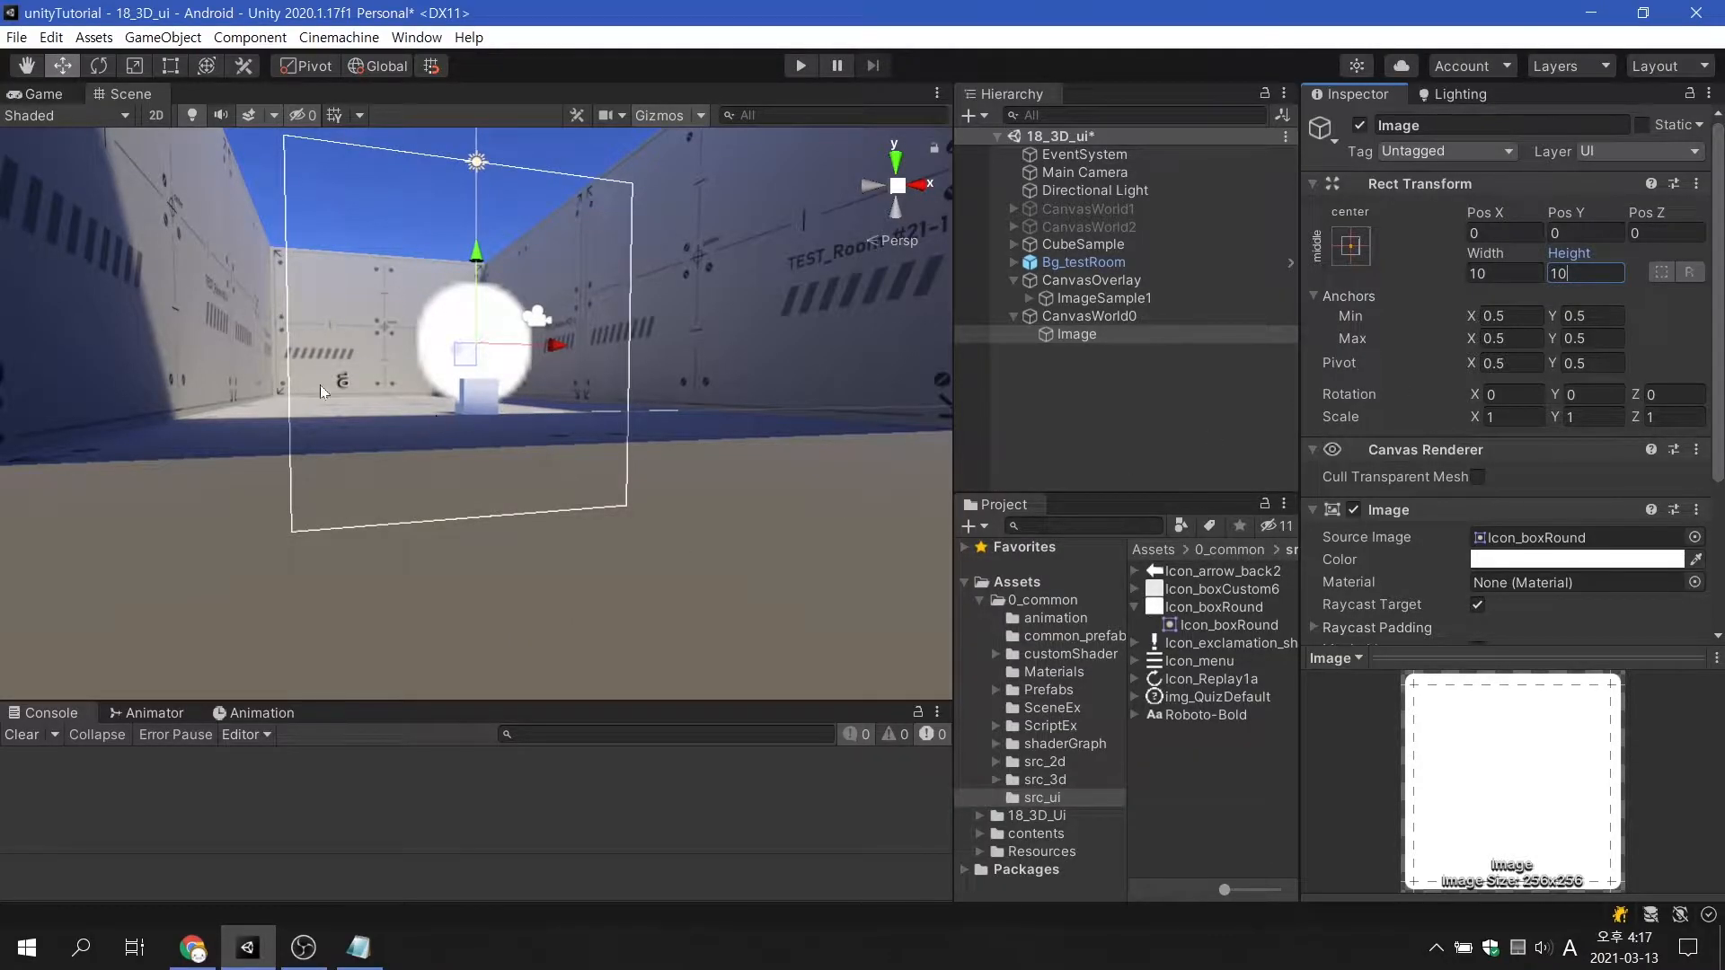
click(36, 94)
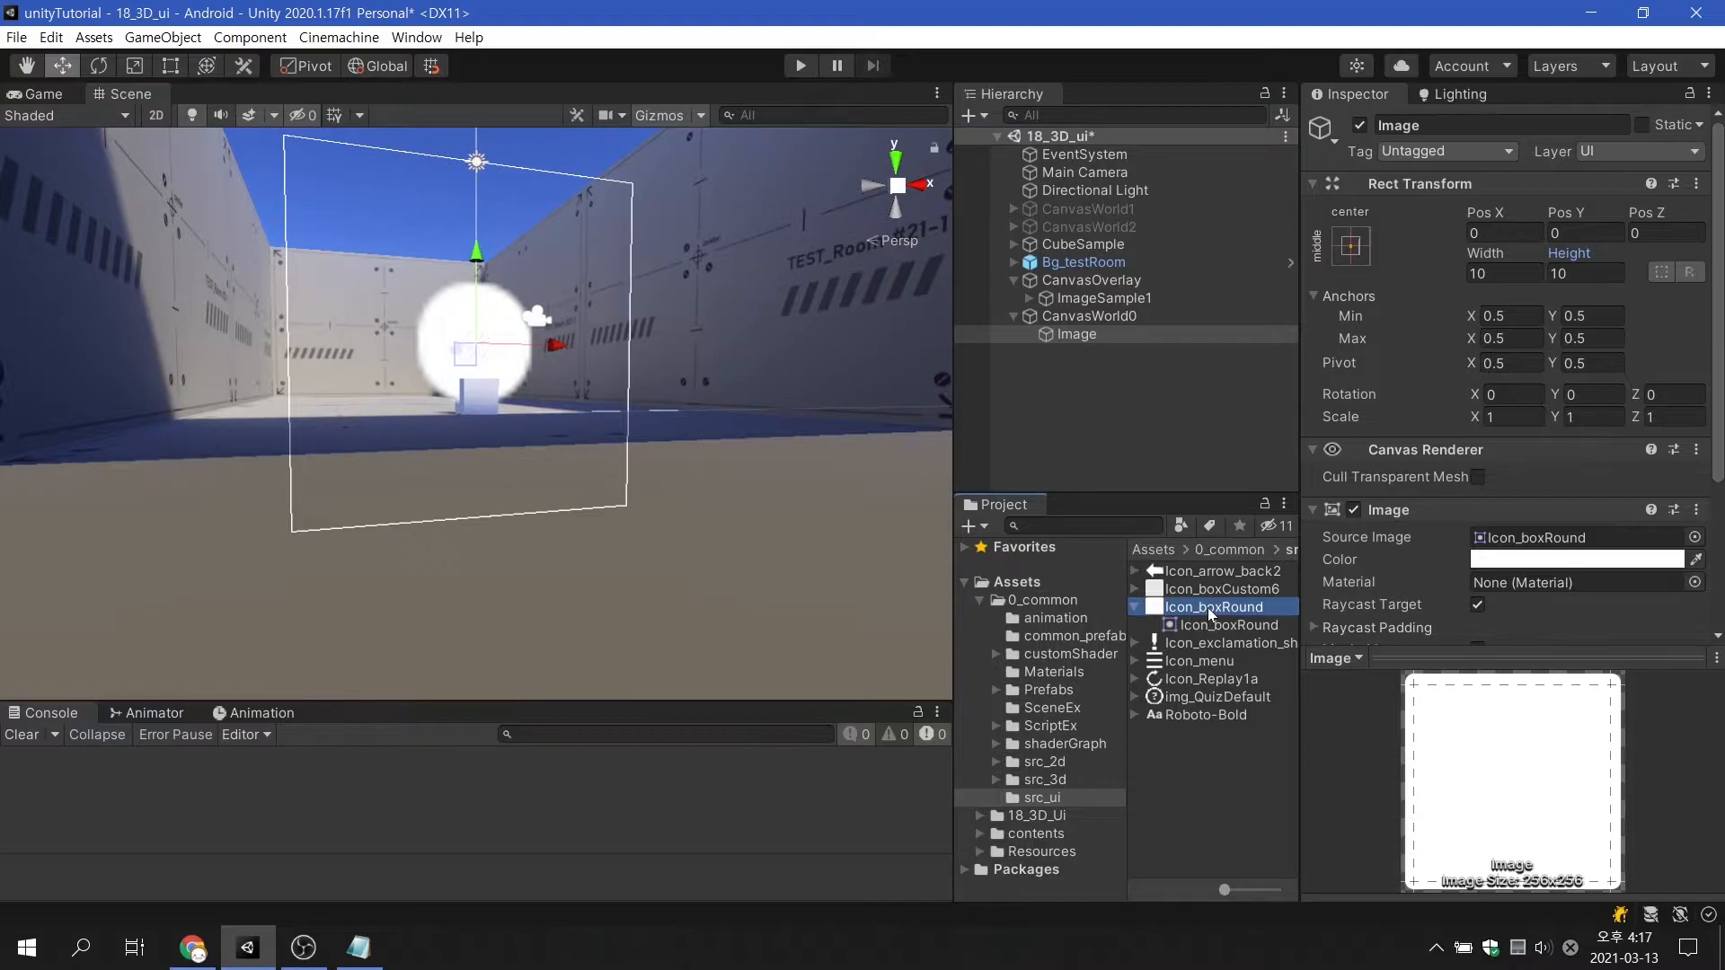
click(1213, 608)
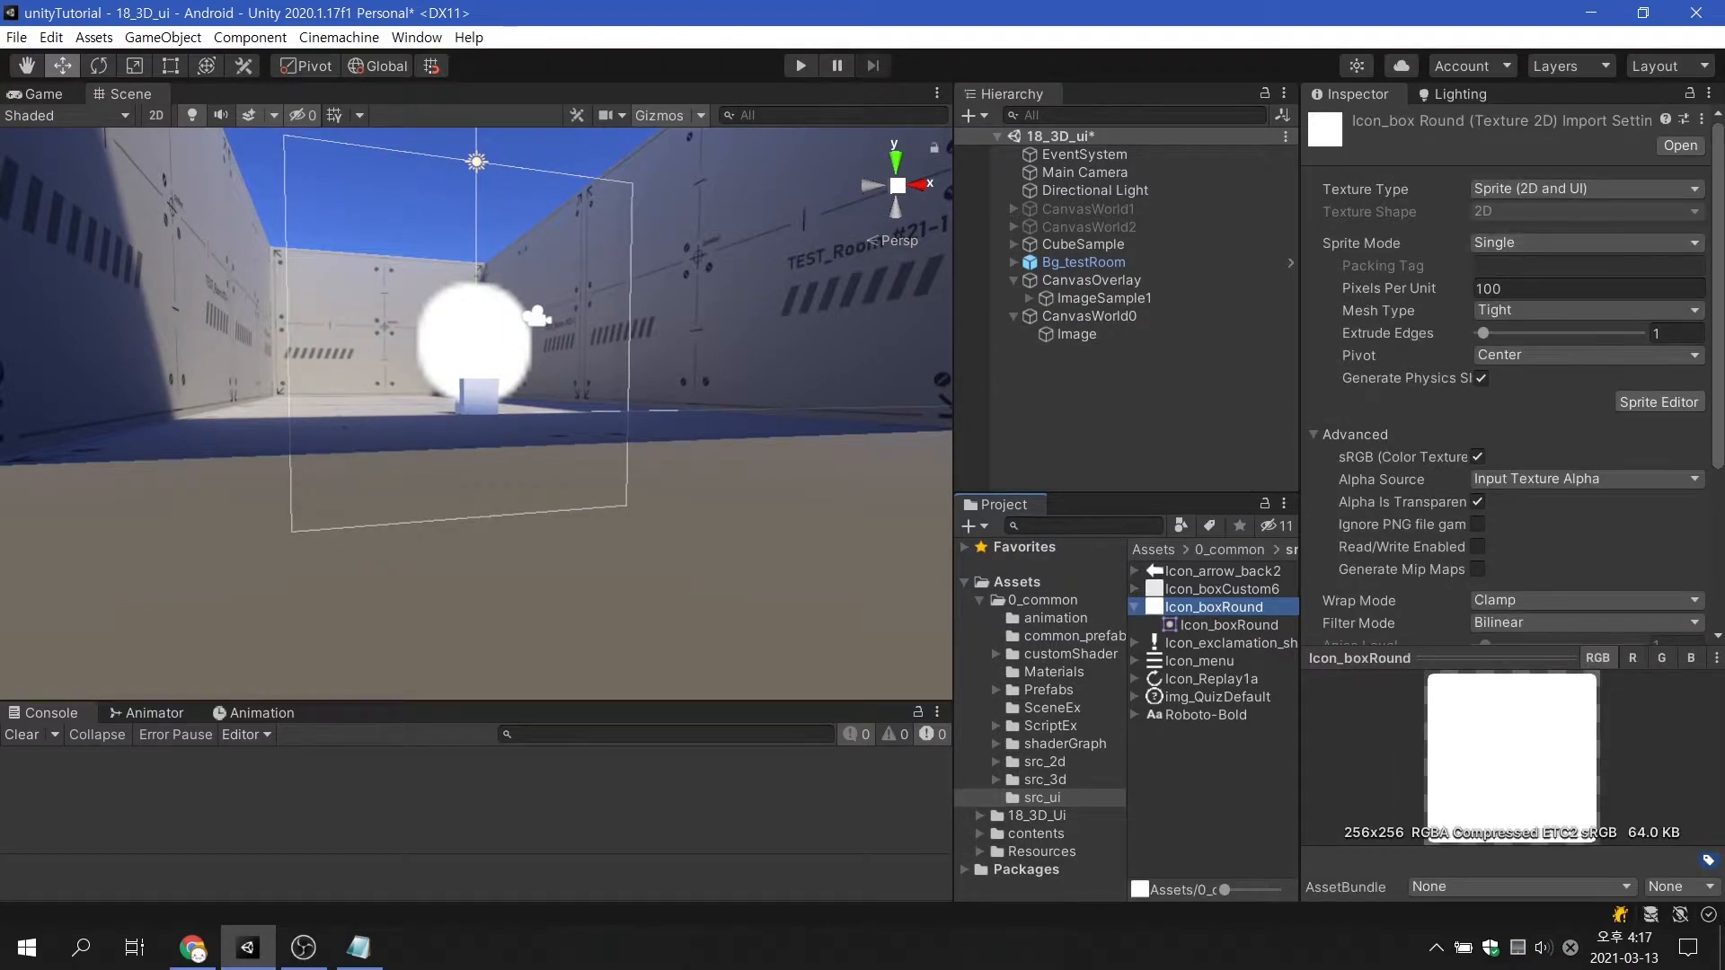
mouse_move(1358, 356)
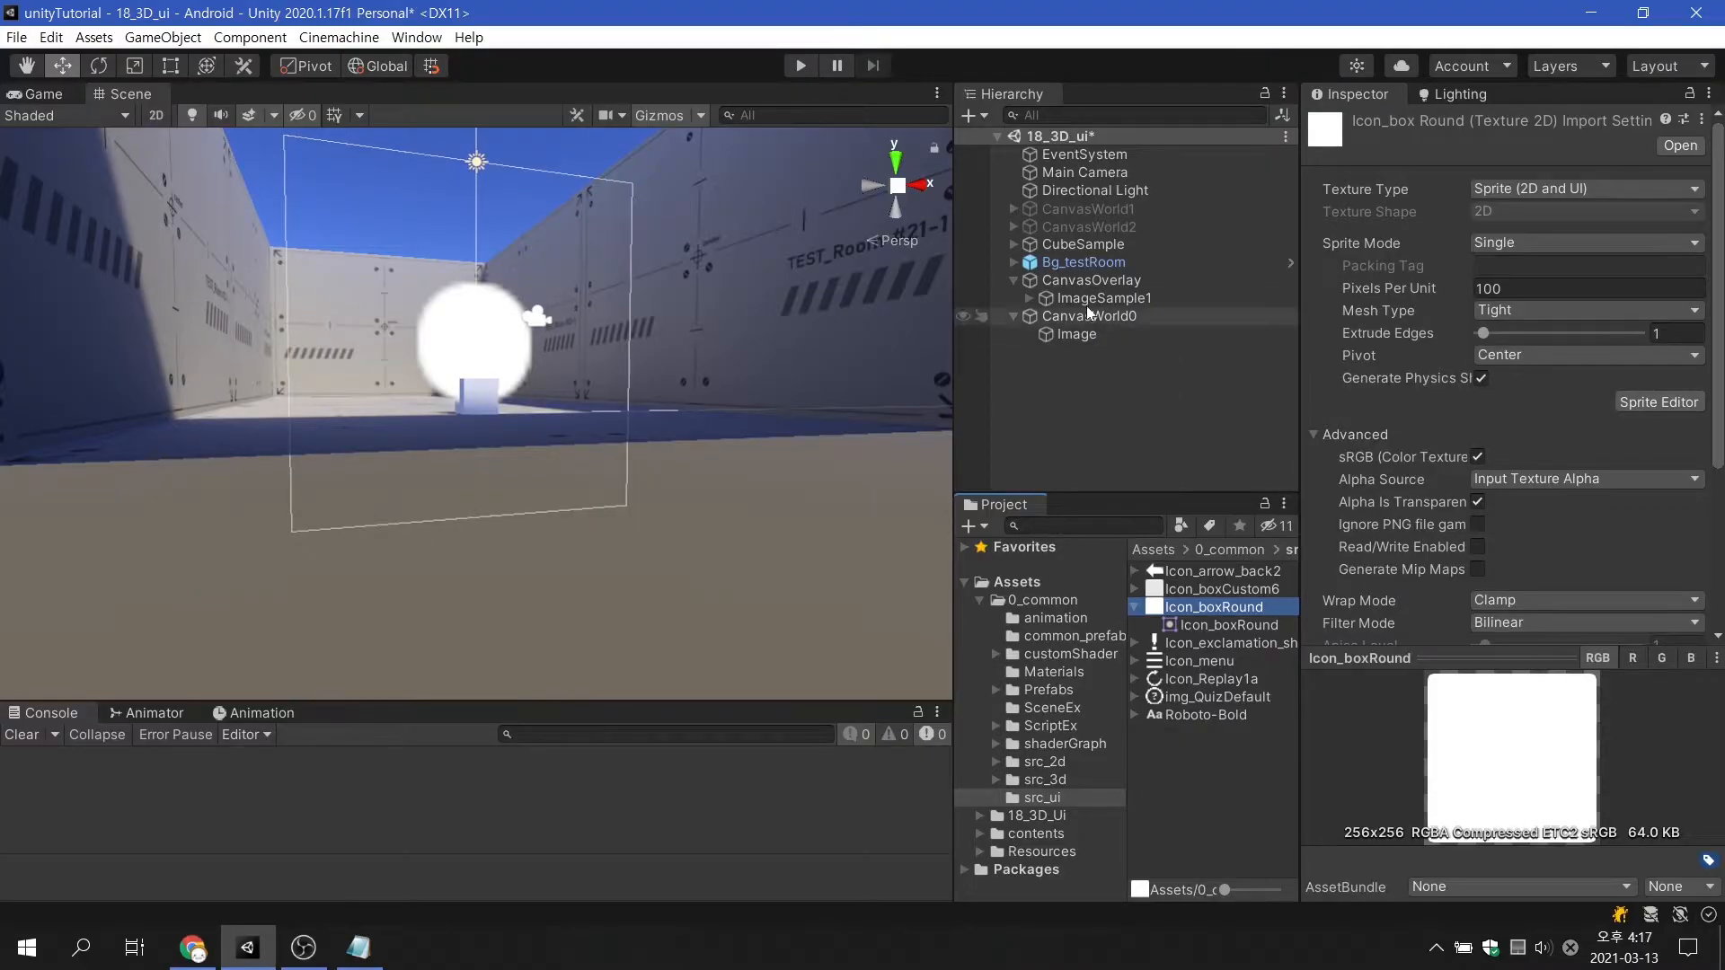
click(1081, 245)
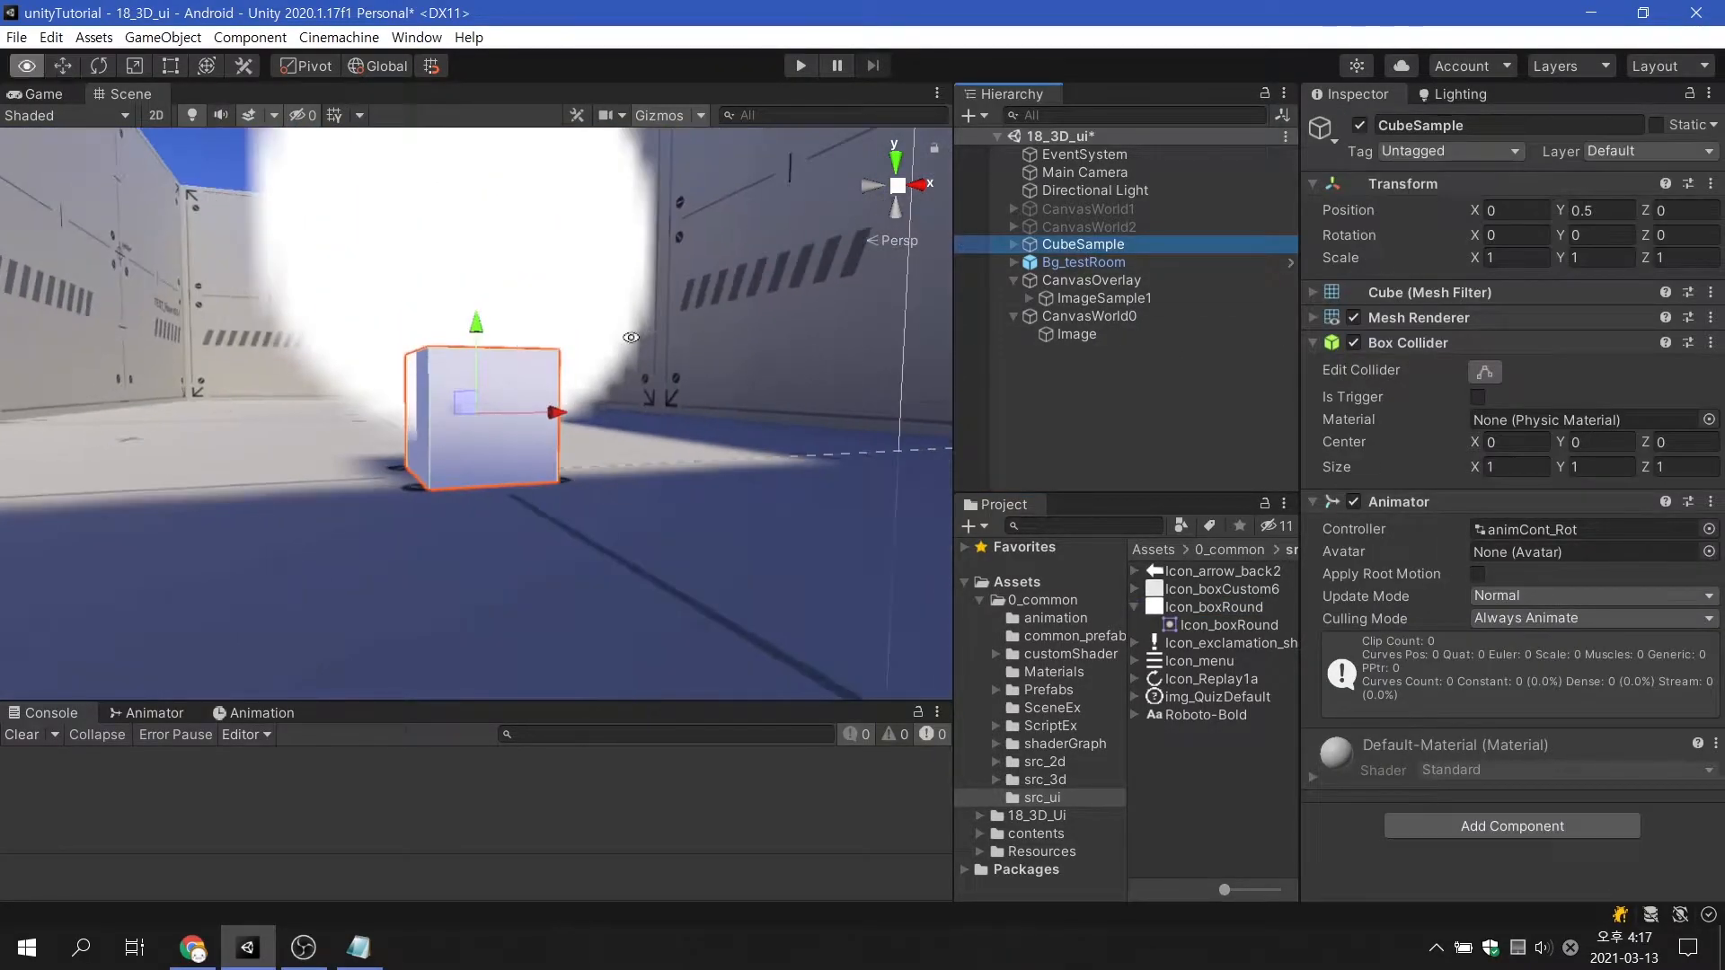
drag(630, 338, 773, 461)
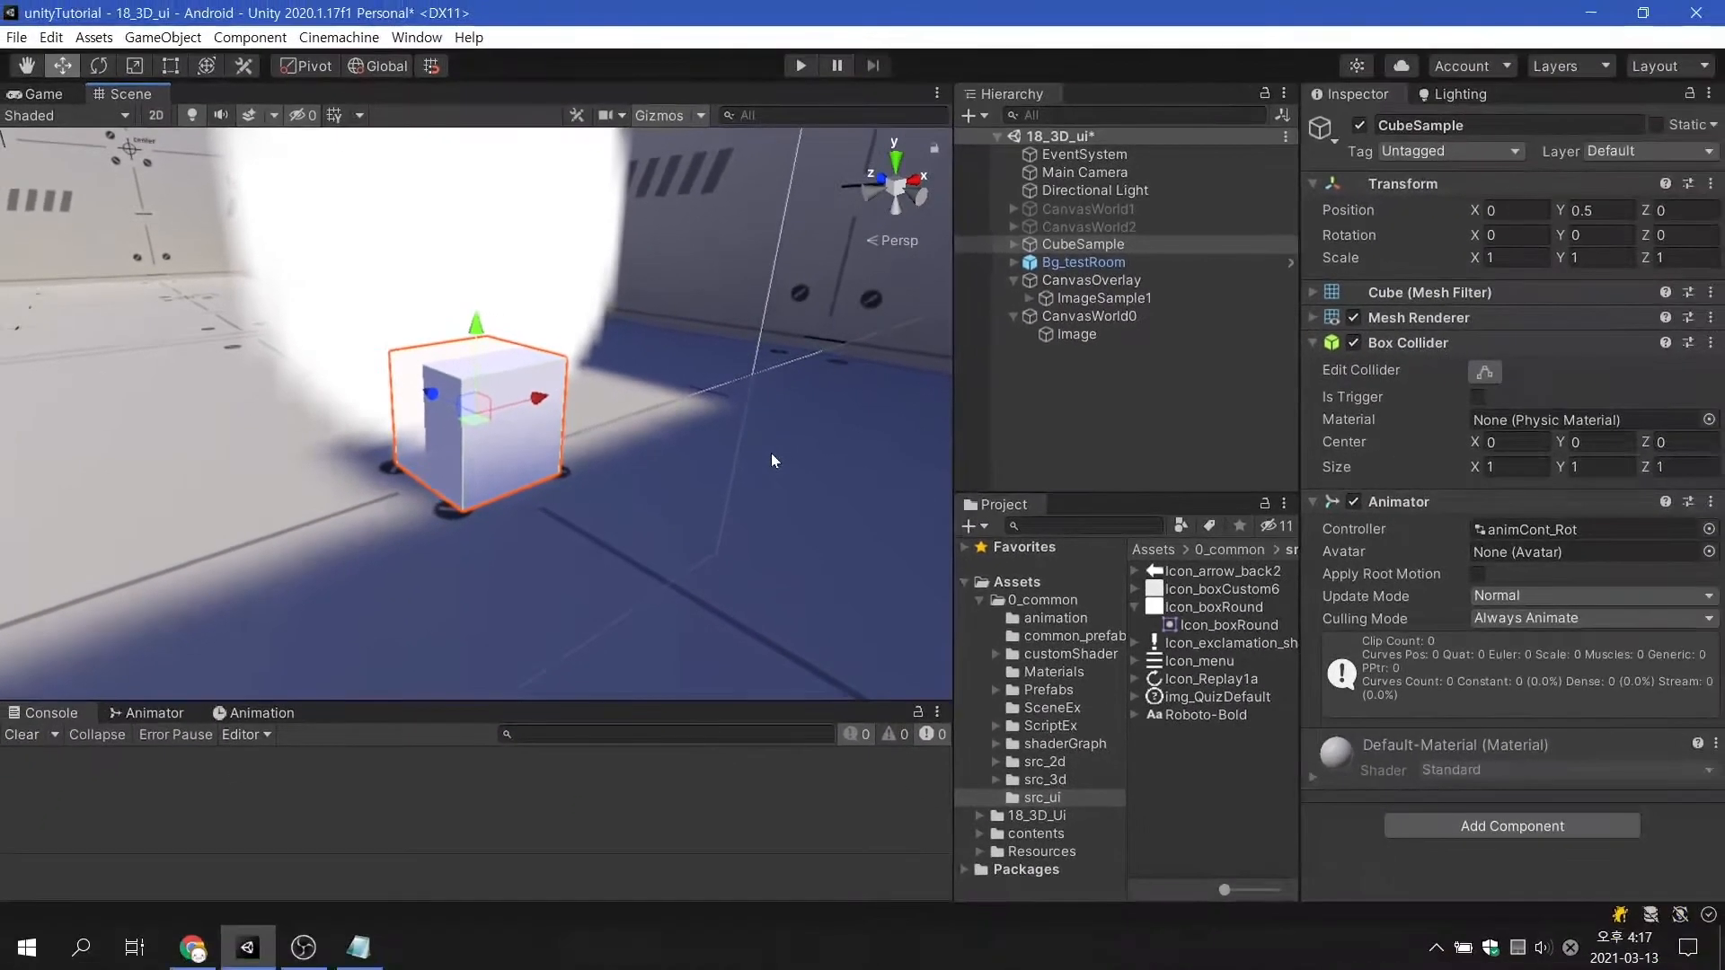
Step: Shrink CanvasWorld0's width and height to 1
click(1089, 314)
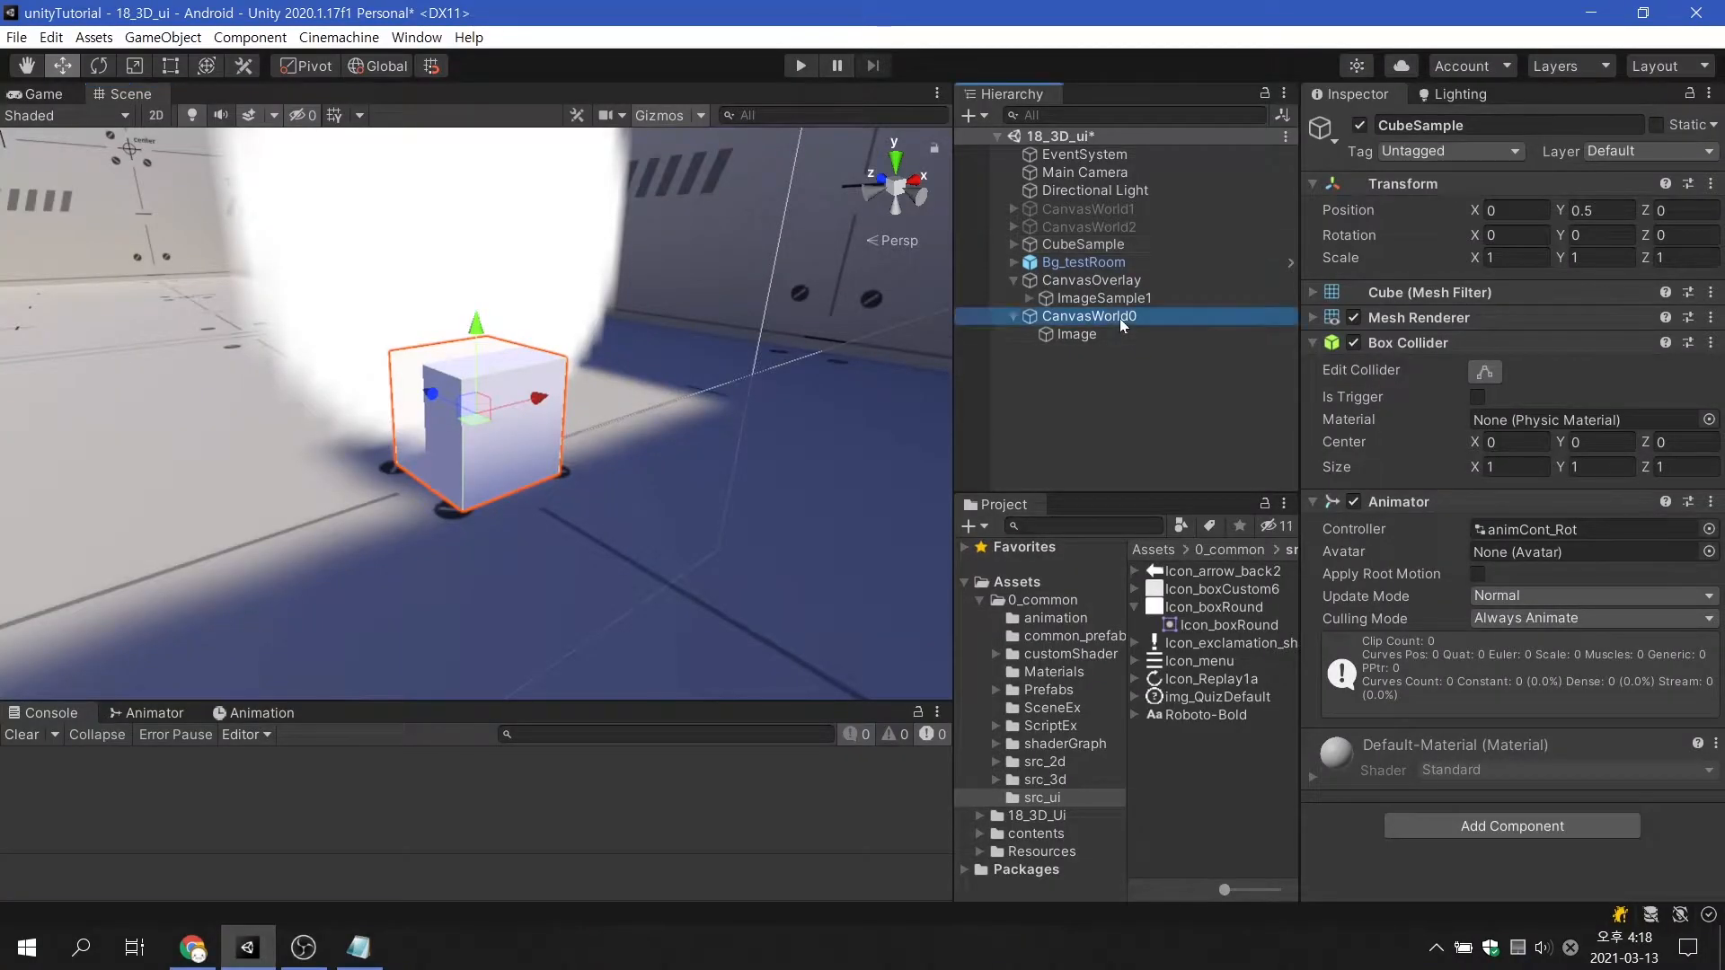
click(1089, 315)
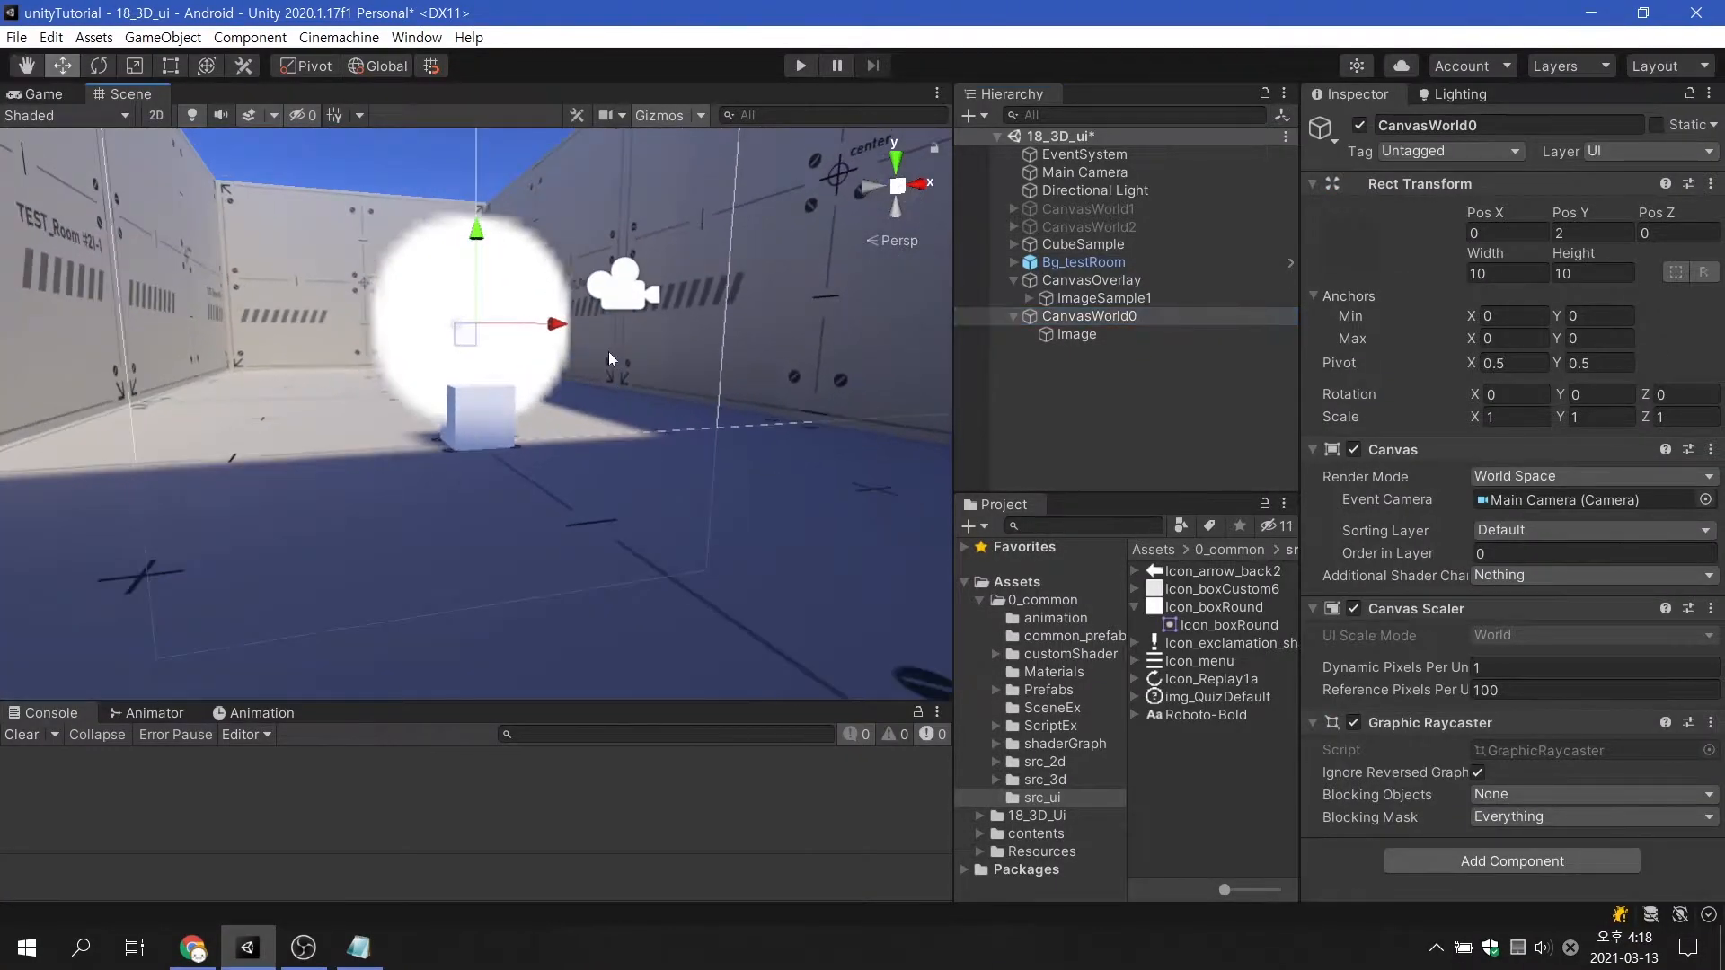
click(1505, 273)
text(1)
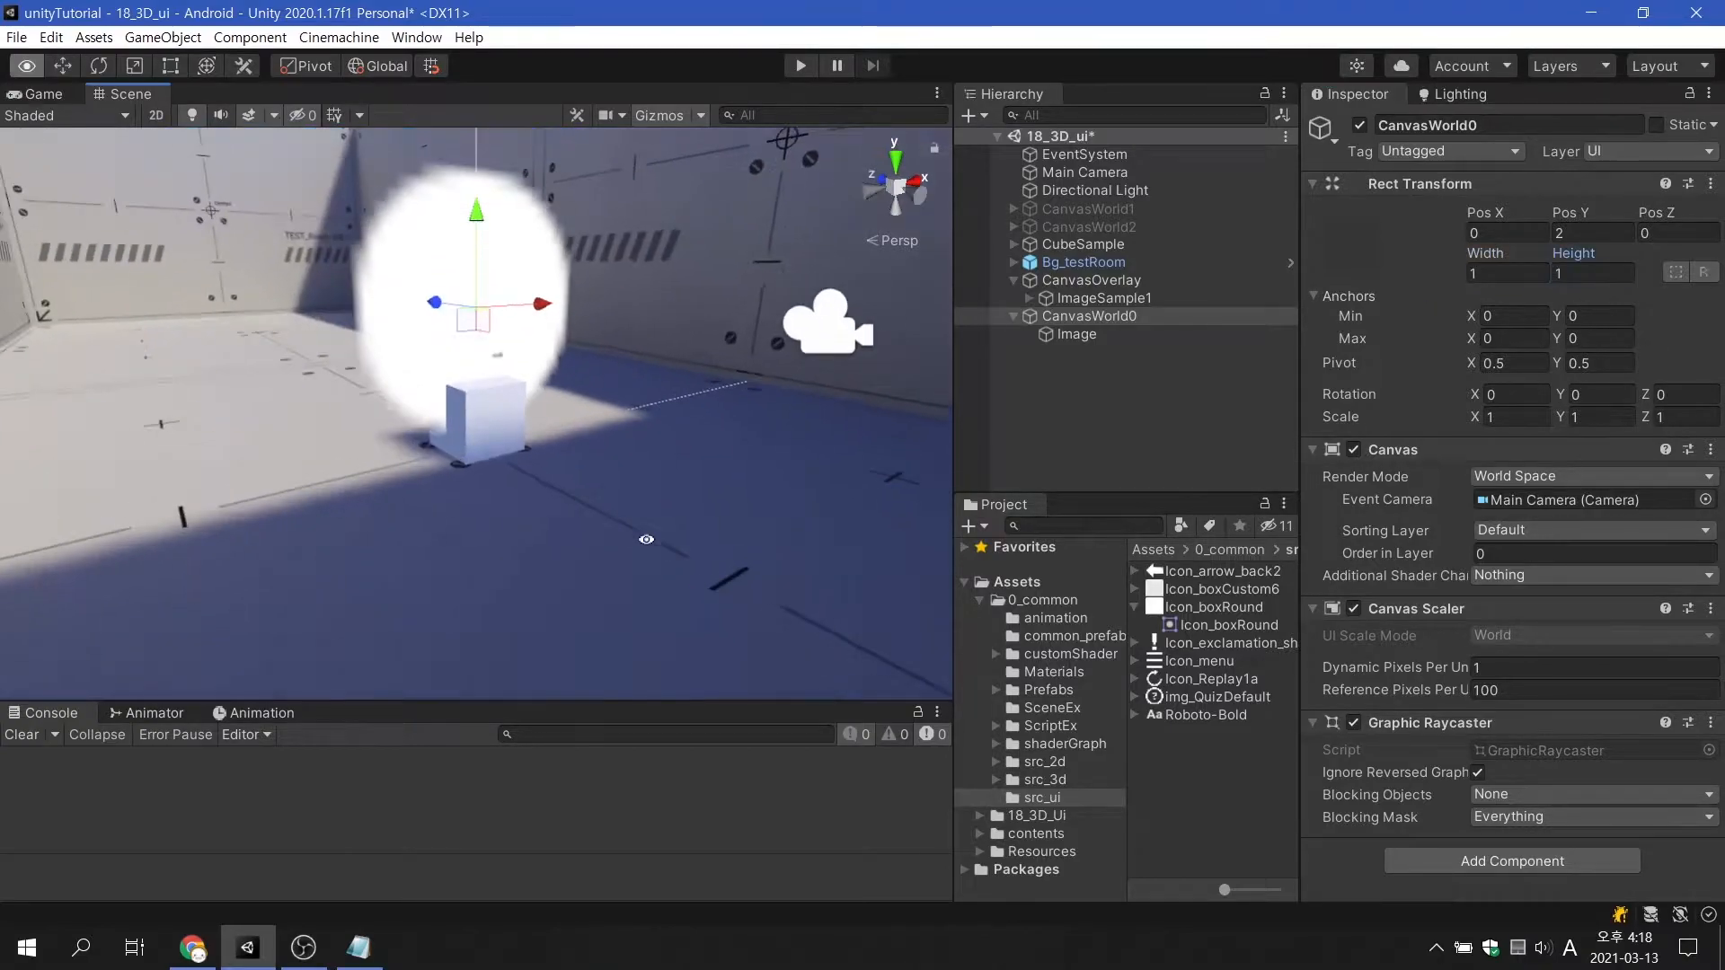
Step: Inspect the Image and review the Icon_boxRound texture's Advanced import settings
click(1076, 334)
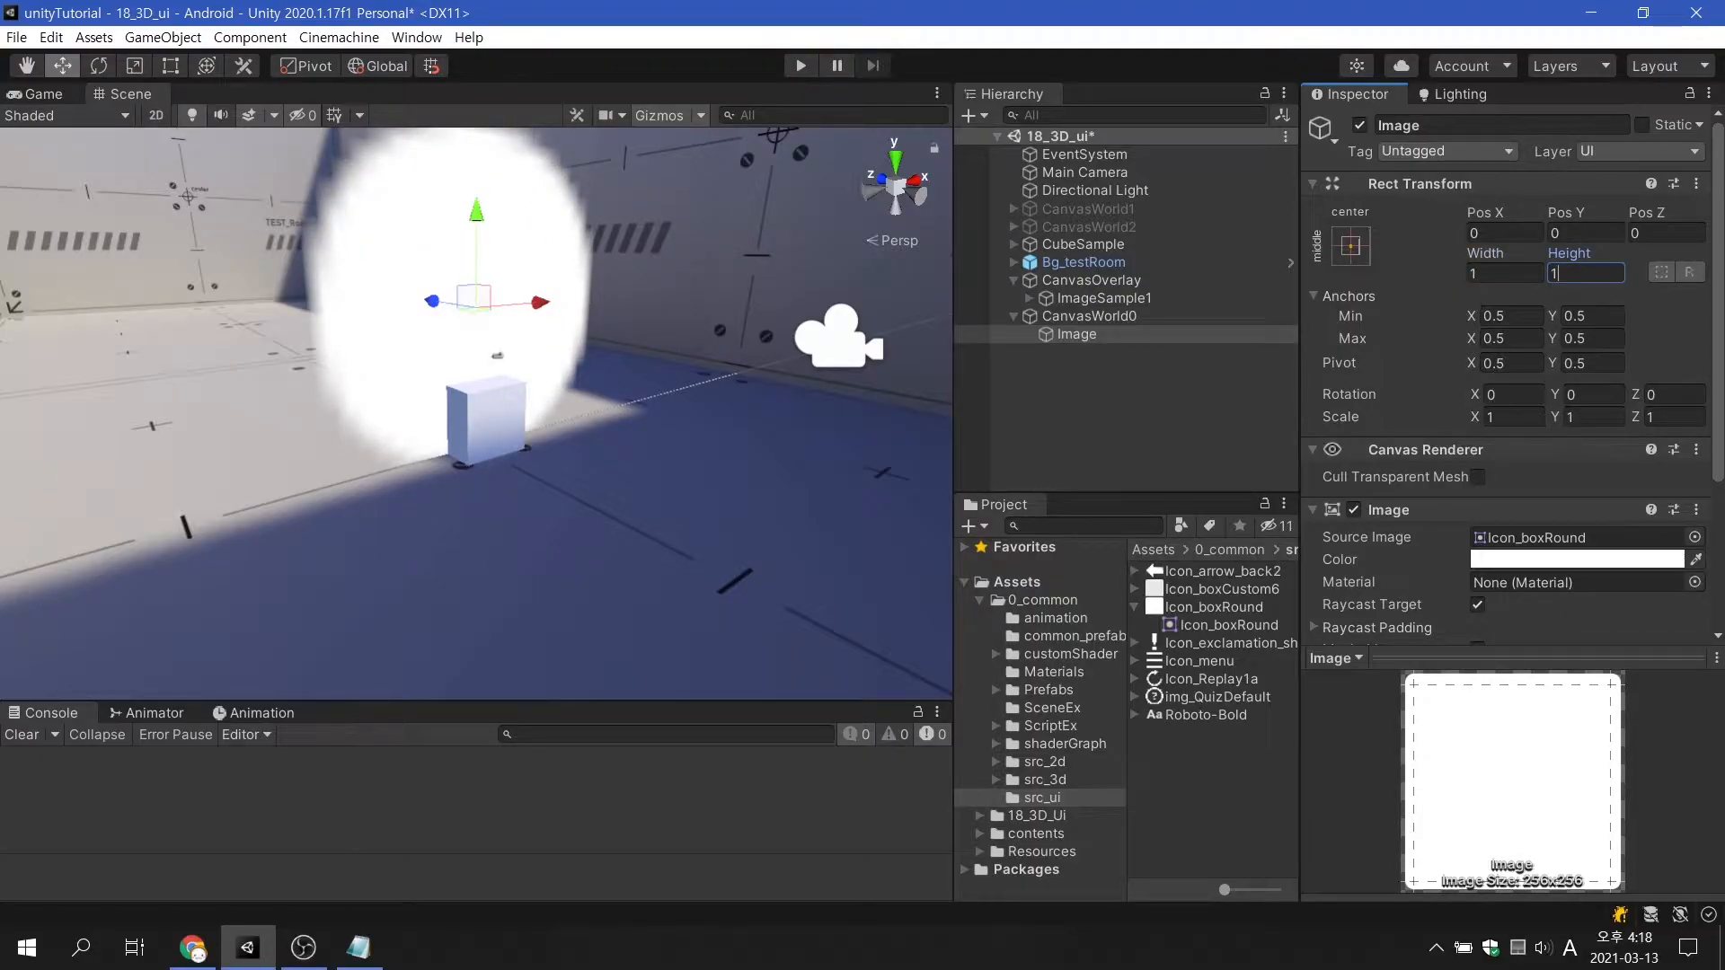
click(1213, 608)
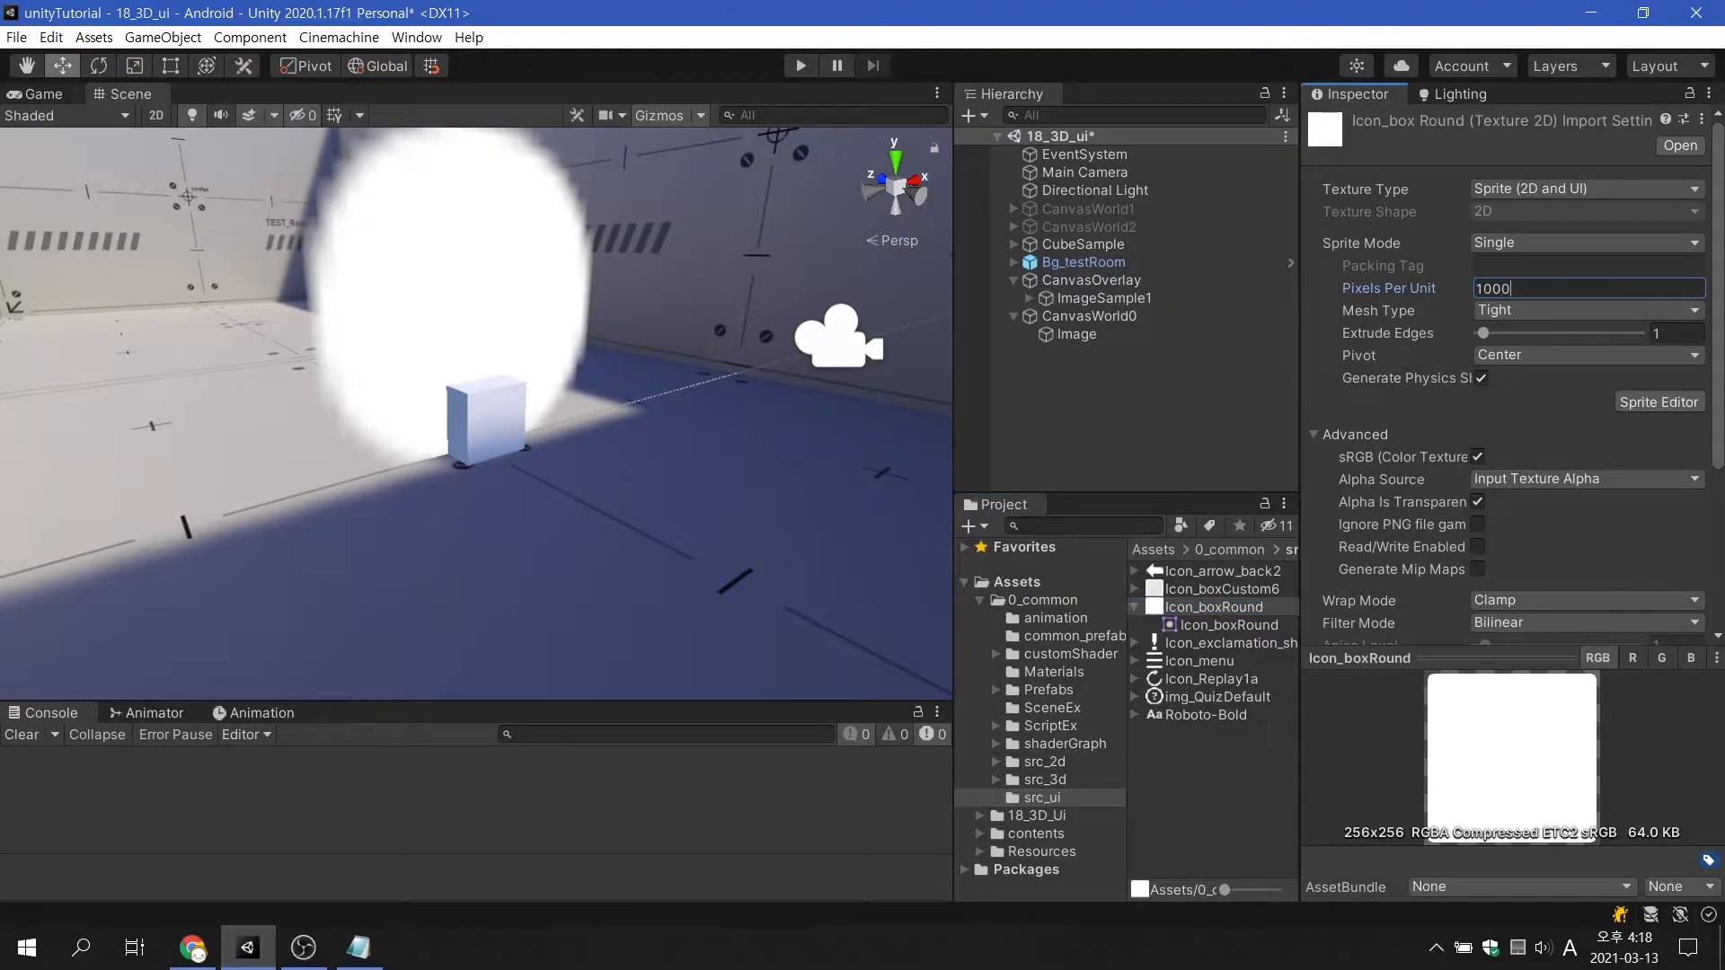
scroll(down, 3)
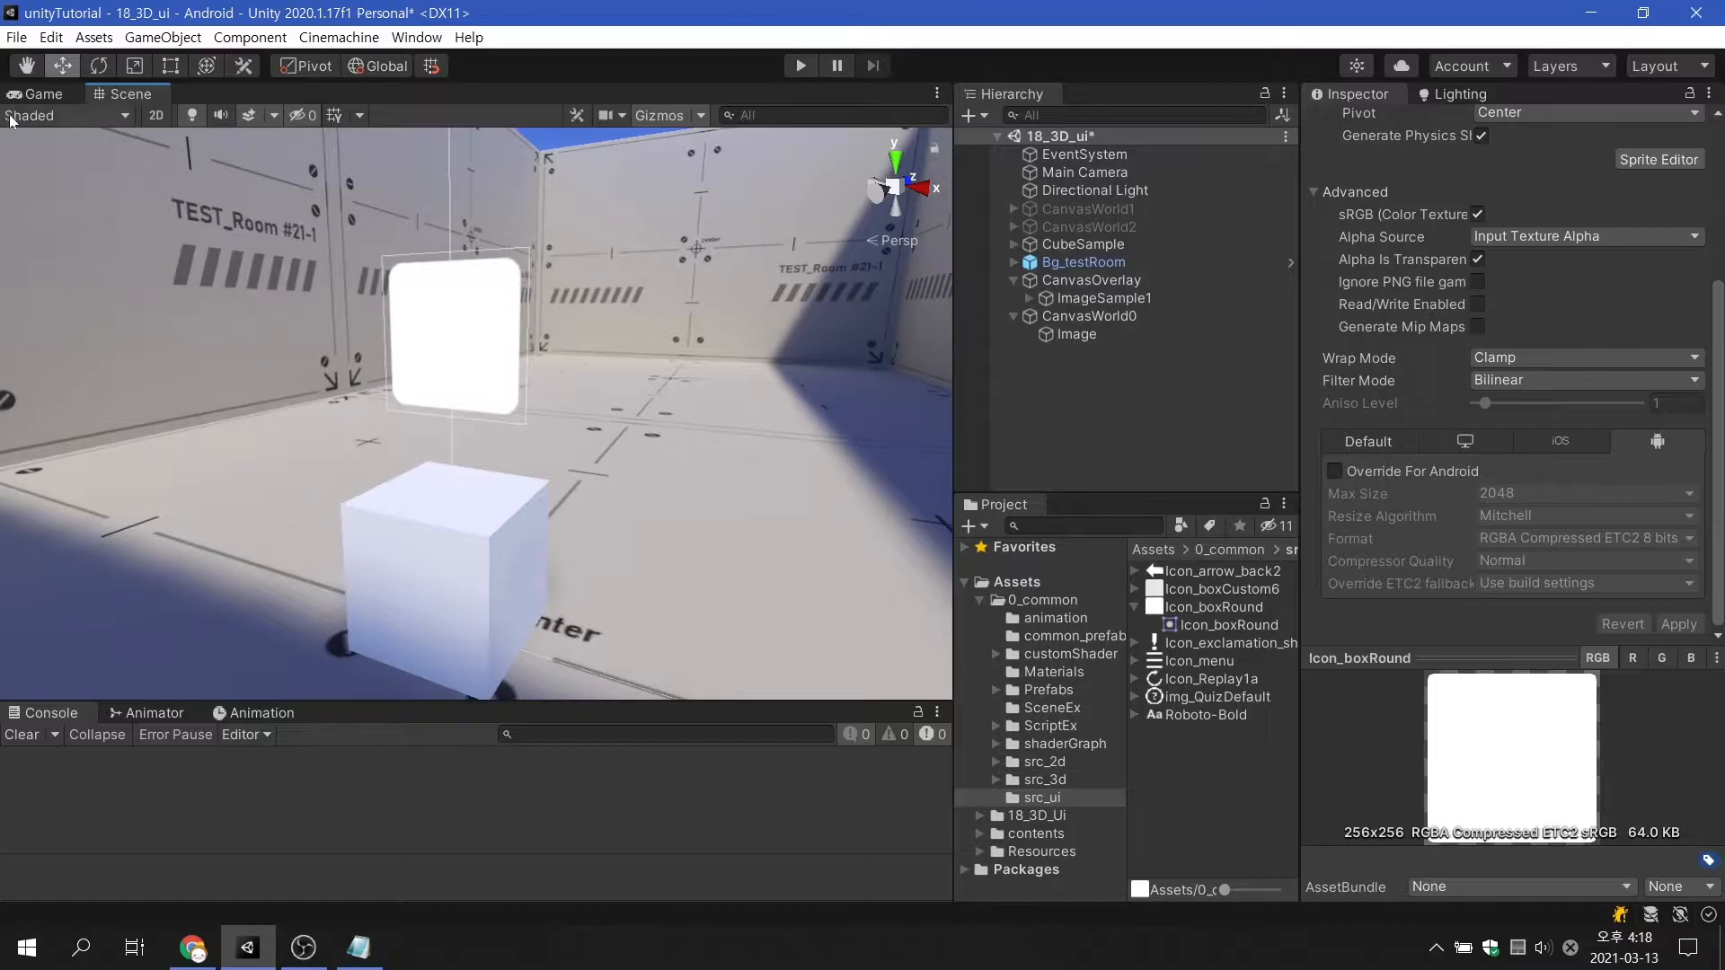
Step: In the Game view, set CanvasOverlay's Reference Pixels Per Unit to 10000, then back to 100
click(38, 94)
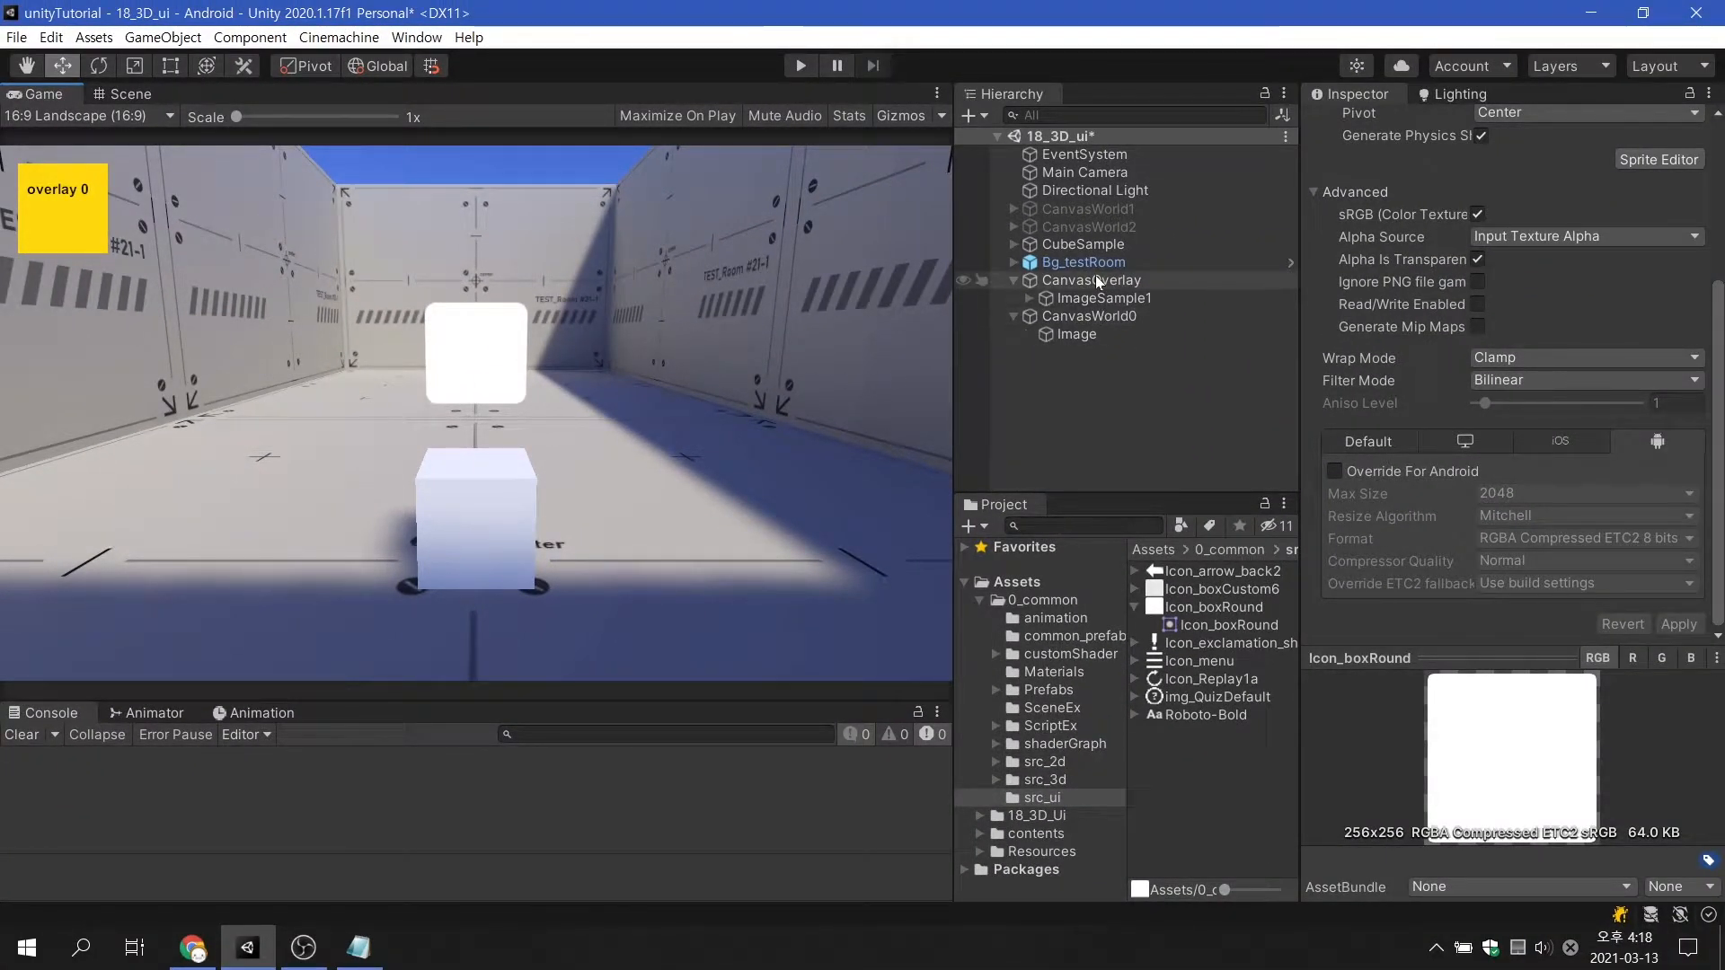
click(1091, 280)
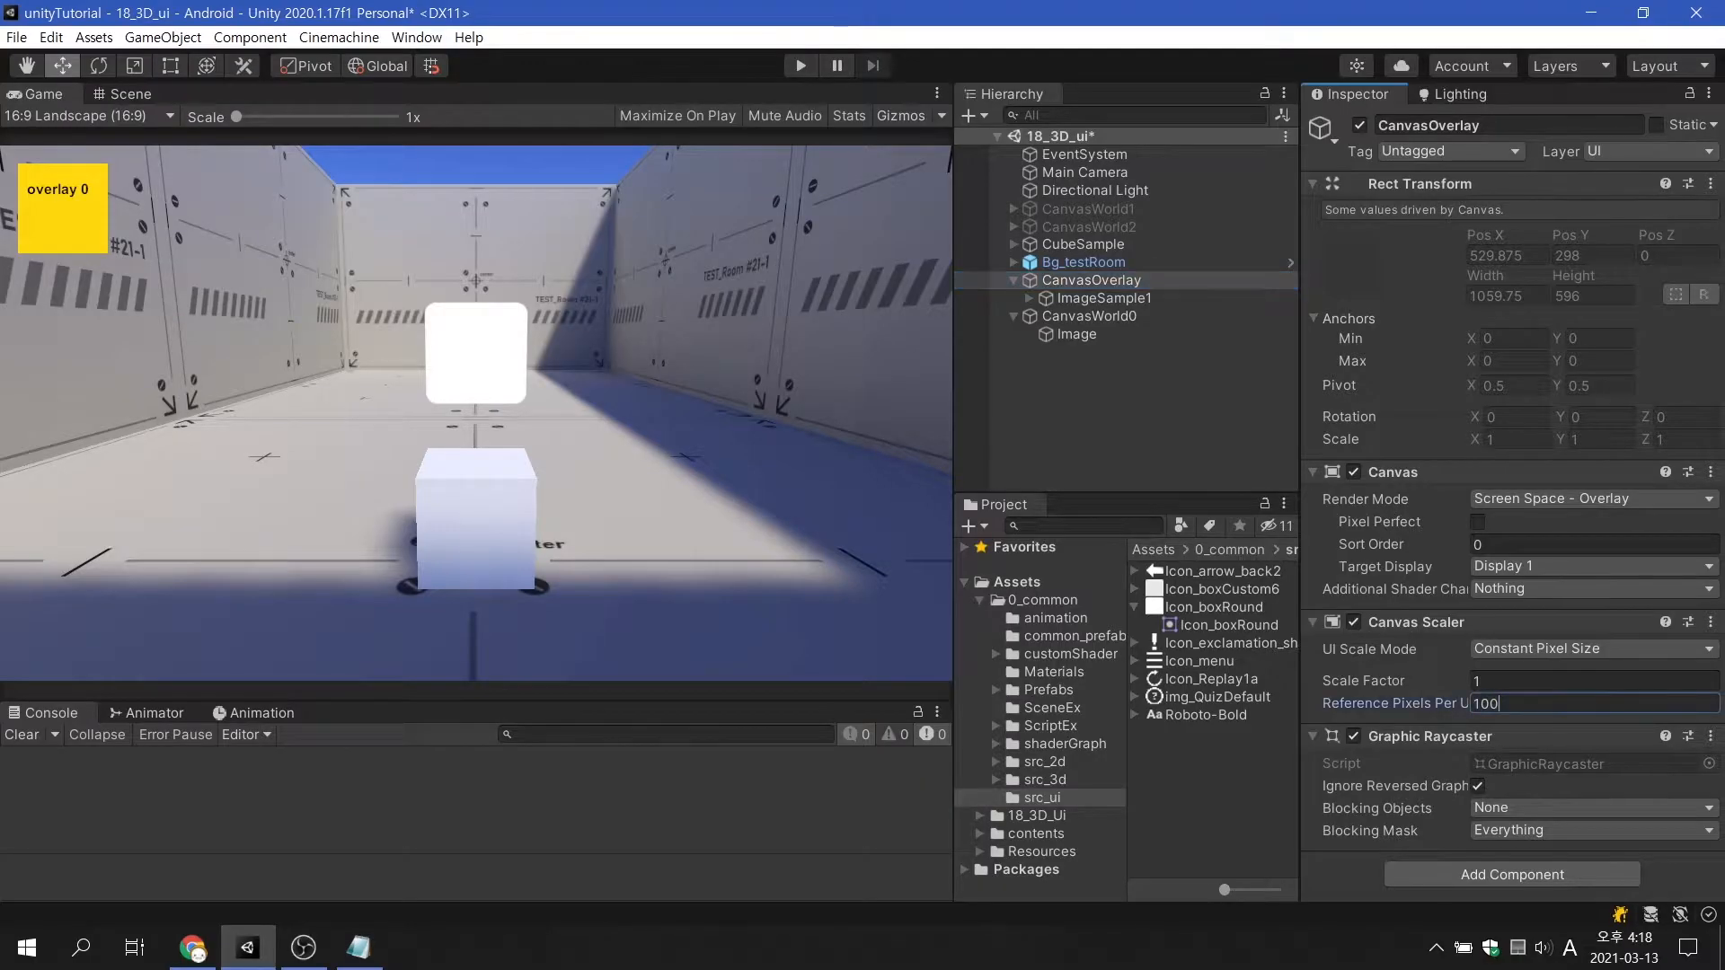
text(10000)
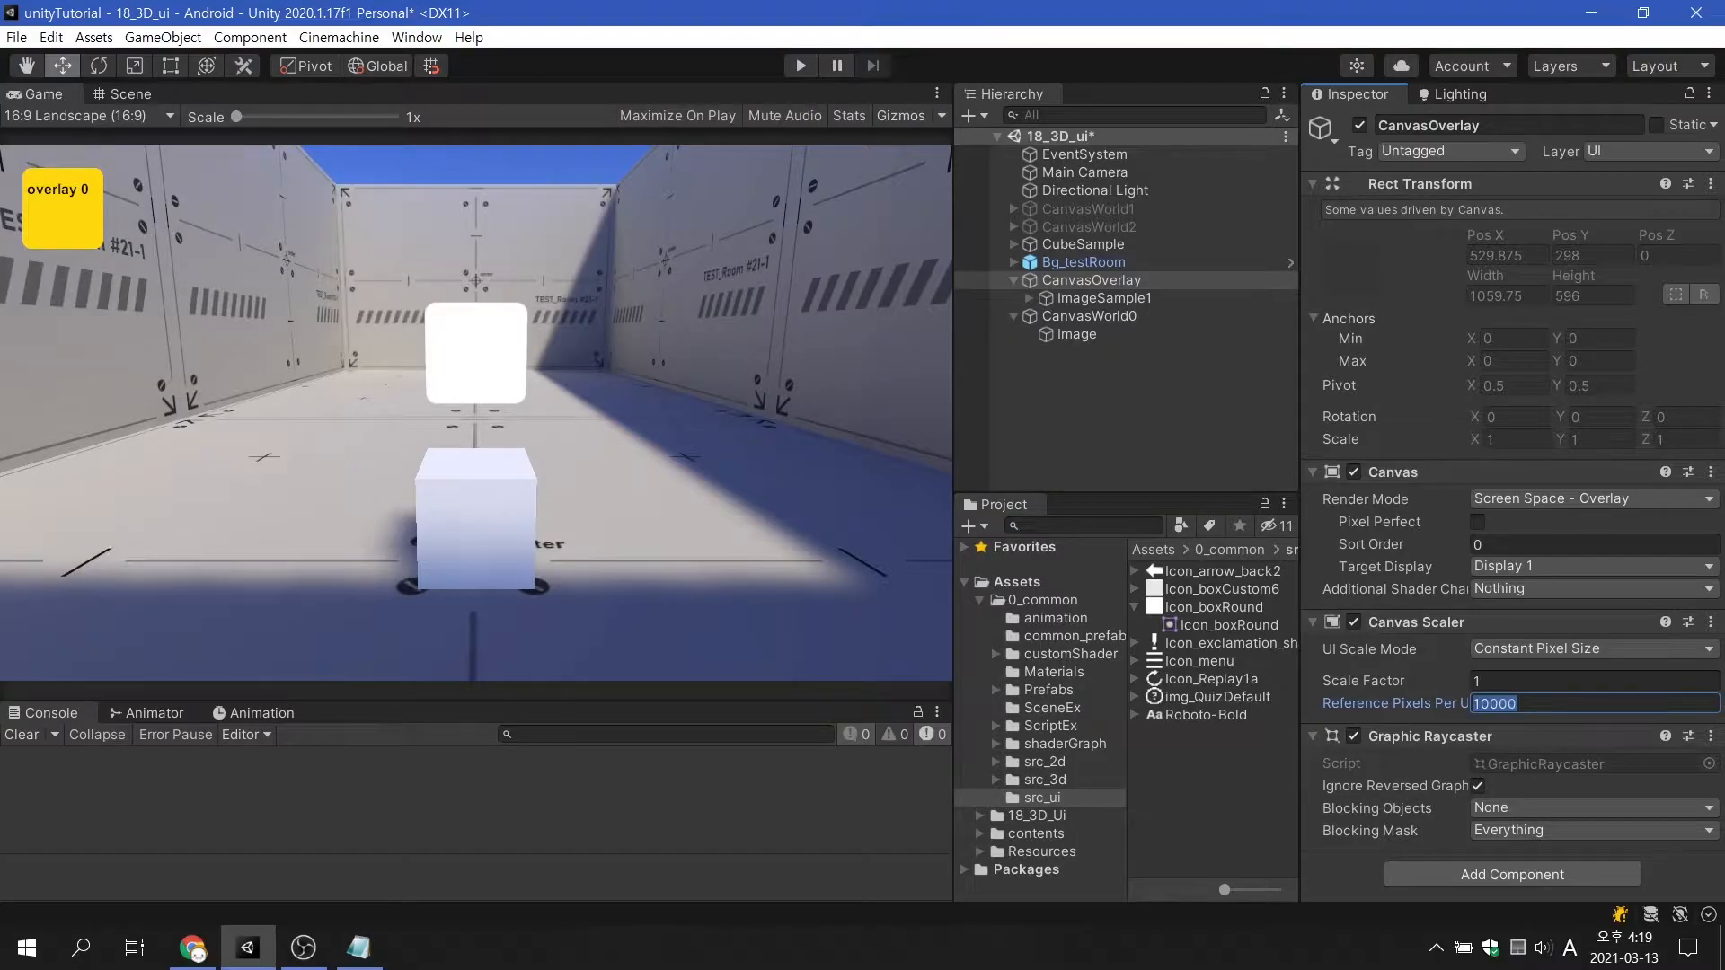
text(100)
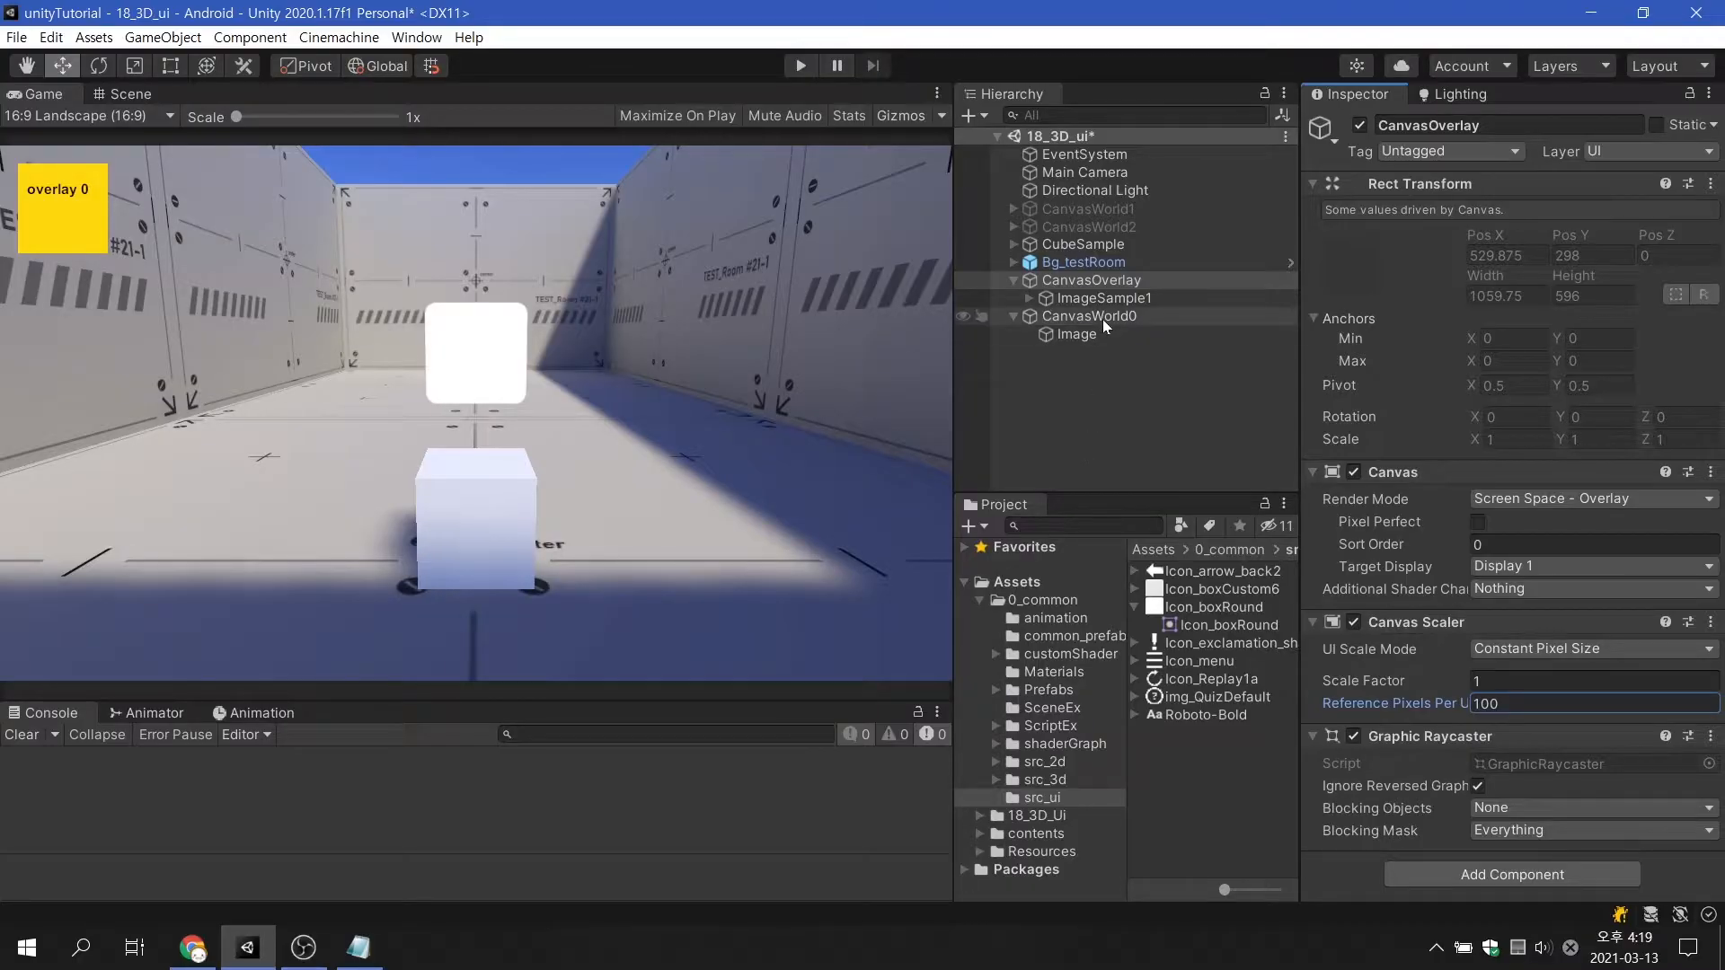
Step: Check Icon_boxRound's import settings, then return to the Scene view with CanvasWorld0 selected
click(1214, 607)
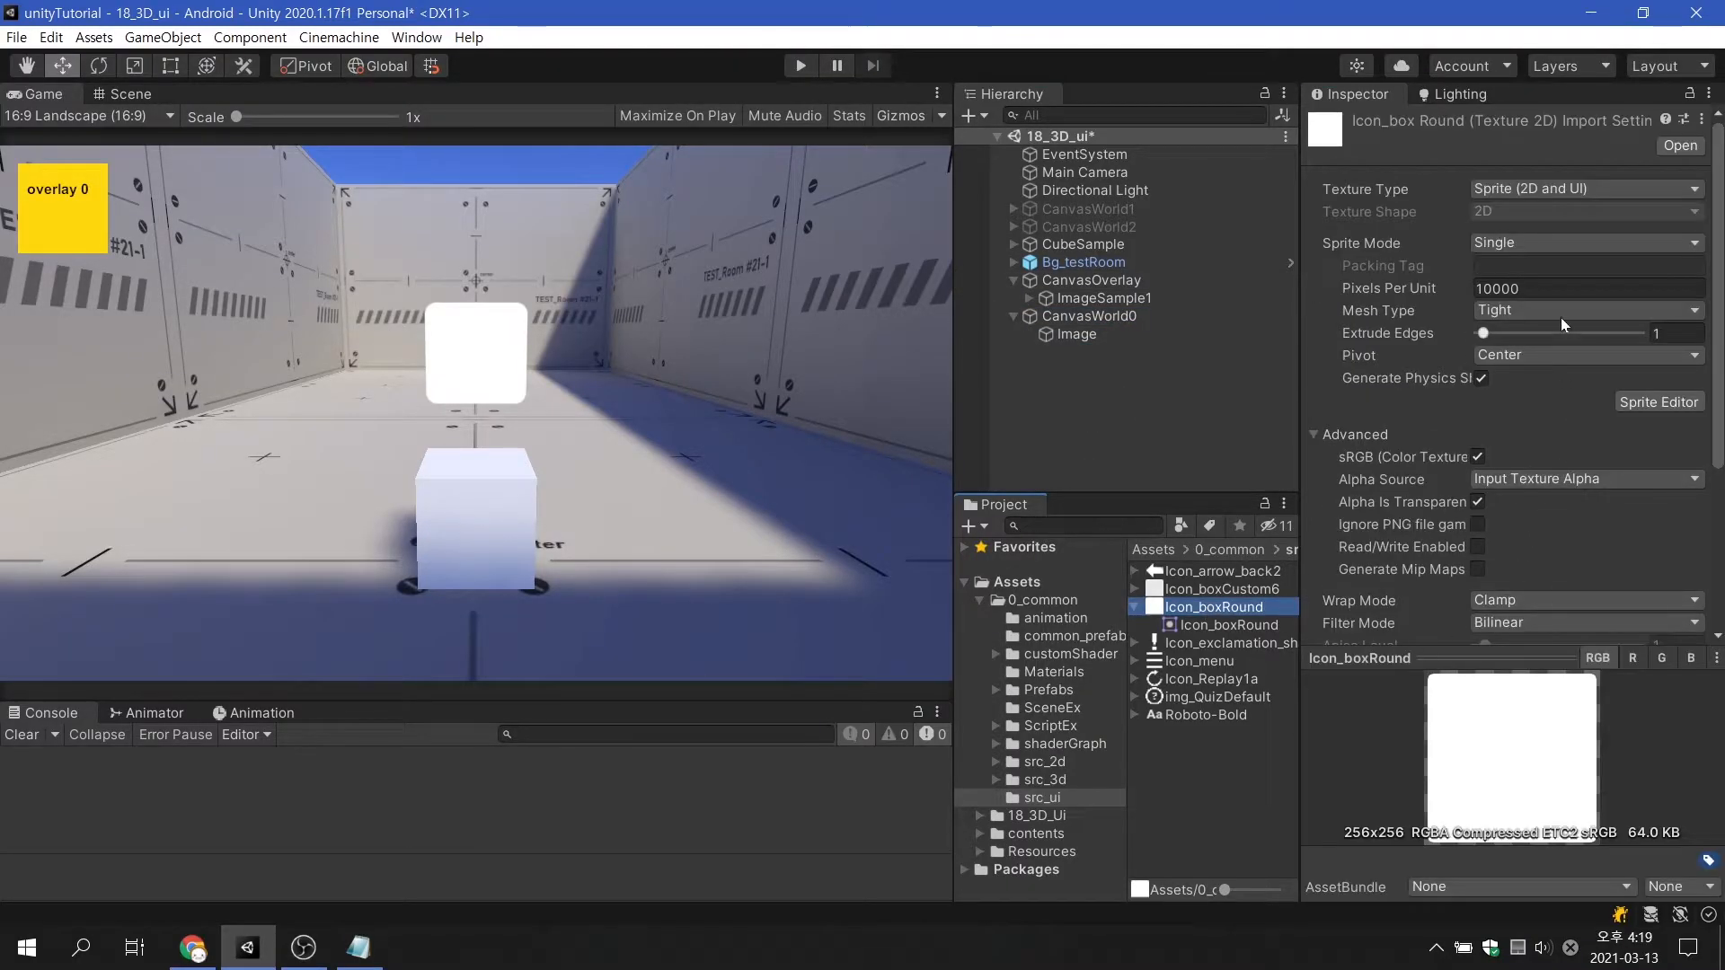
scroll(down, 3)
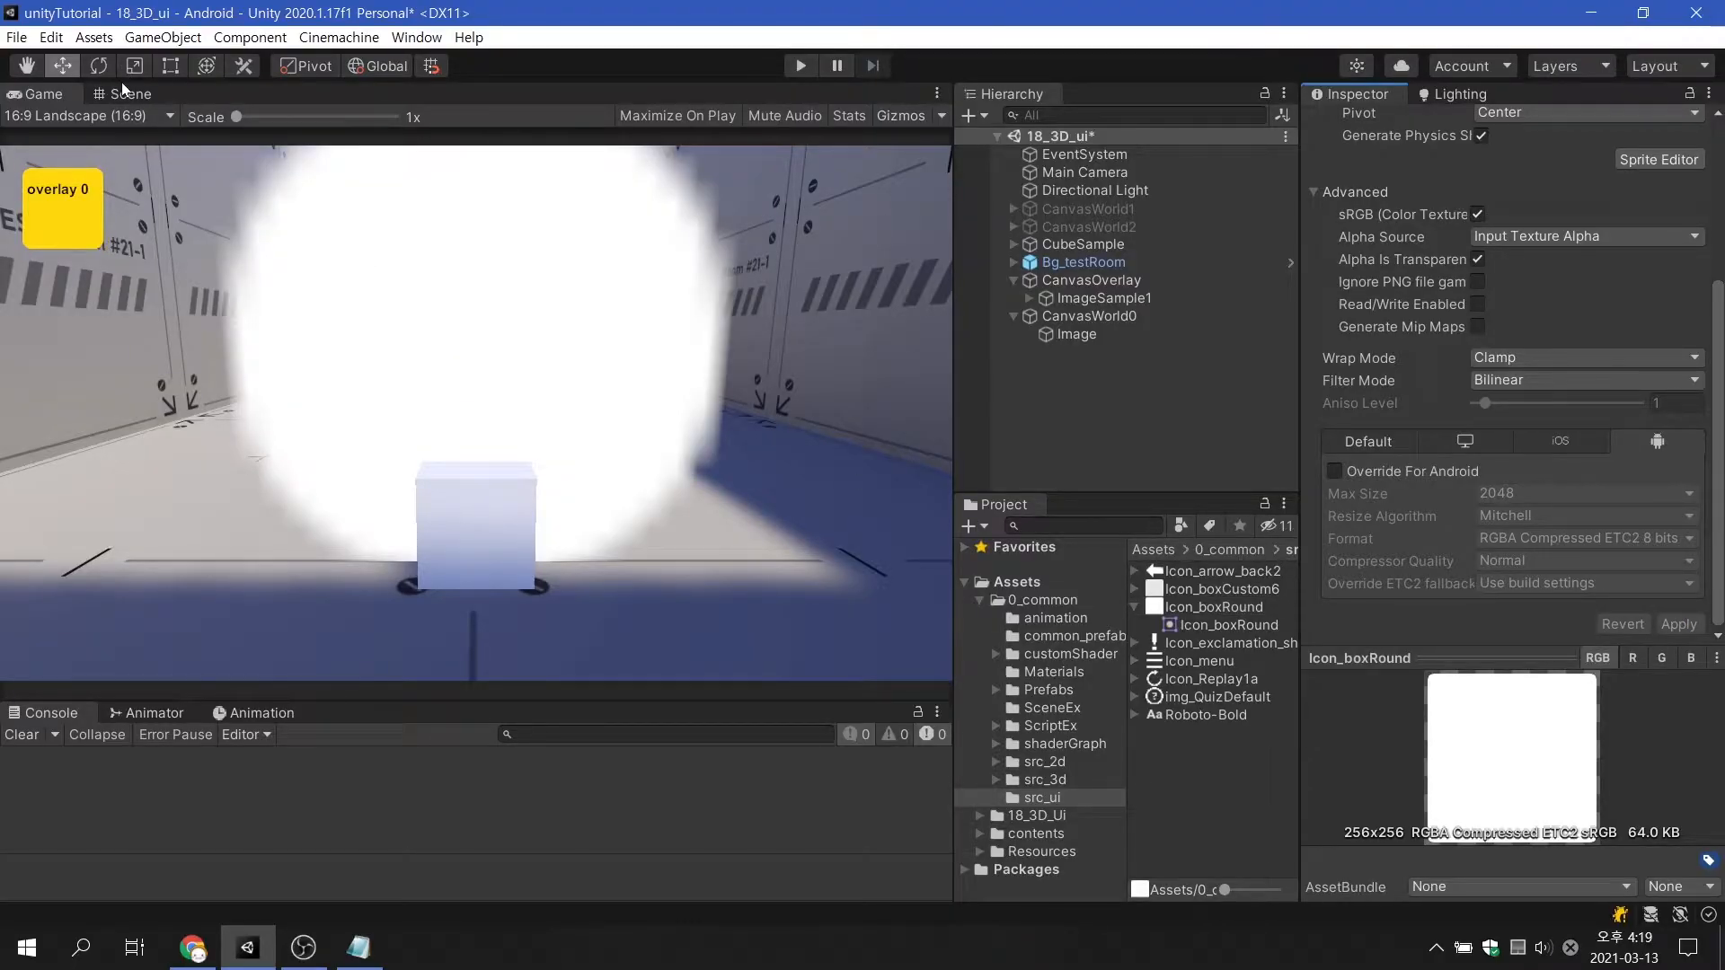
click(134, 94)
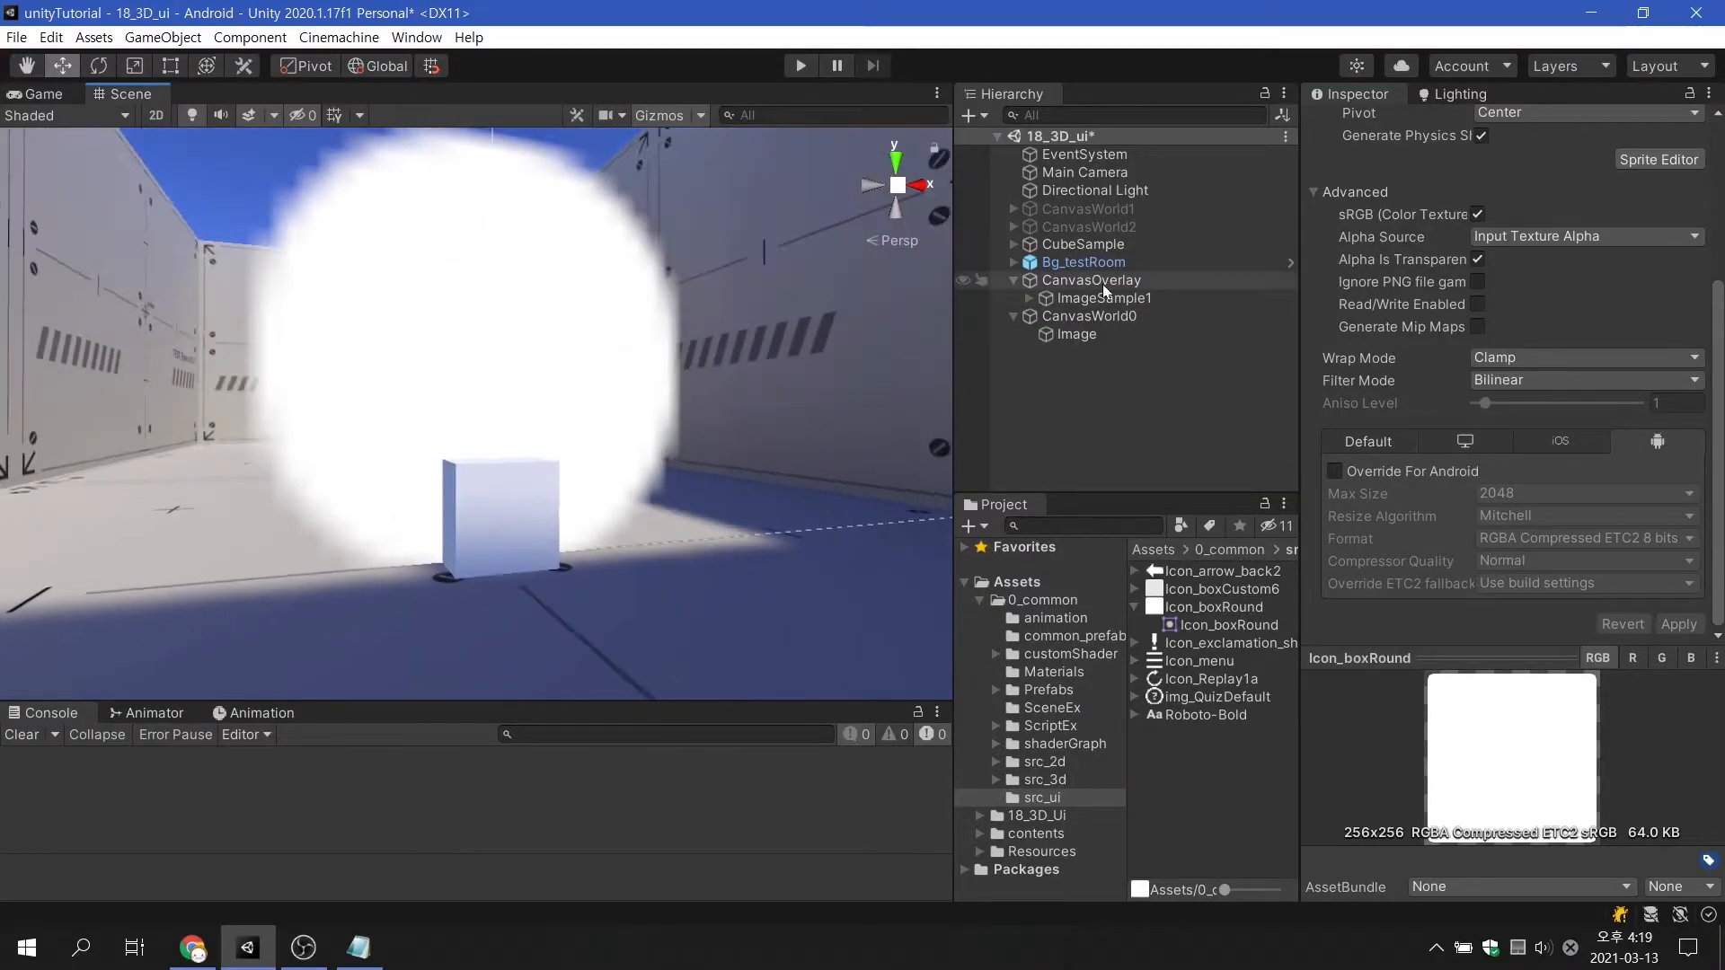
click(1089, 316)
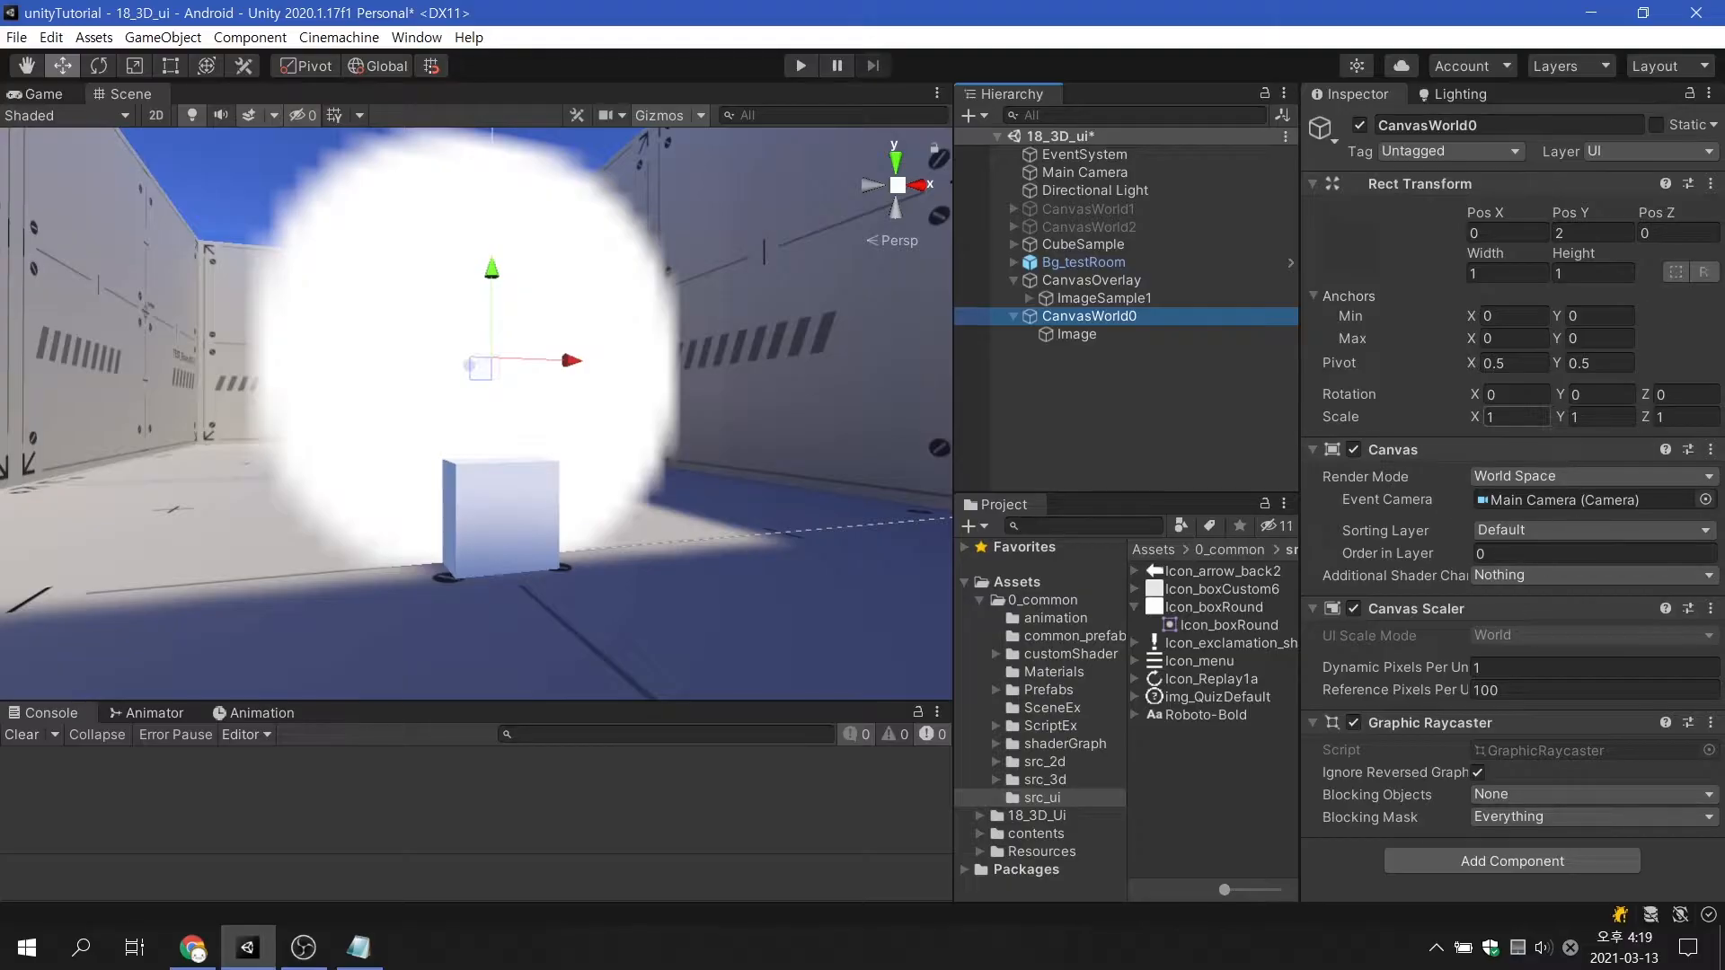
Step: Scale CanvasWorld0 to 0.01 at 100 by 100 and size its Image 100 by 100
text(0.01)
click(1504, 274)
text(00)
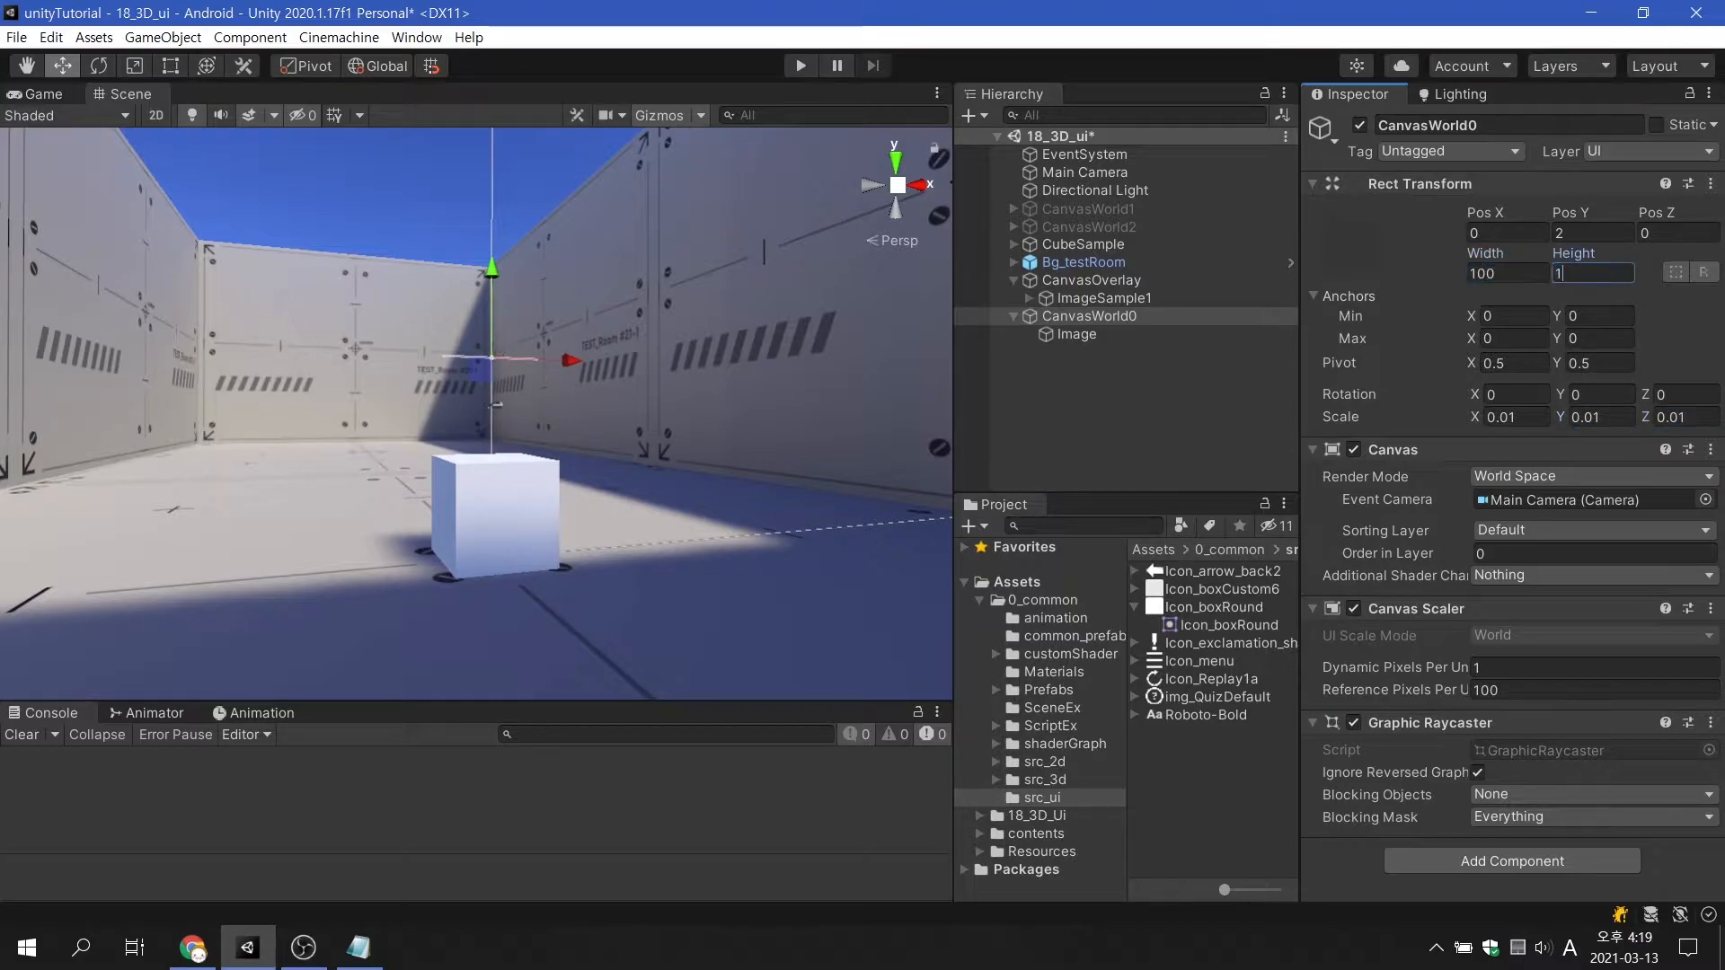
text(100)
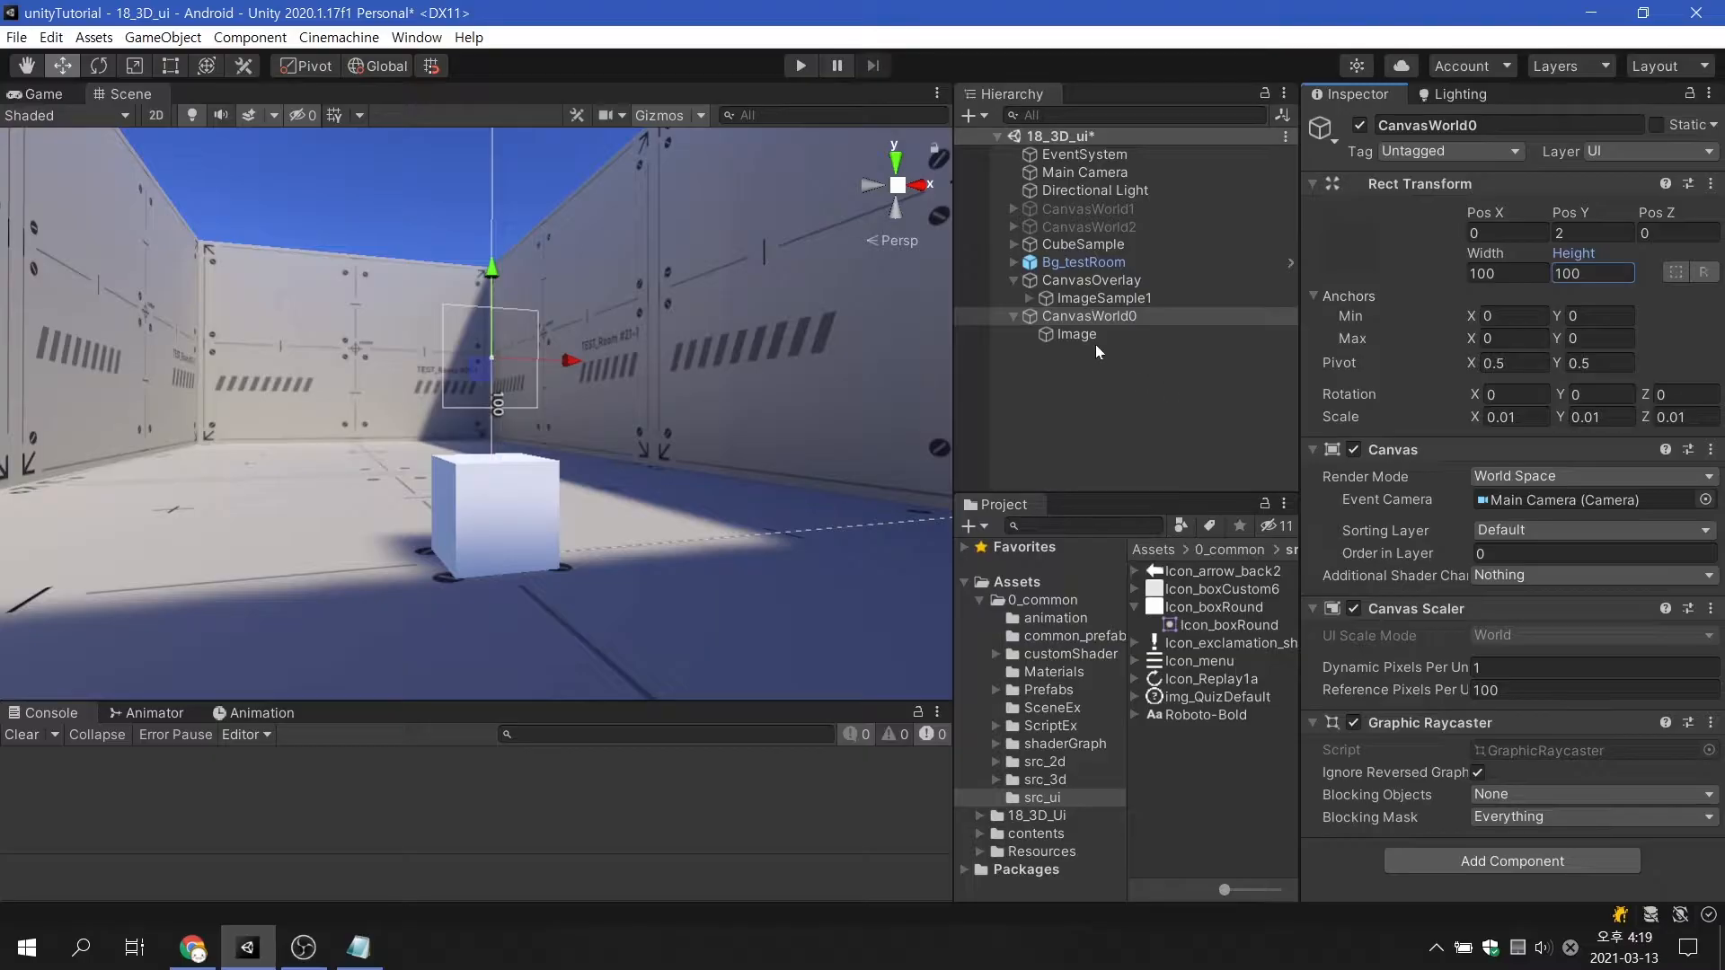
click(1076, 335)
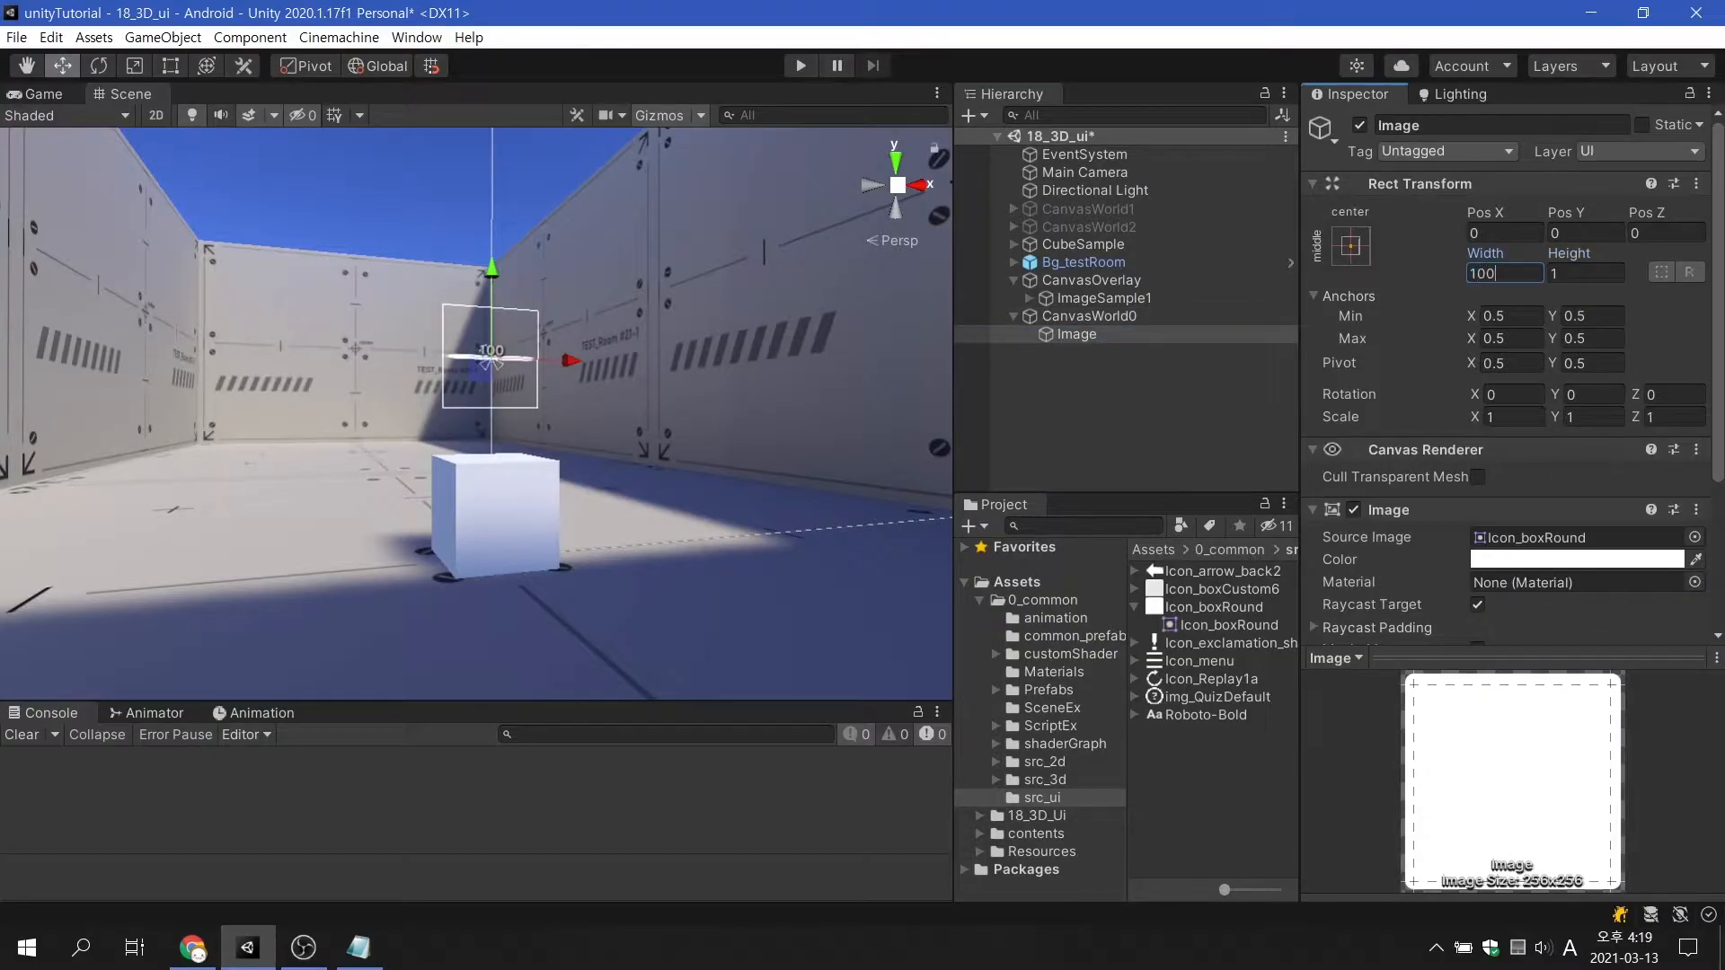
text(100)
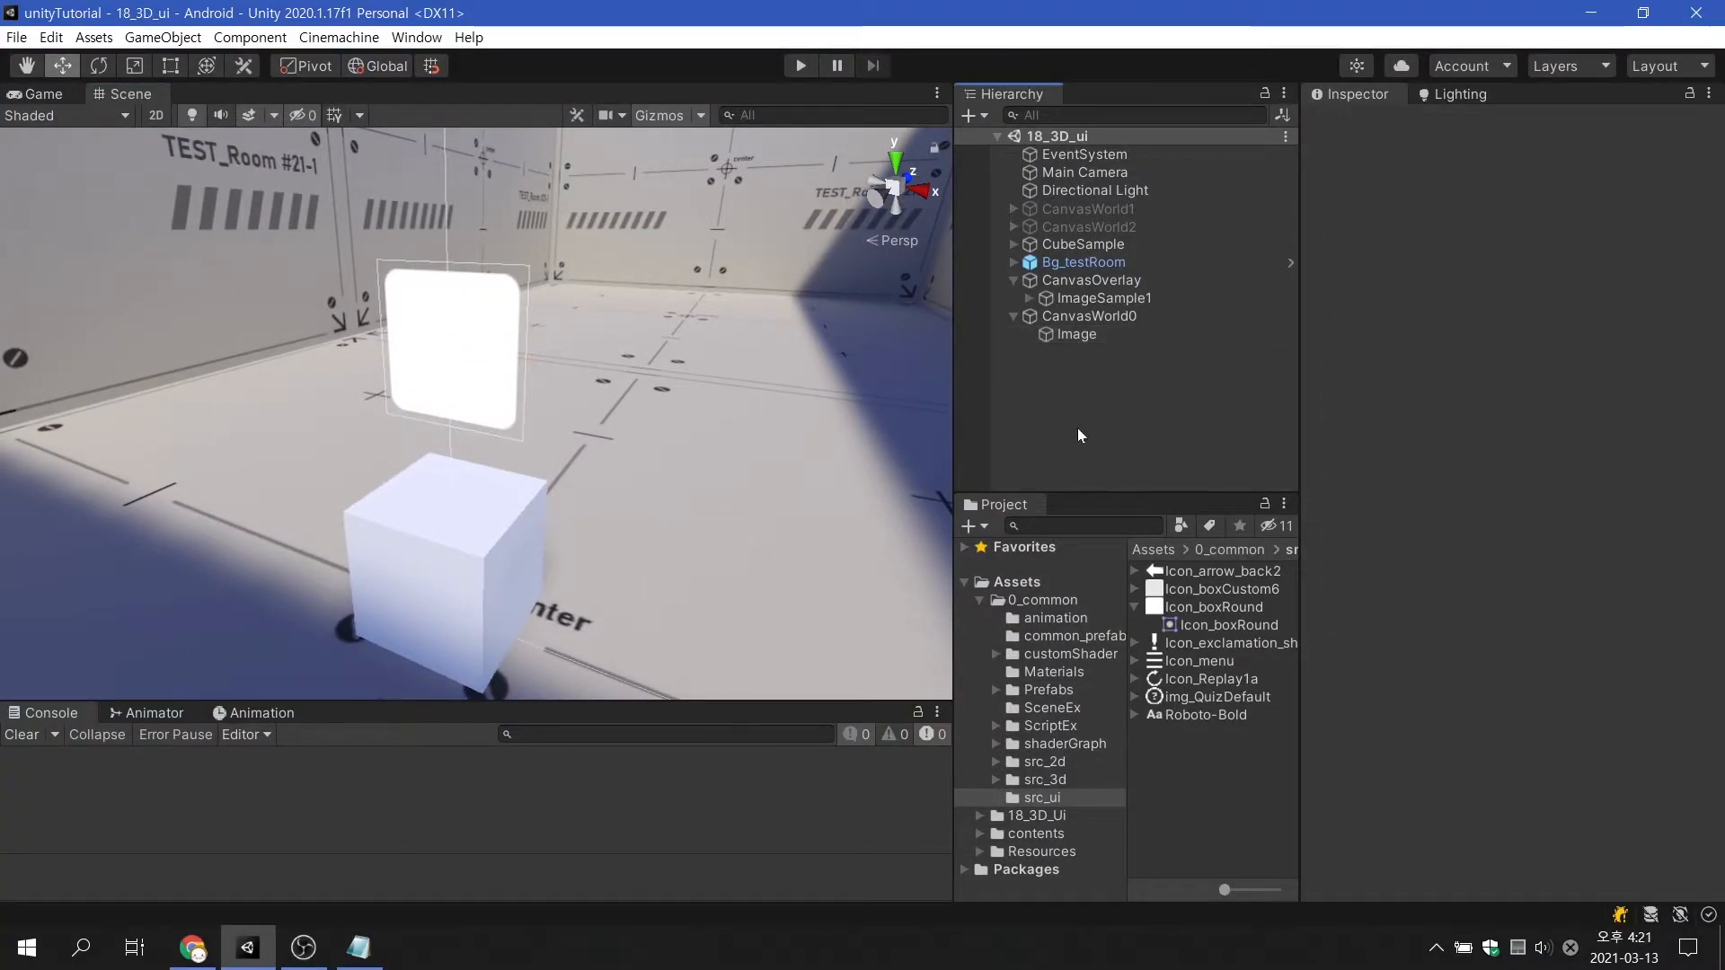
Step: Try Image rotation values -8.81, 0, 8.45 and -3.1 while comparing with CanvasWorld0's transform
click(1076, 334)
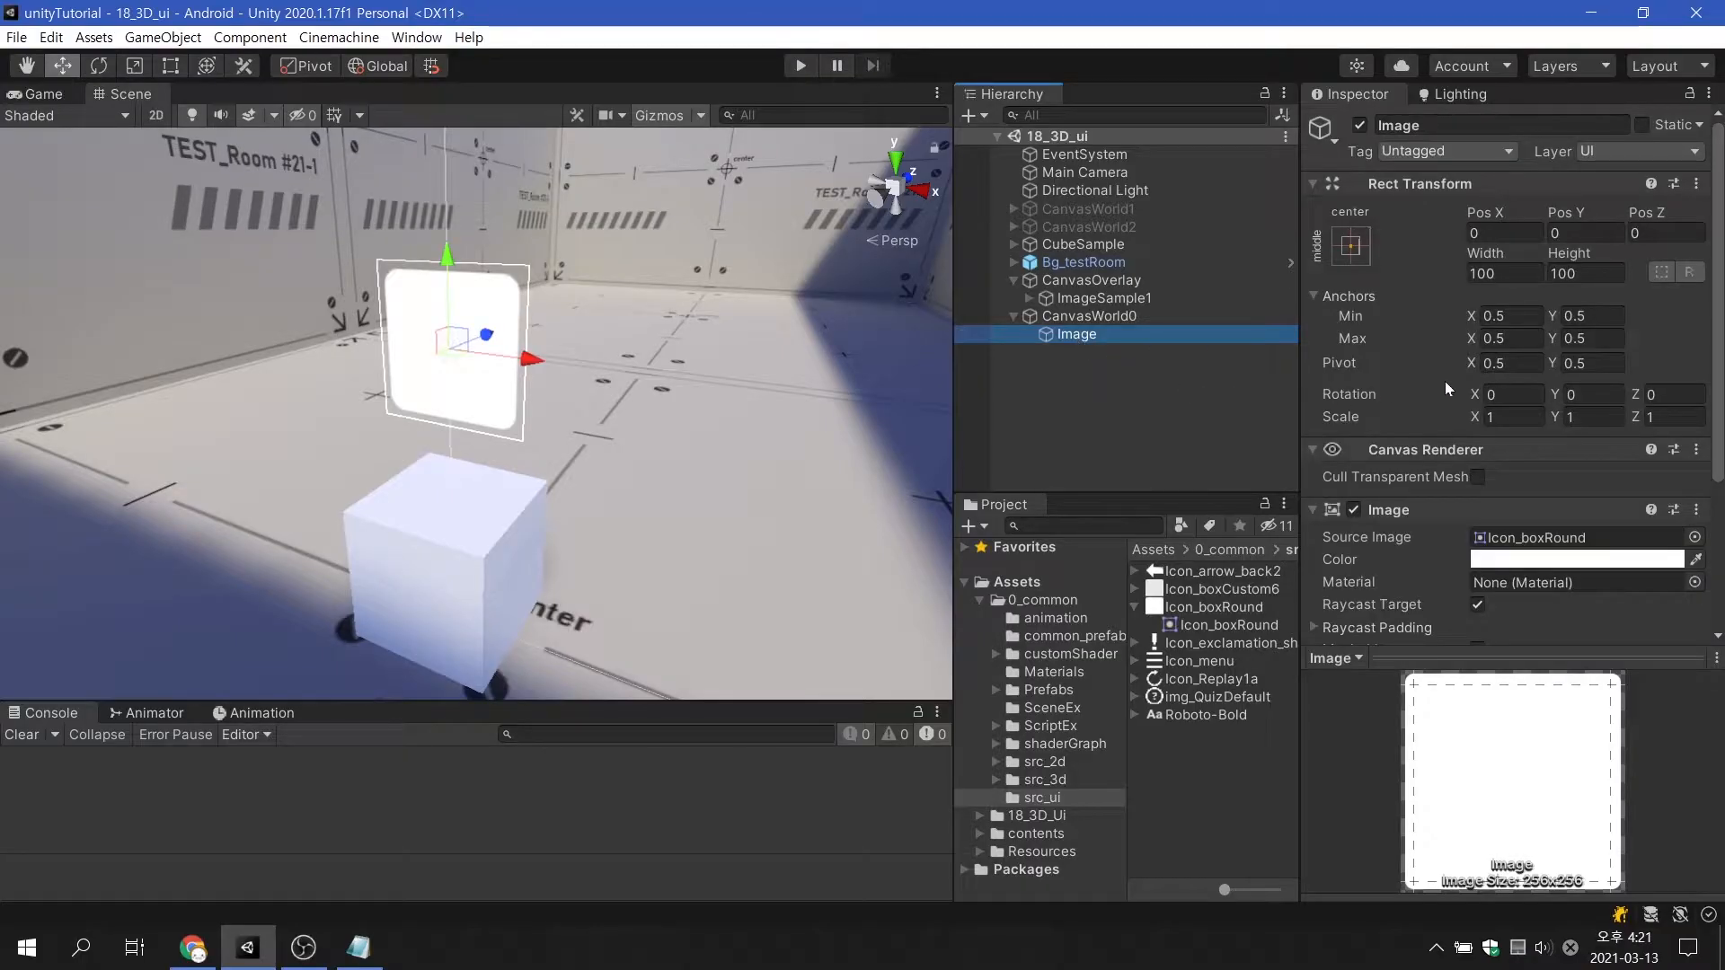
text(-8.81)
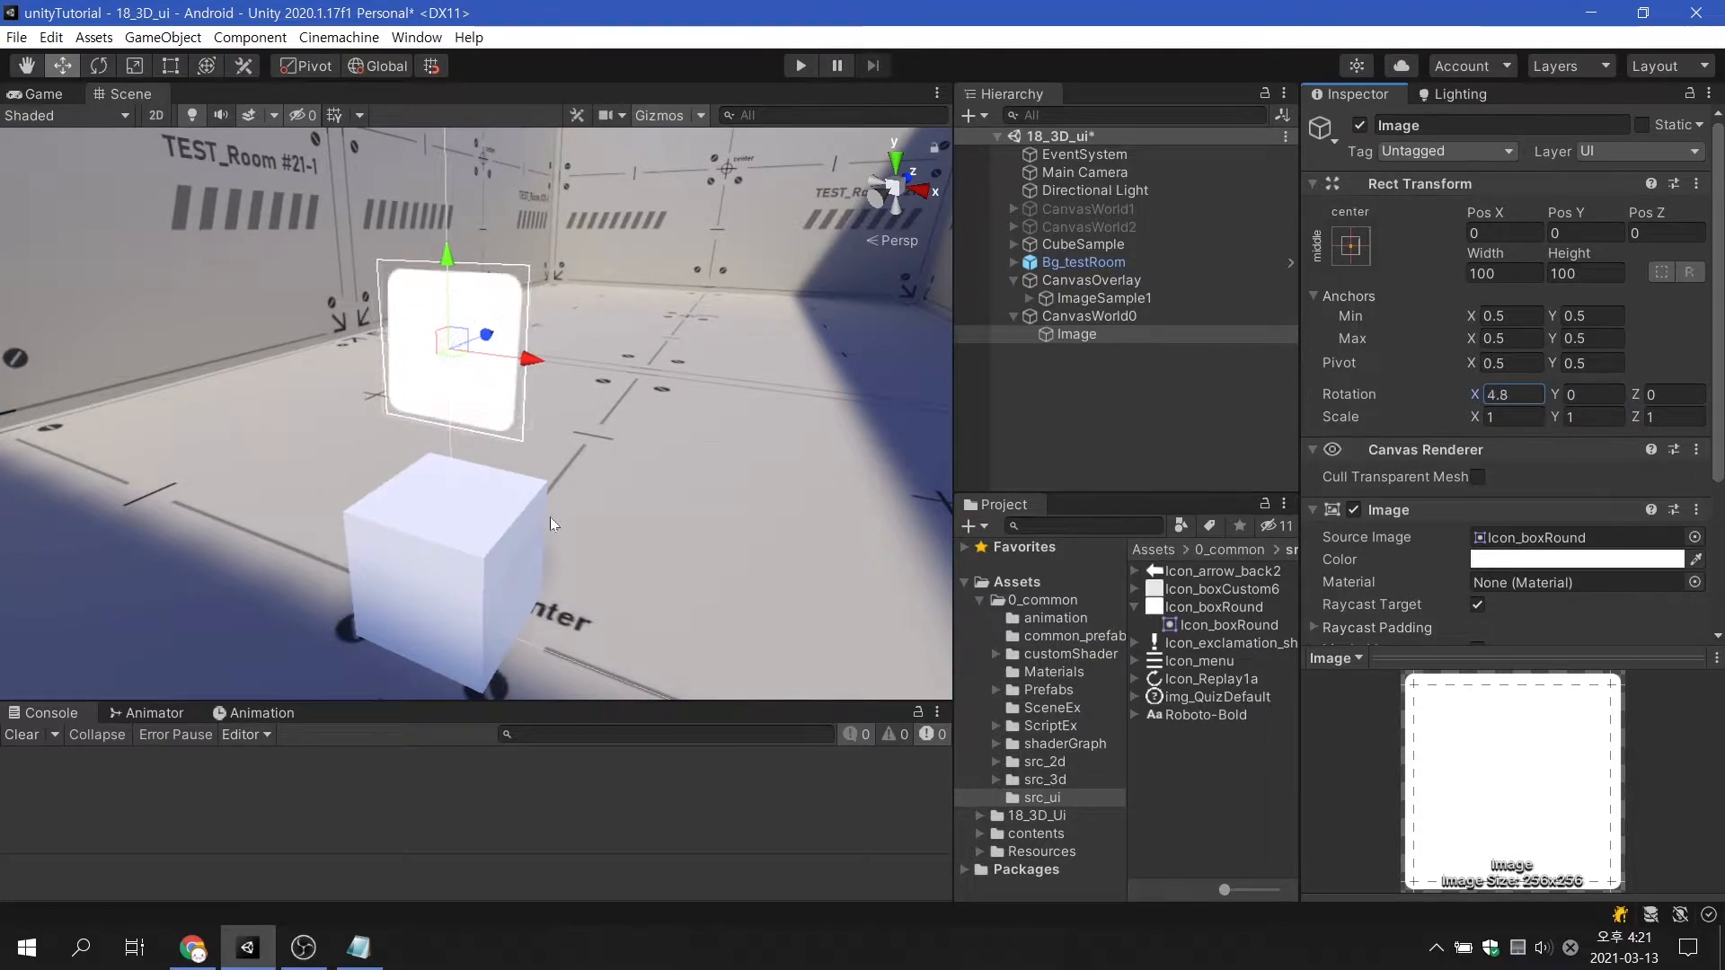
text(0)
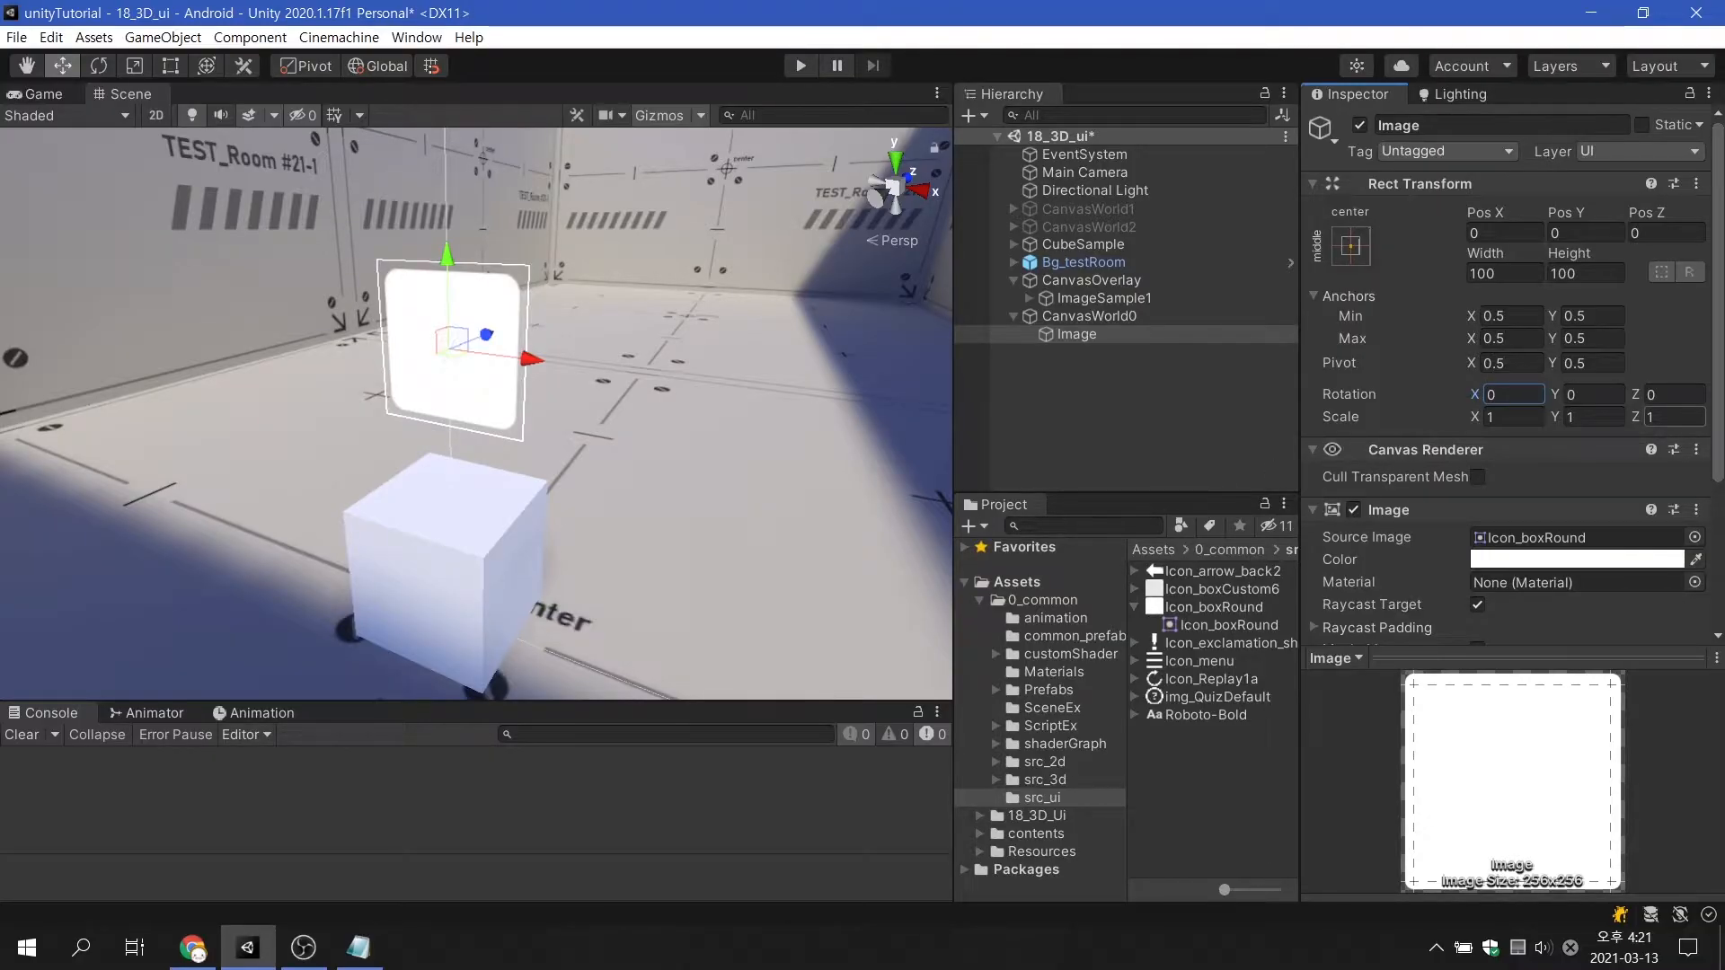
click(1089, 314)
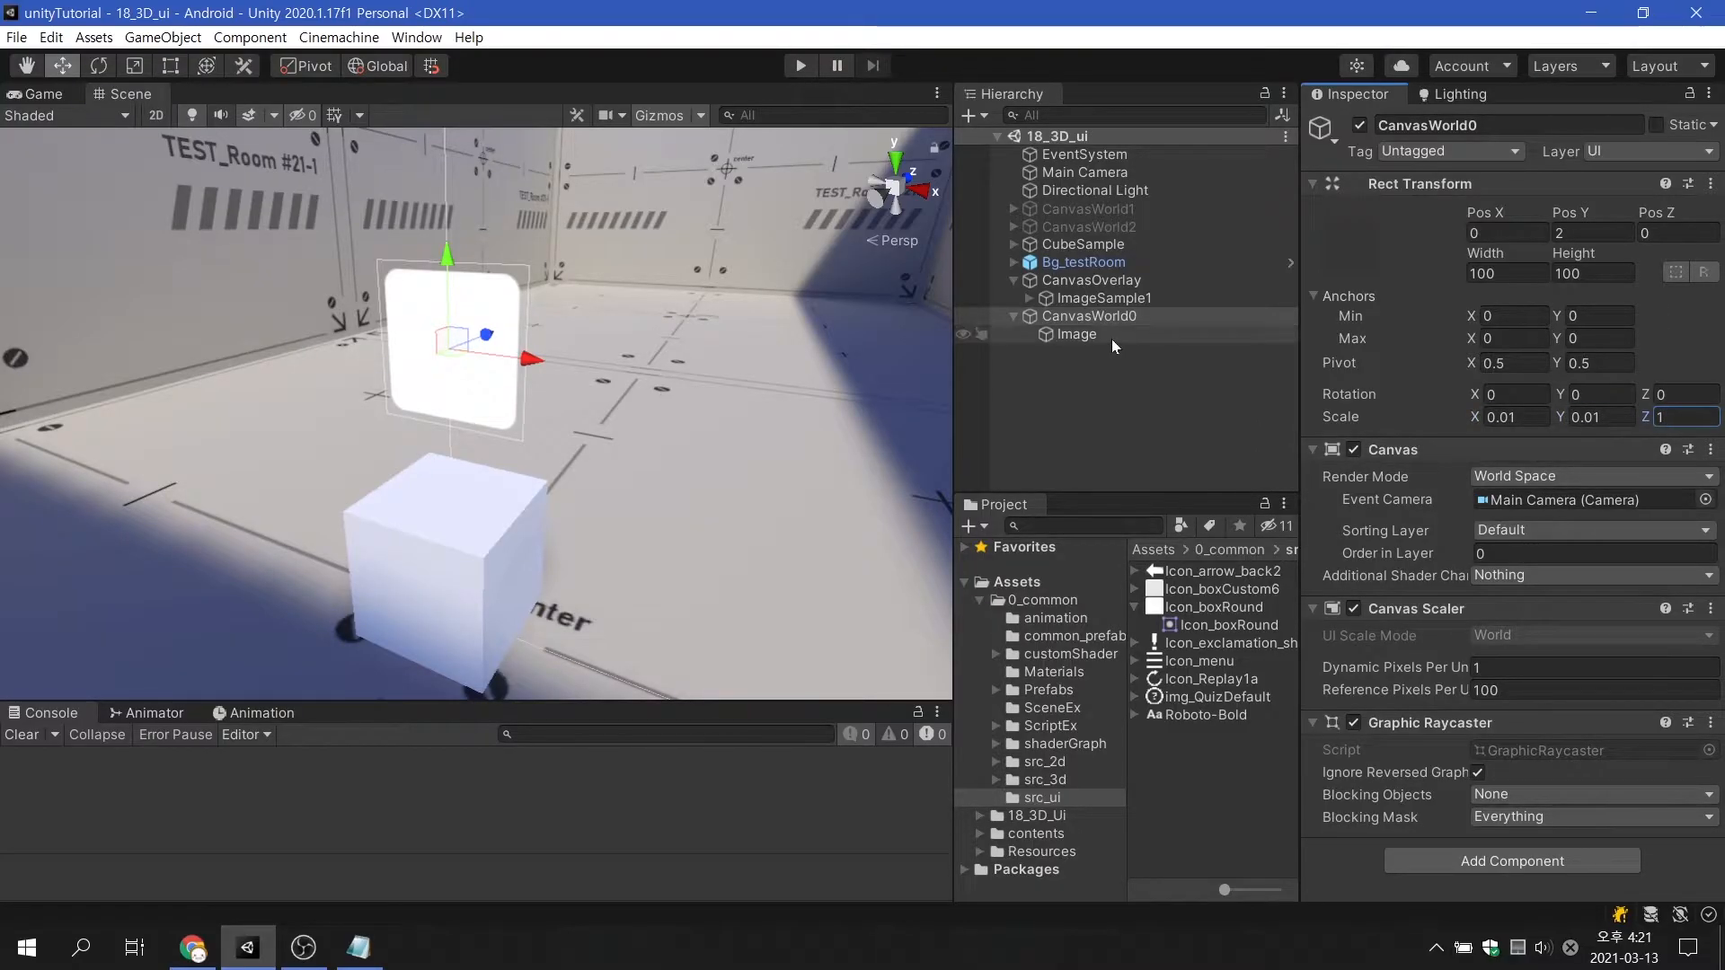
click(1077, 335)
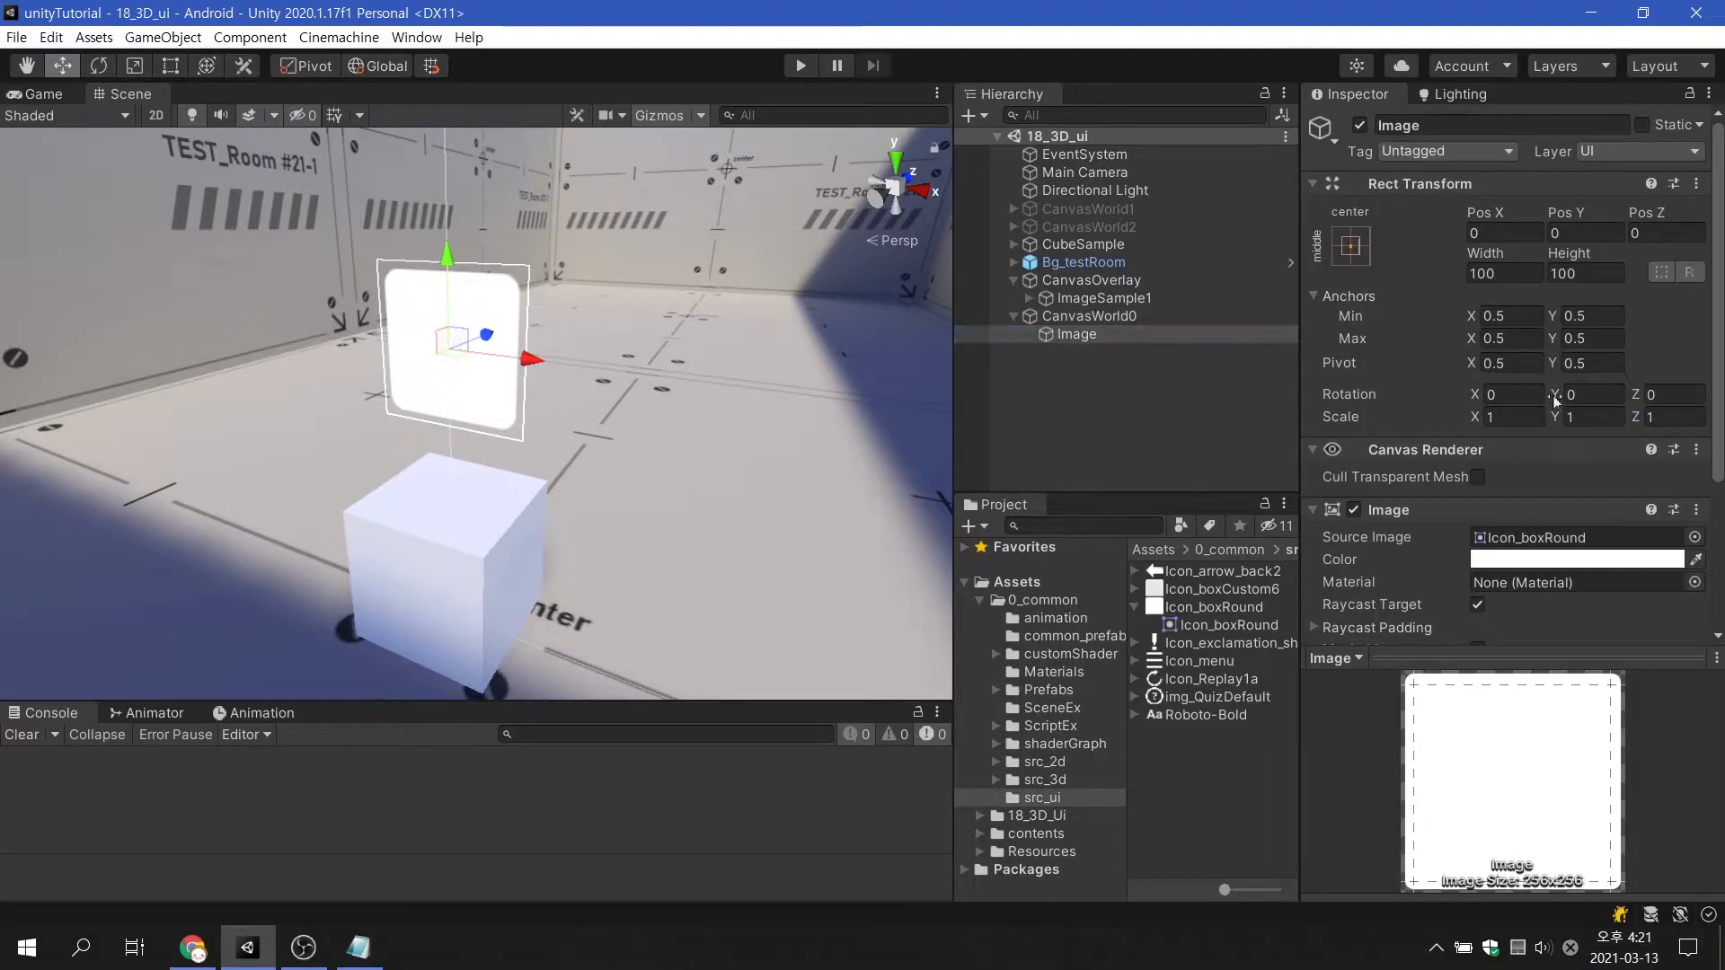
text(8.45)
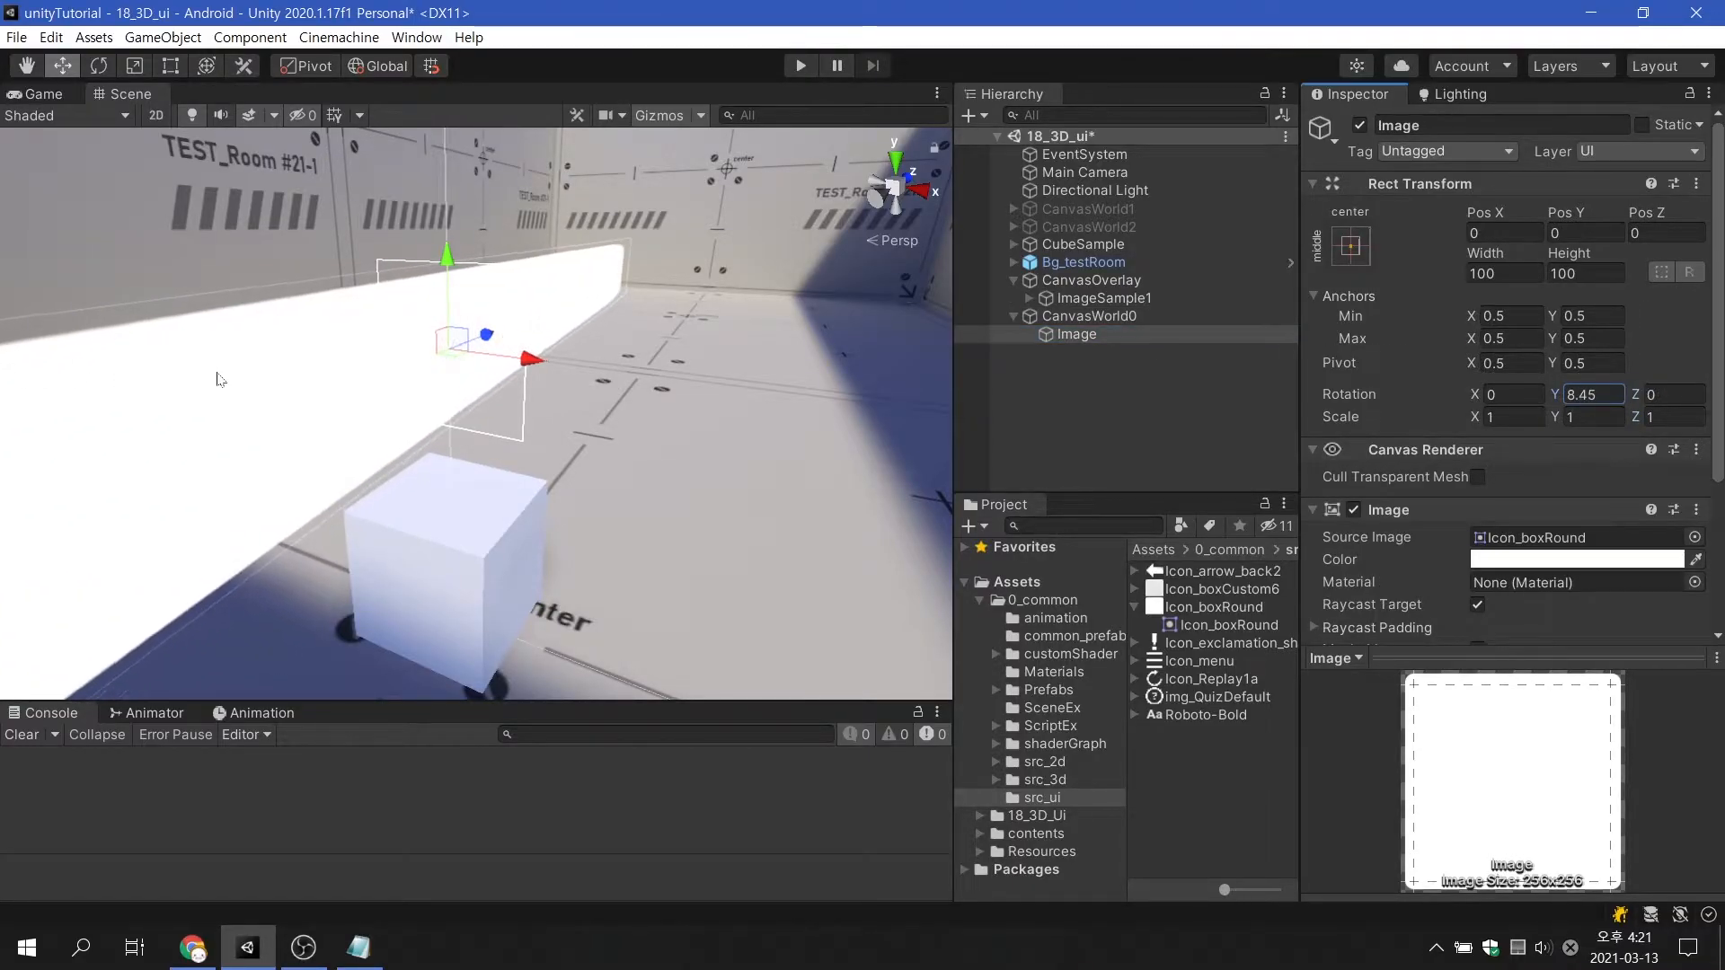
text(-3.1)
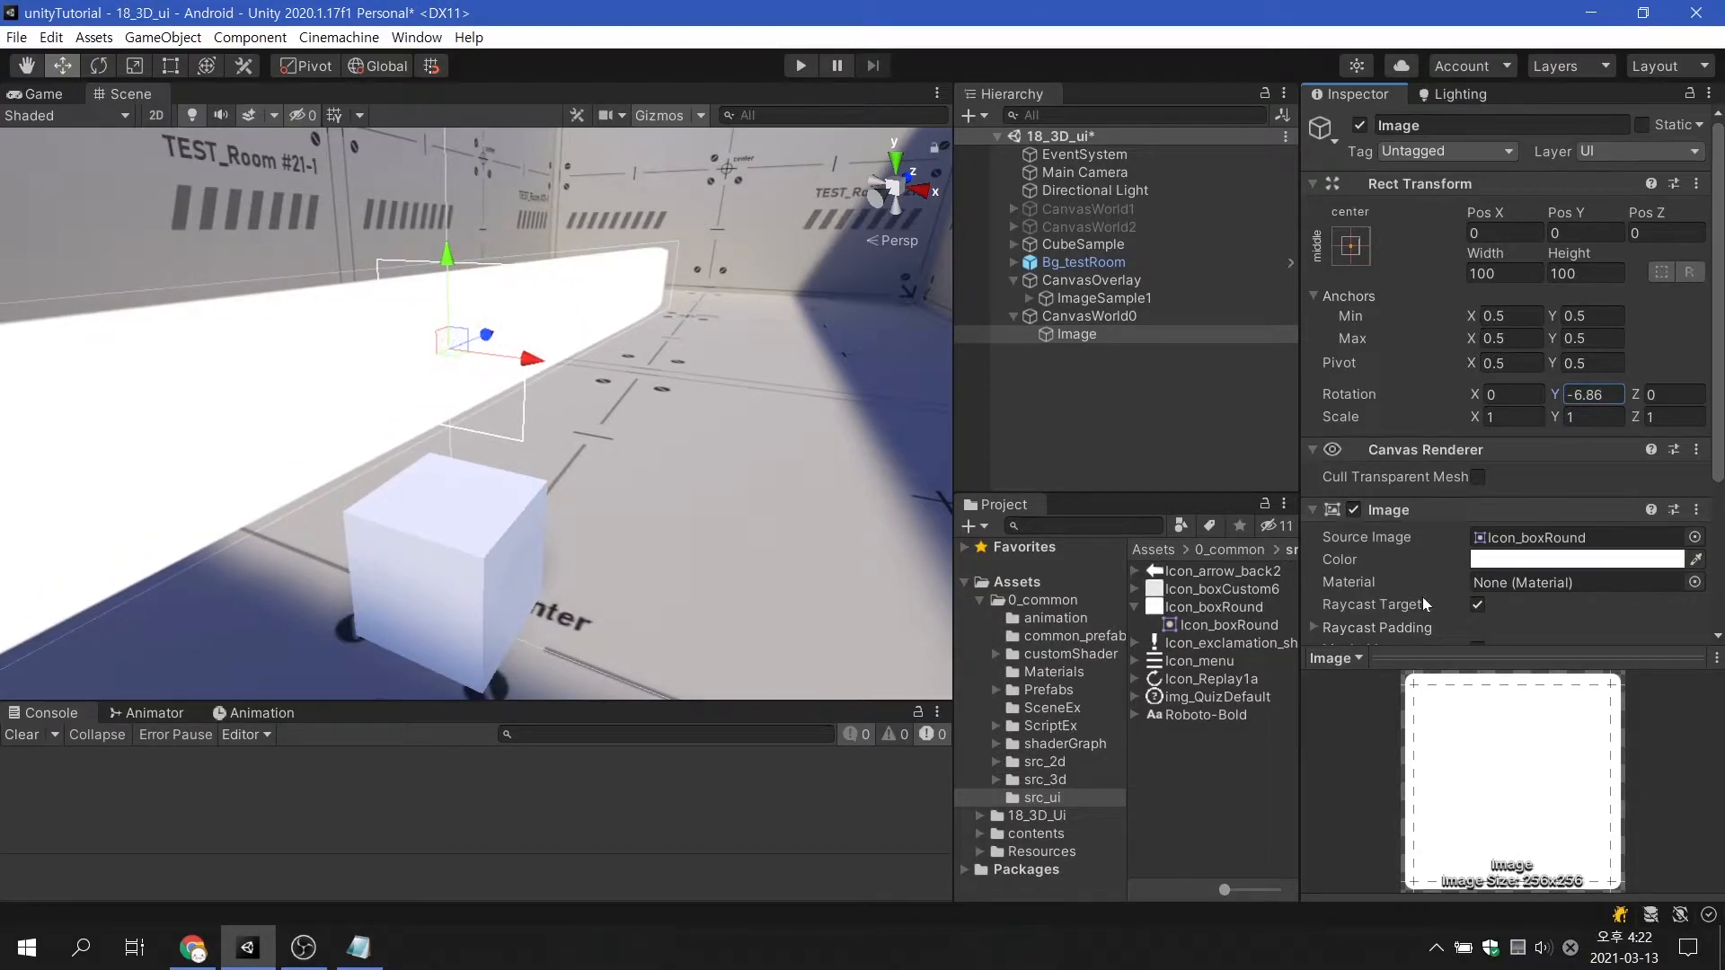
Step: Set the Image's Rotation Y to -45 so the rounded square faces diagonally
click(1089, 314)
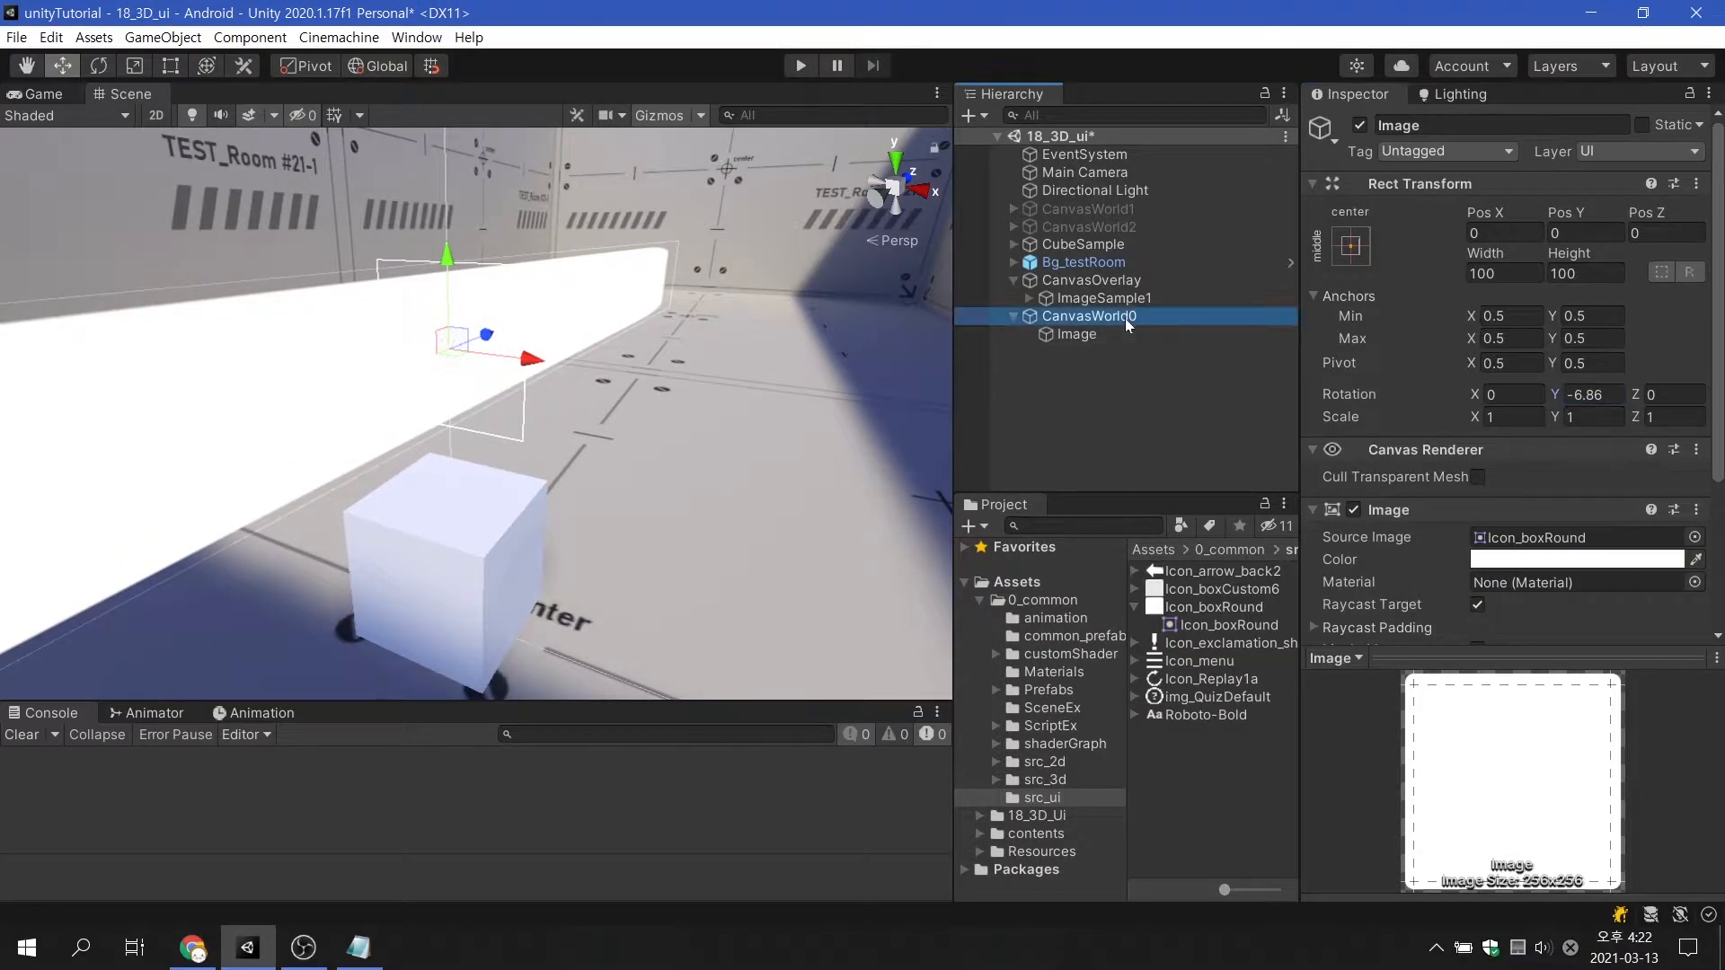
click(1088, 316)
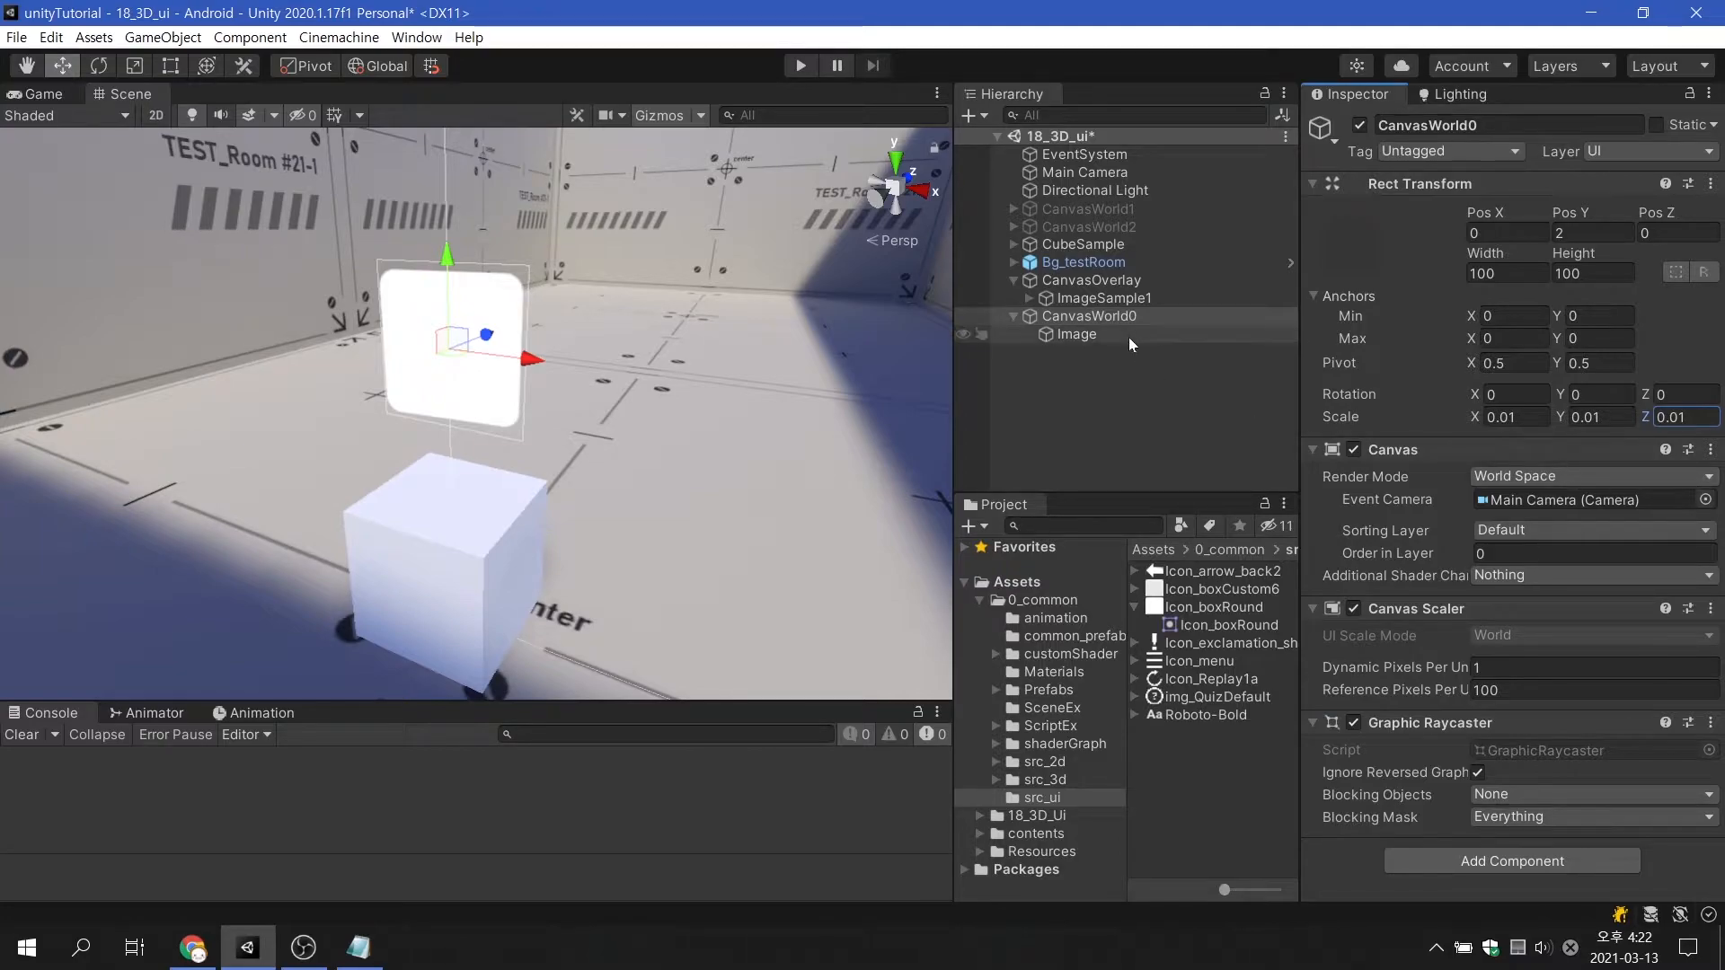
click(1076, 334)
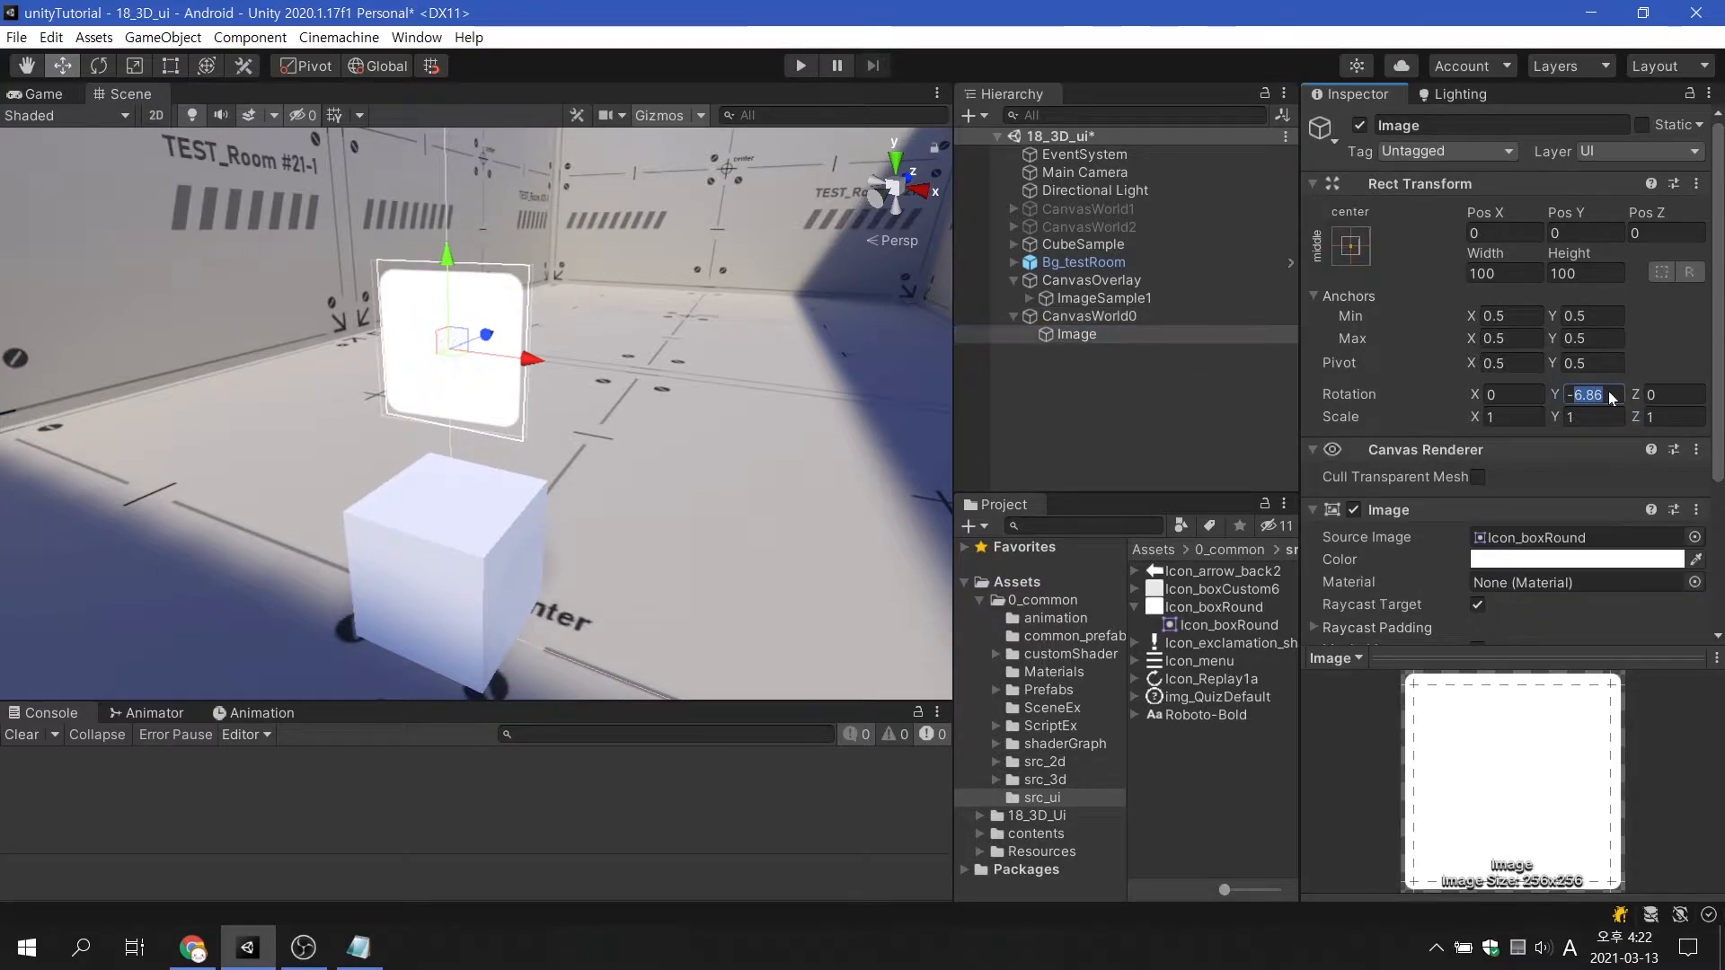
text(-45)
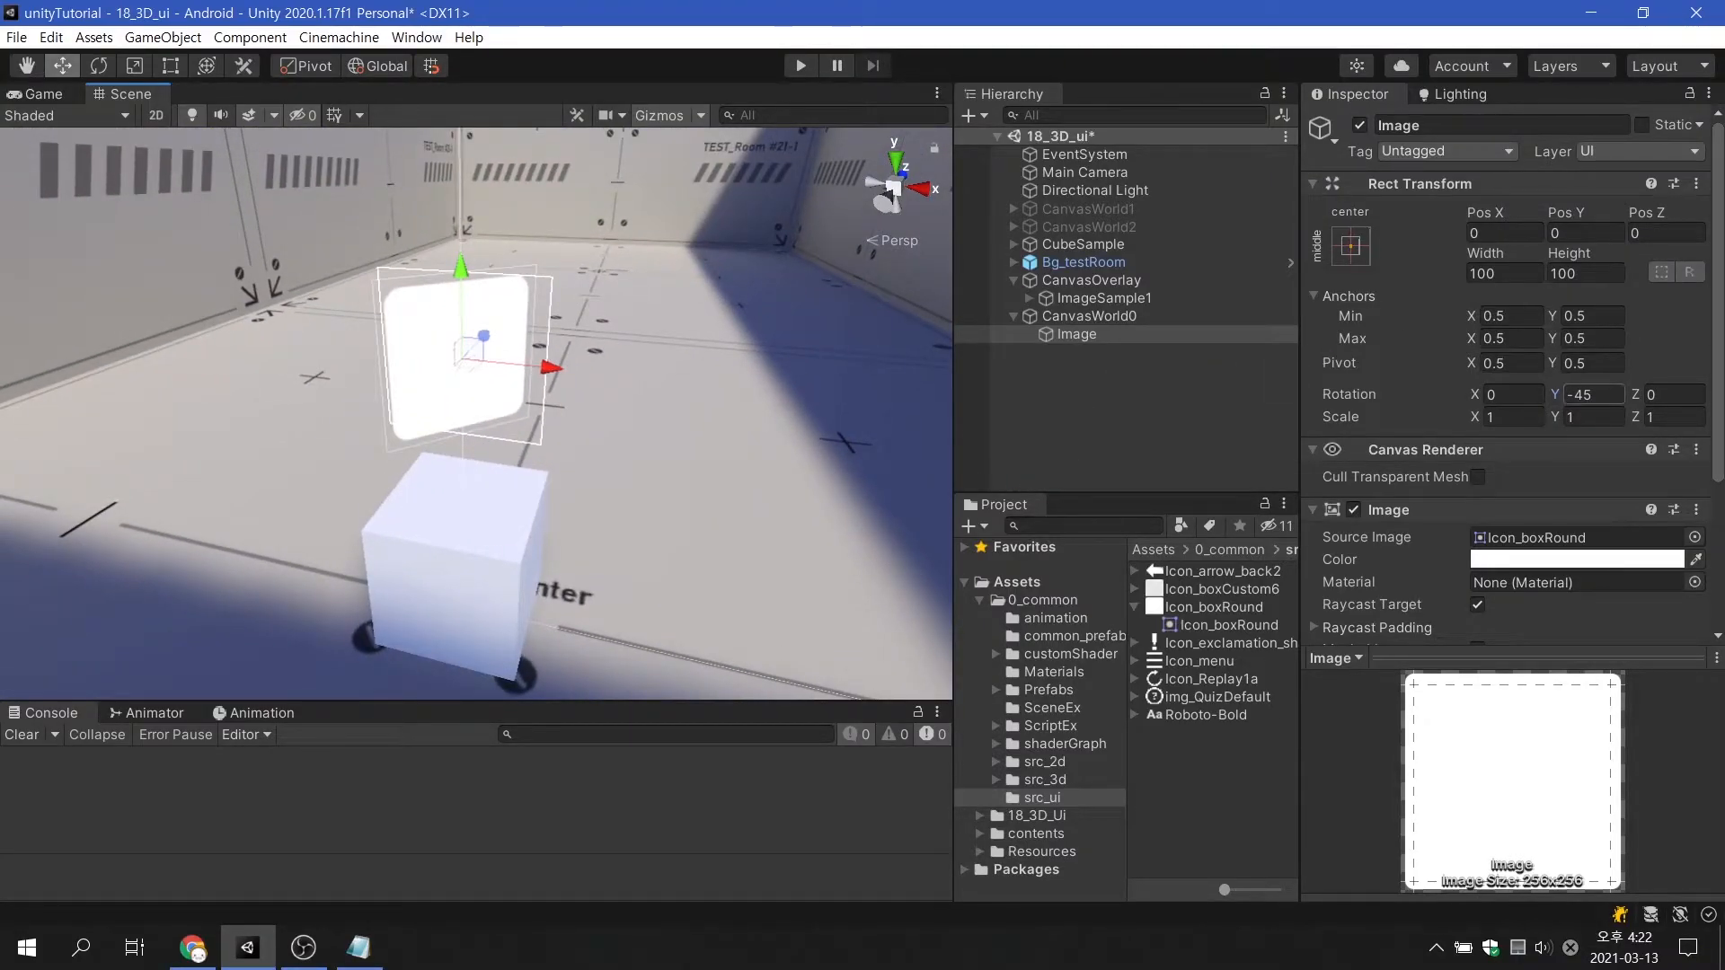
Step: Reorder CanvasWorld1's children to Image1, Image2, Image3 so Image3 renders in front
text(0)
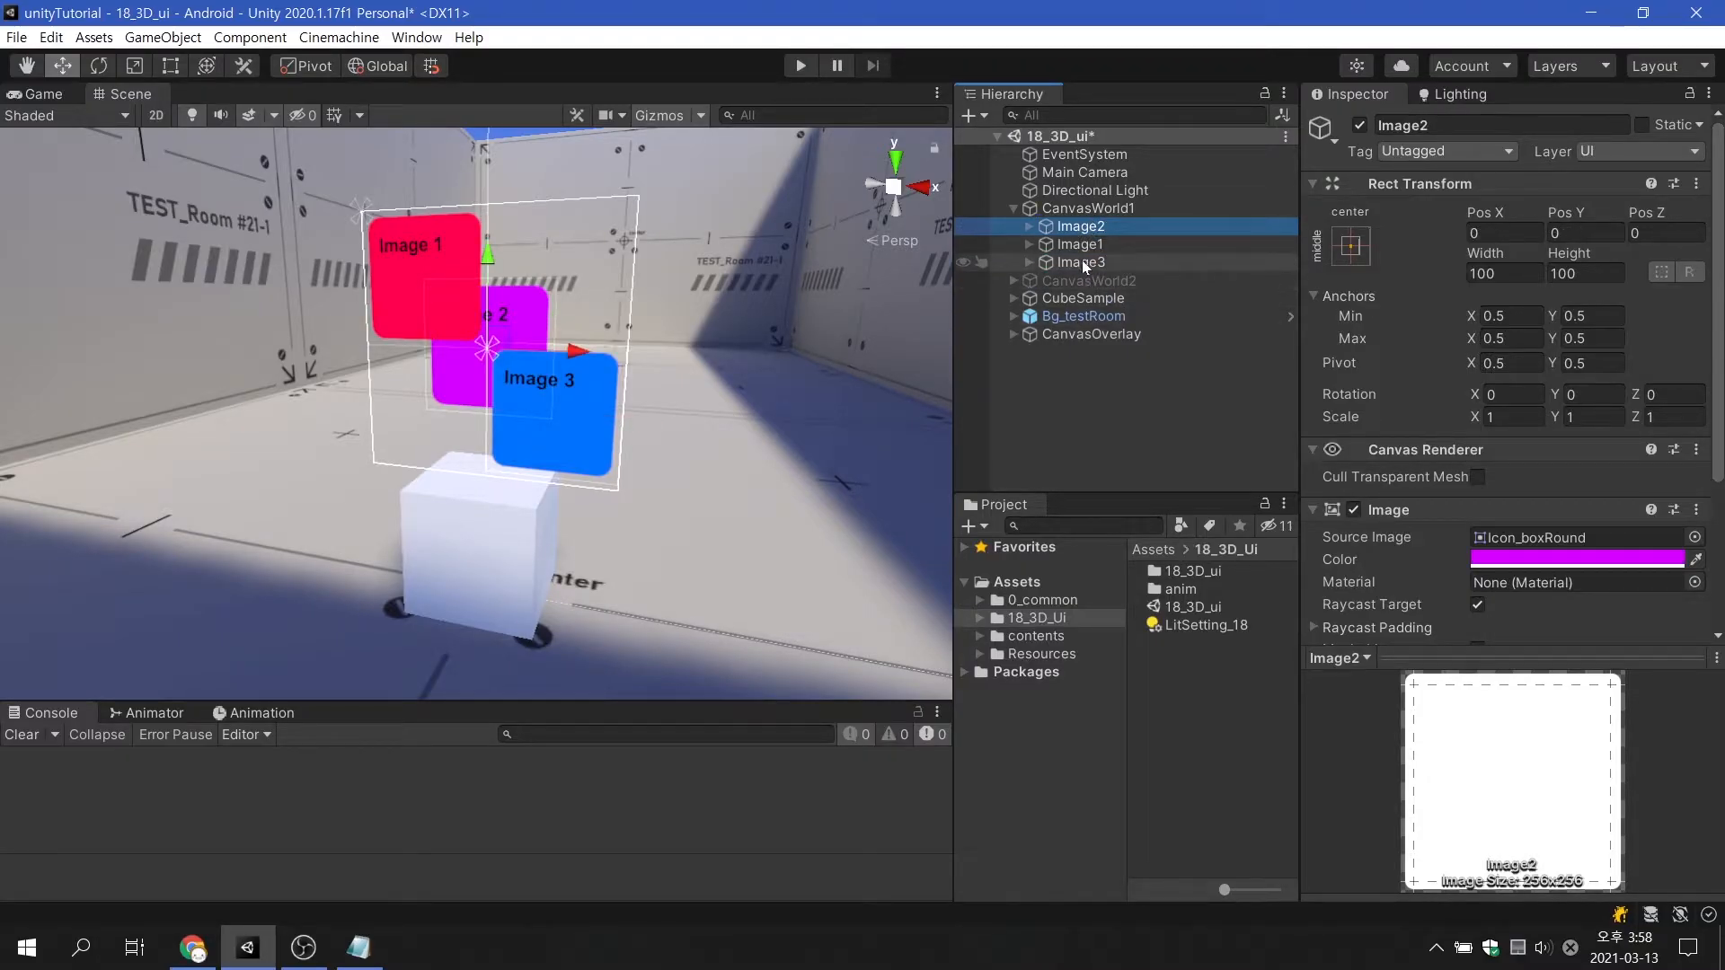
click(1080, 244)
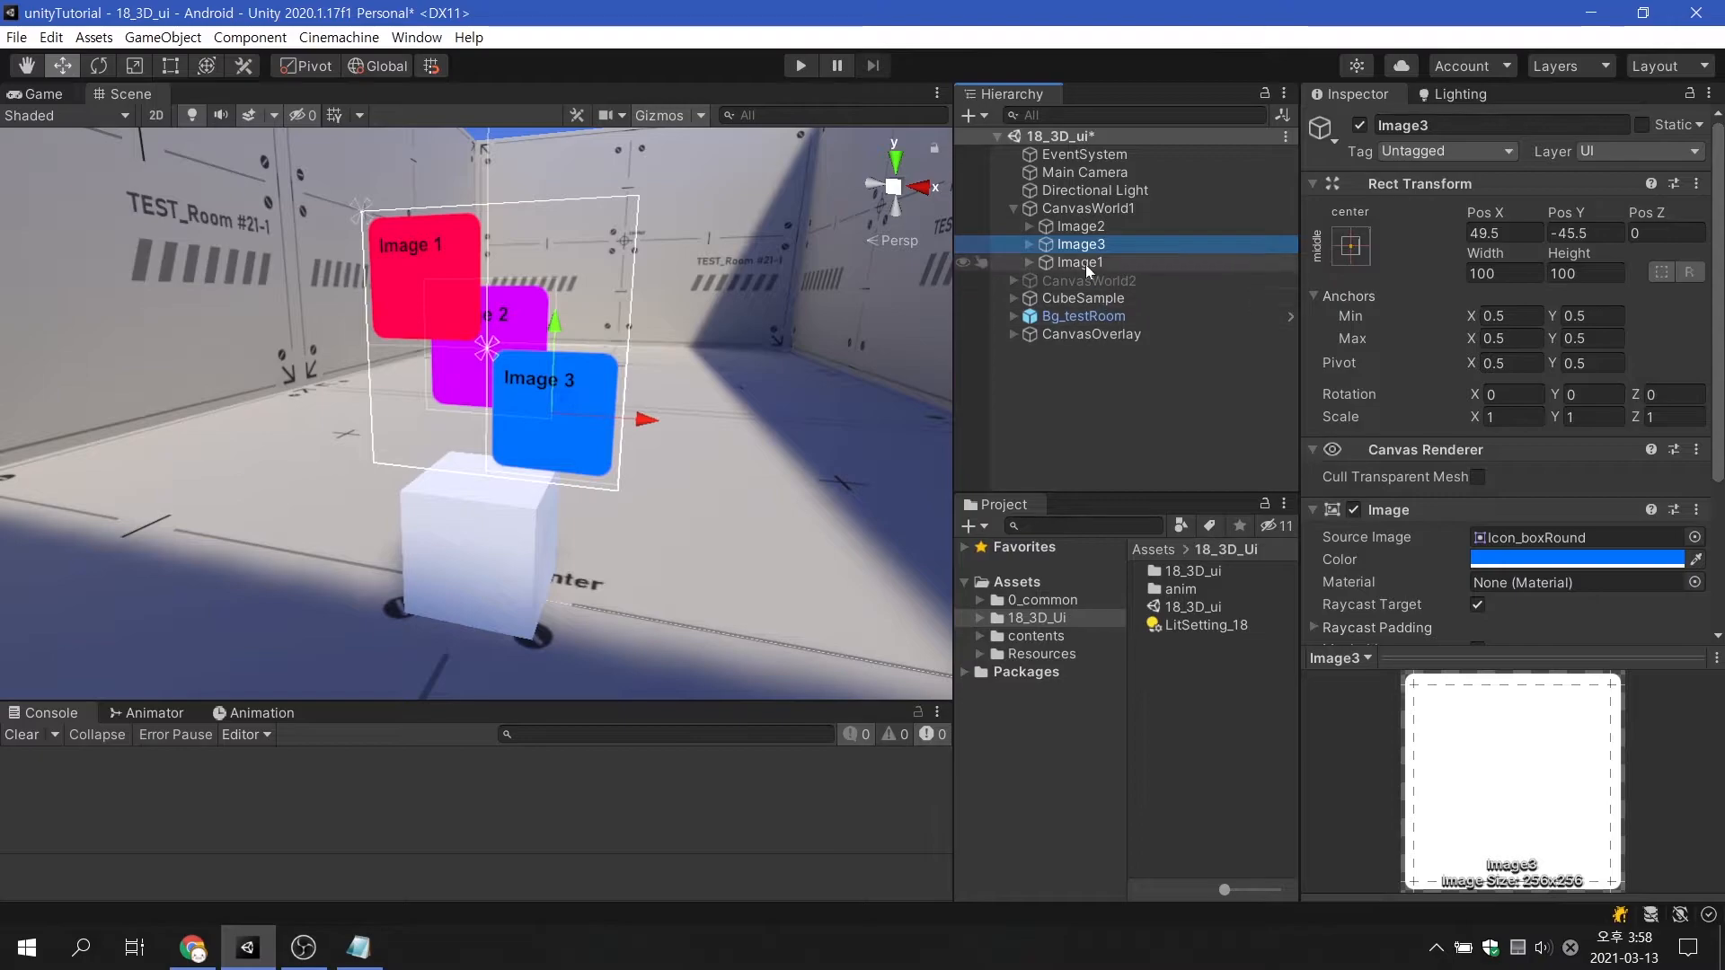
click(1080, 262)
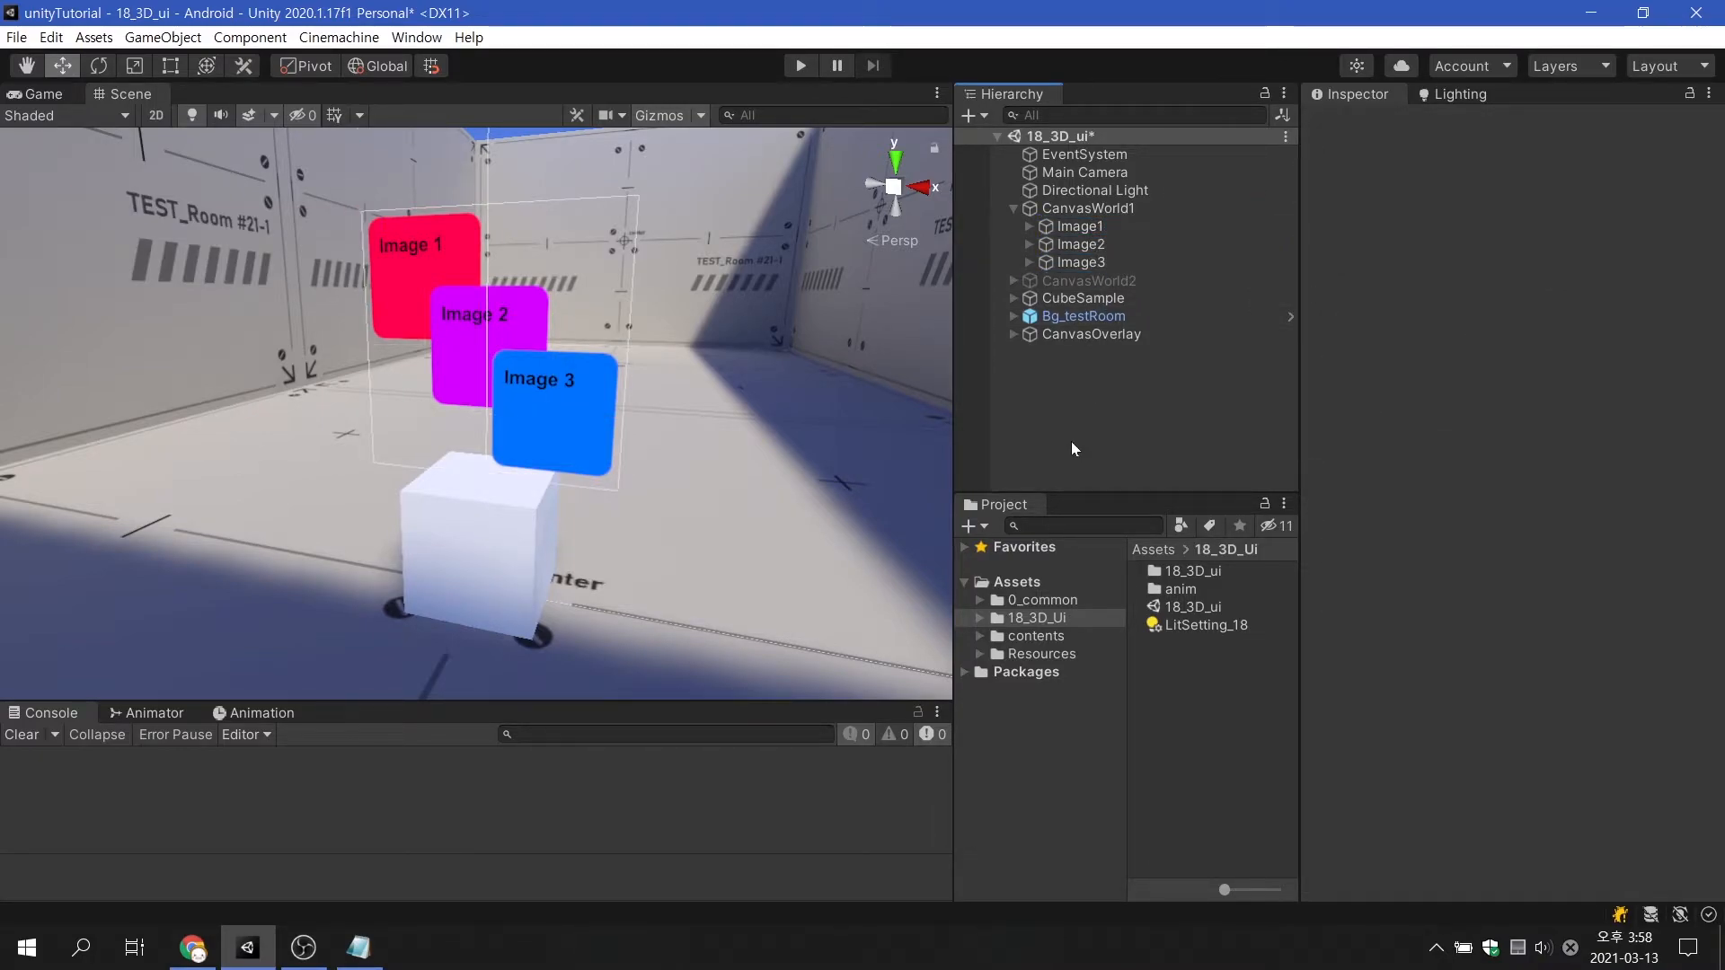
Step: Preview the panels from Main Camera at Position X -2.36 in Game view, then reset X to 0
click(1089, 278)
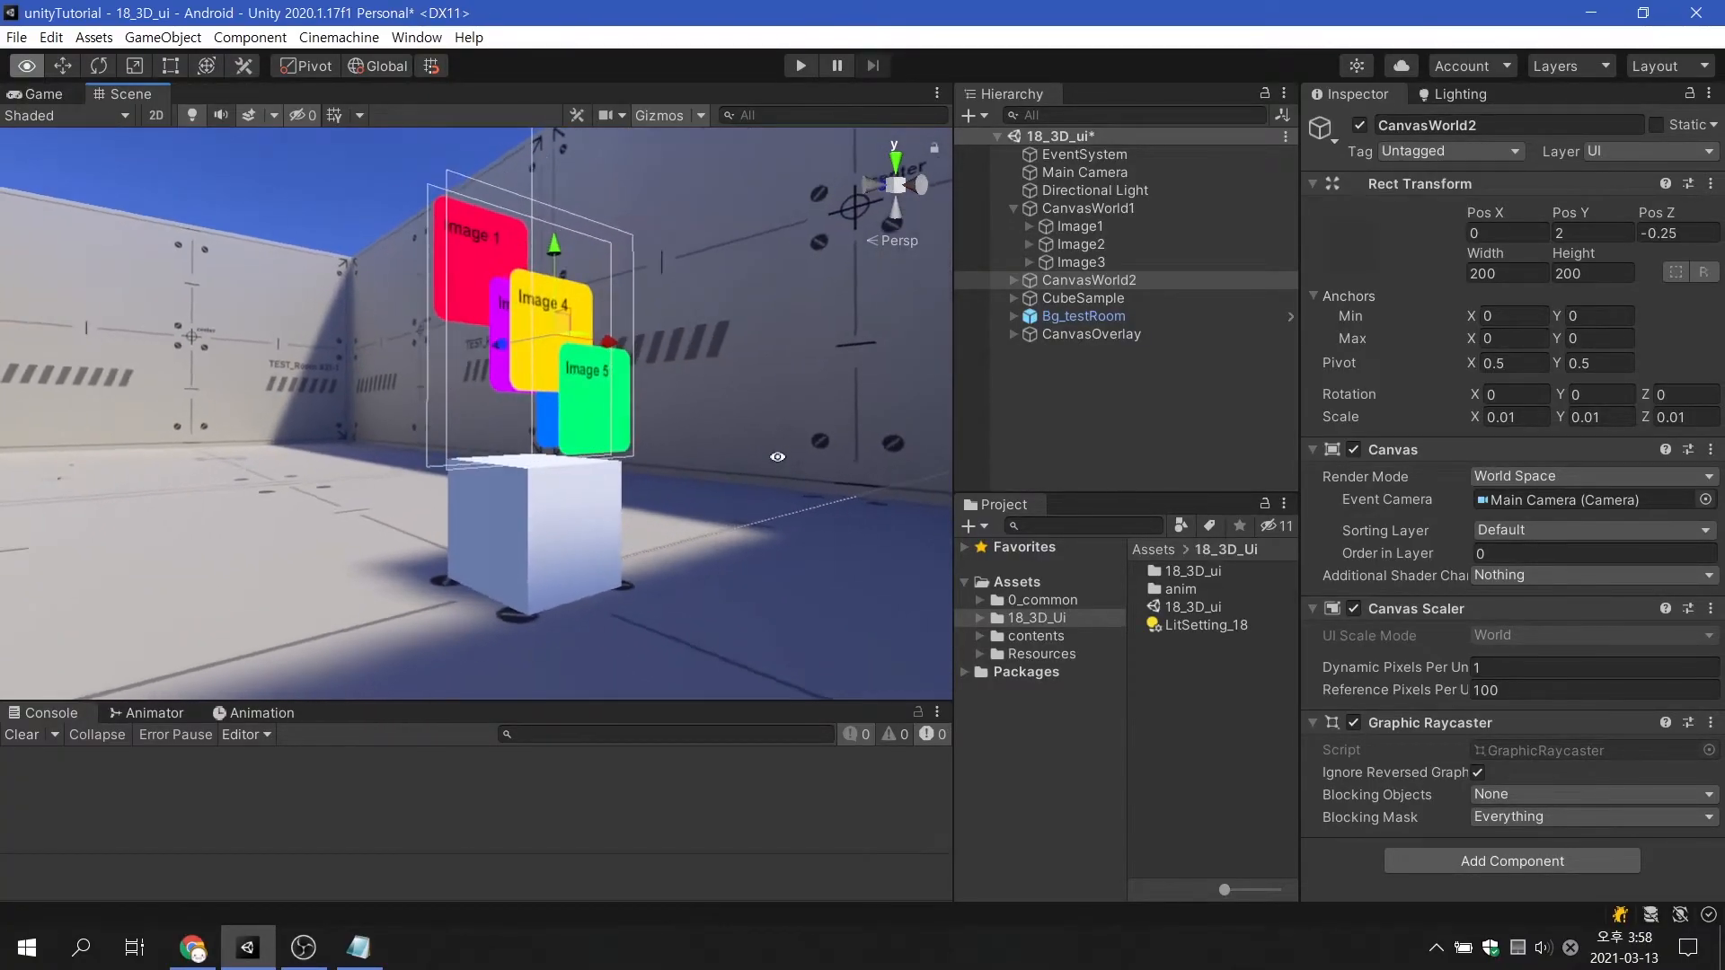
click(37, 94)
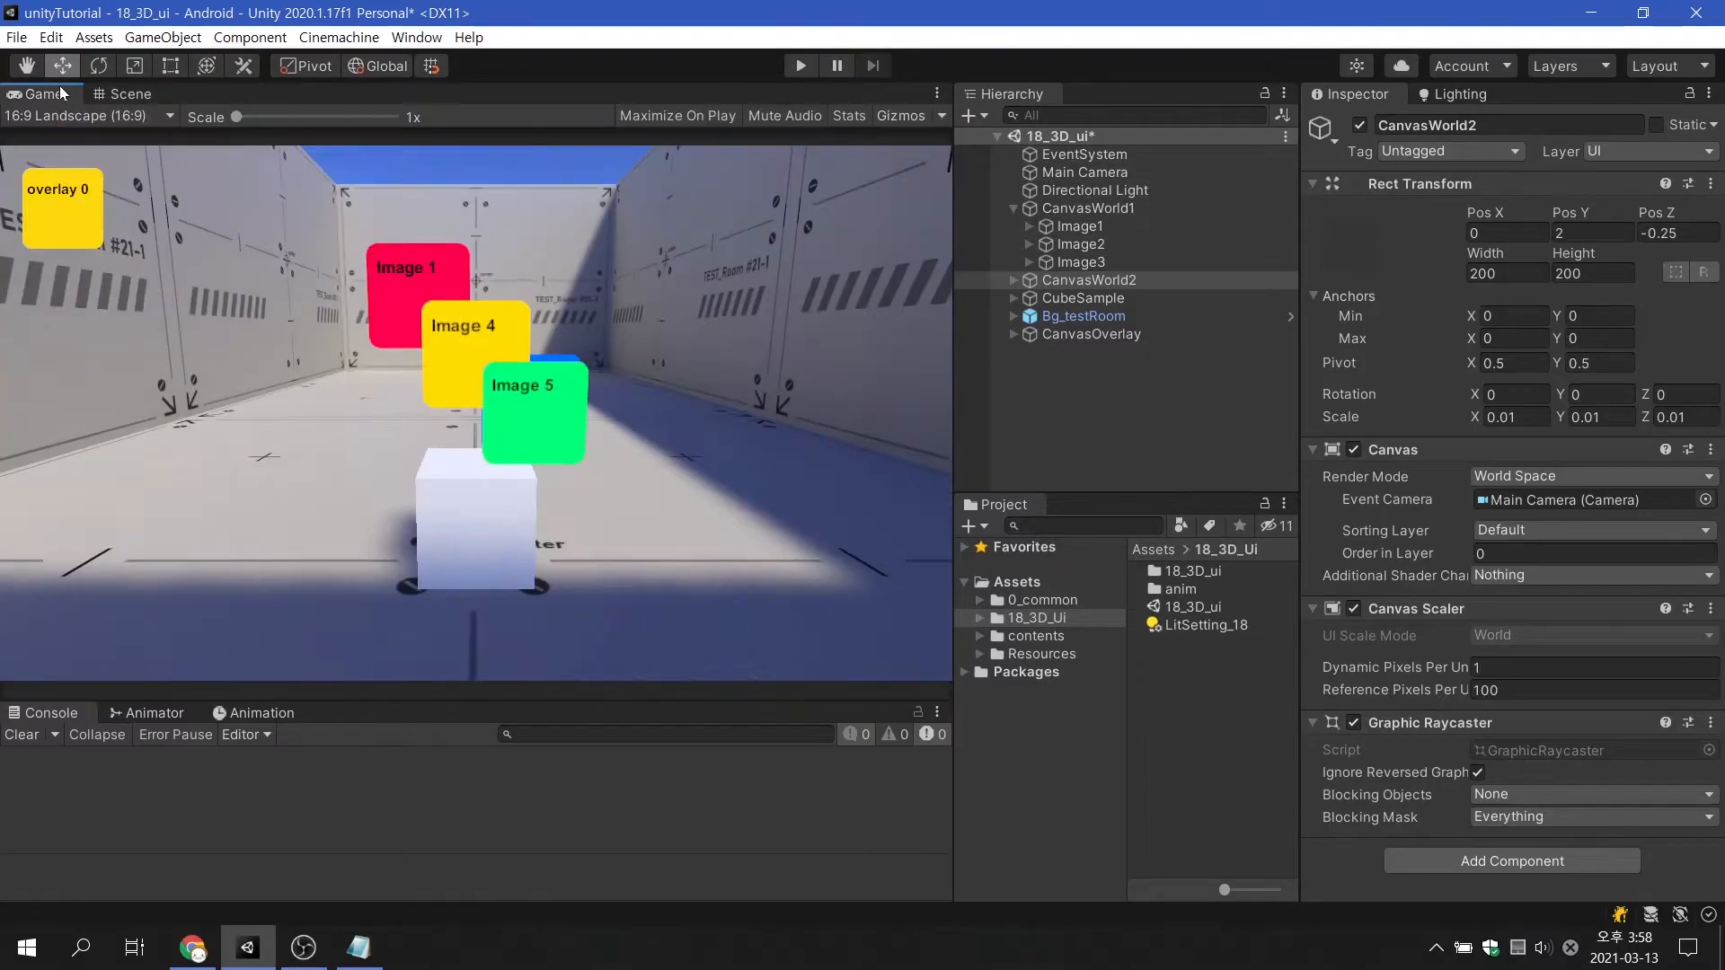
click(1085, 172)
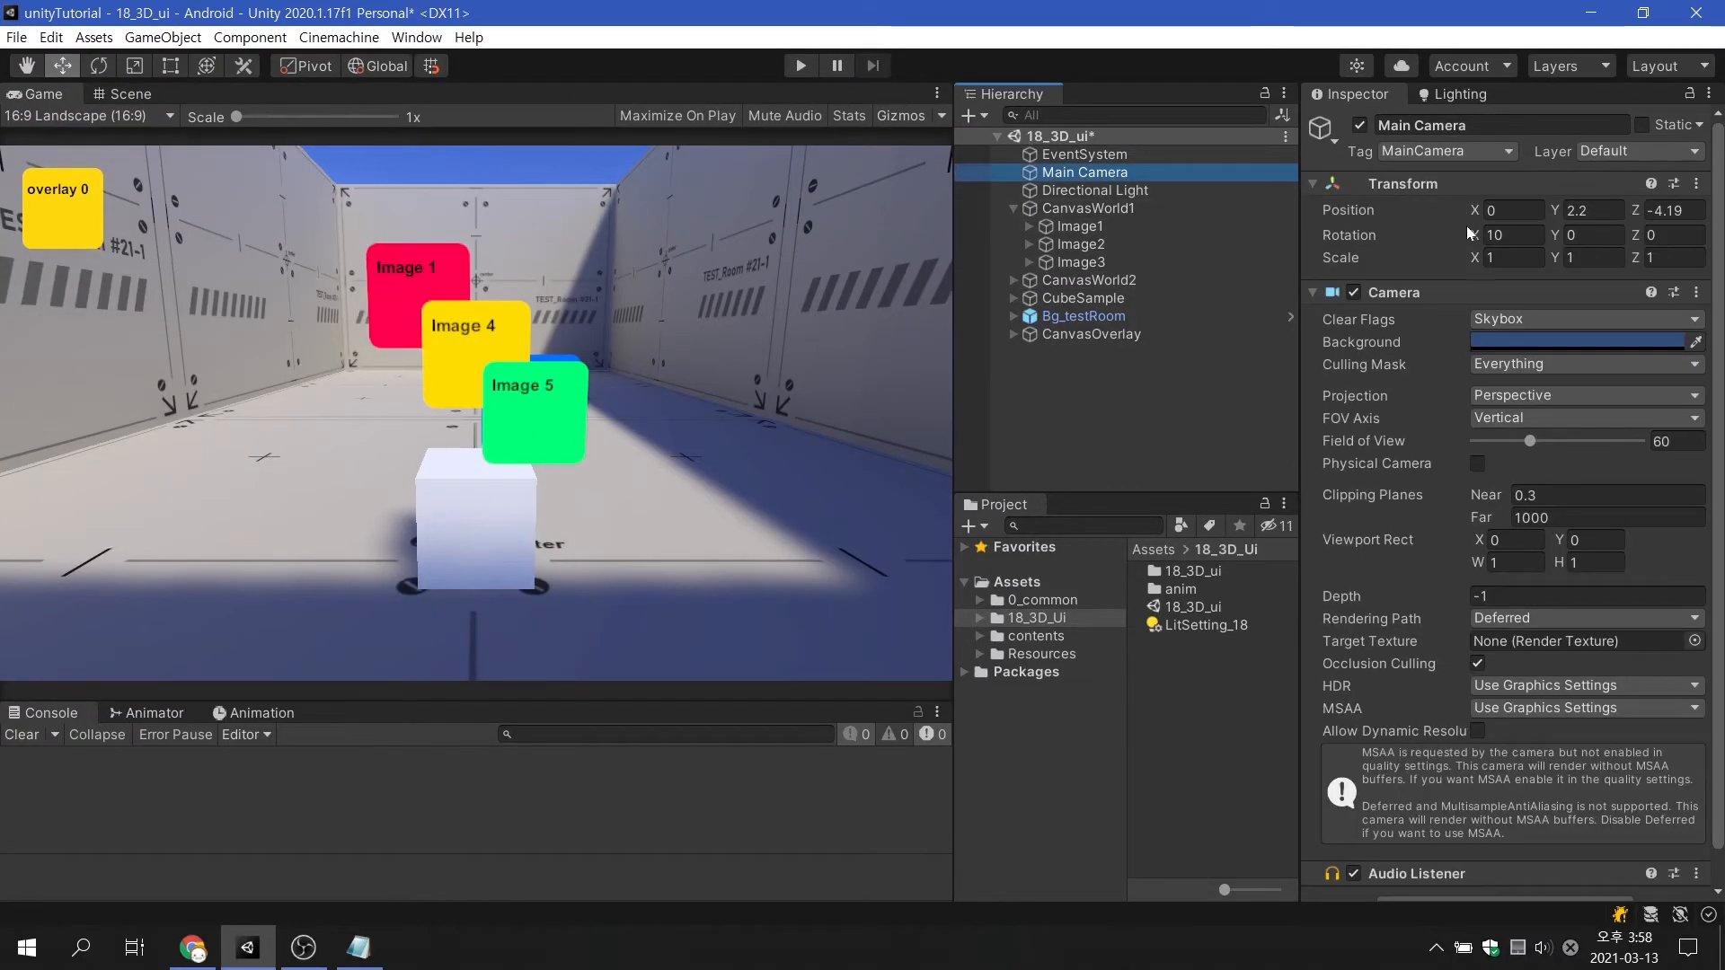
text(-2.36)
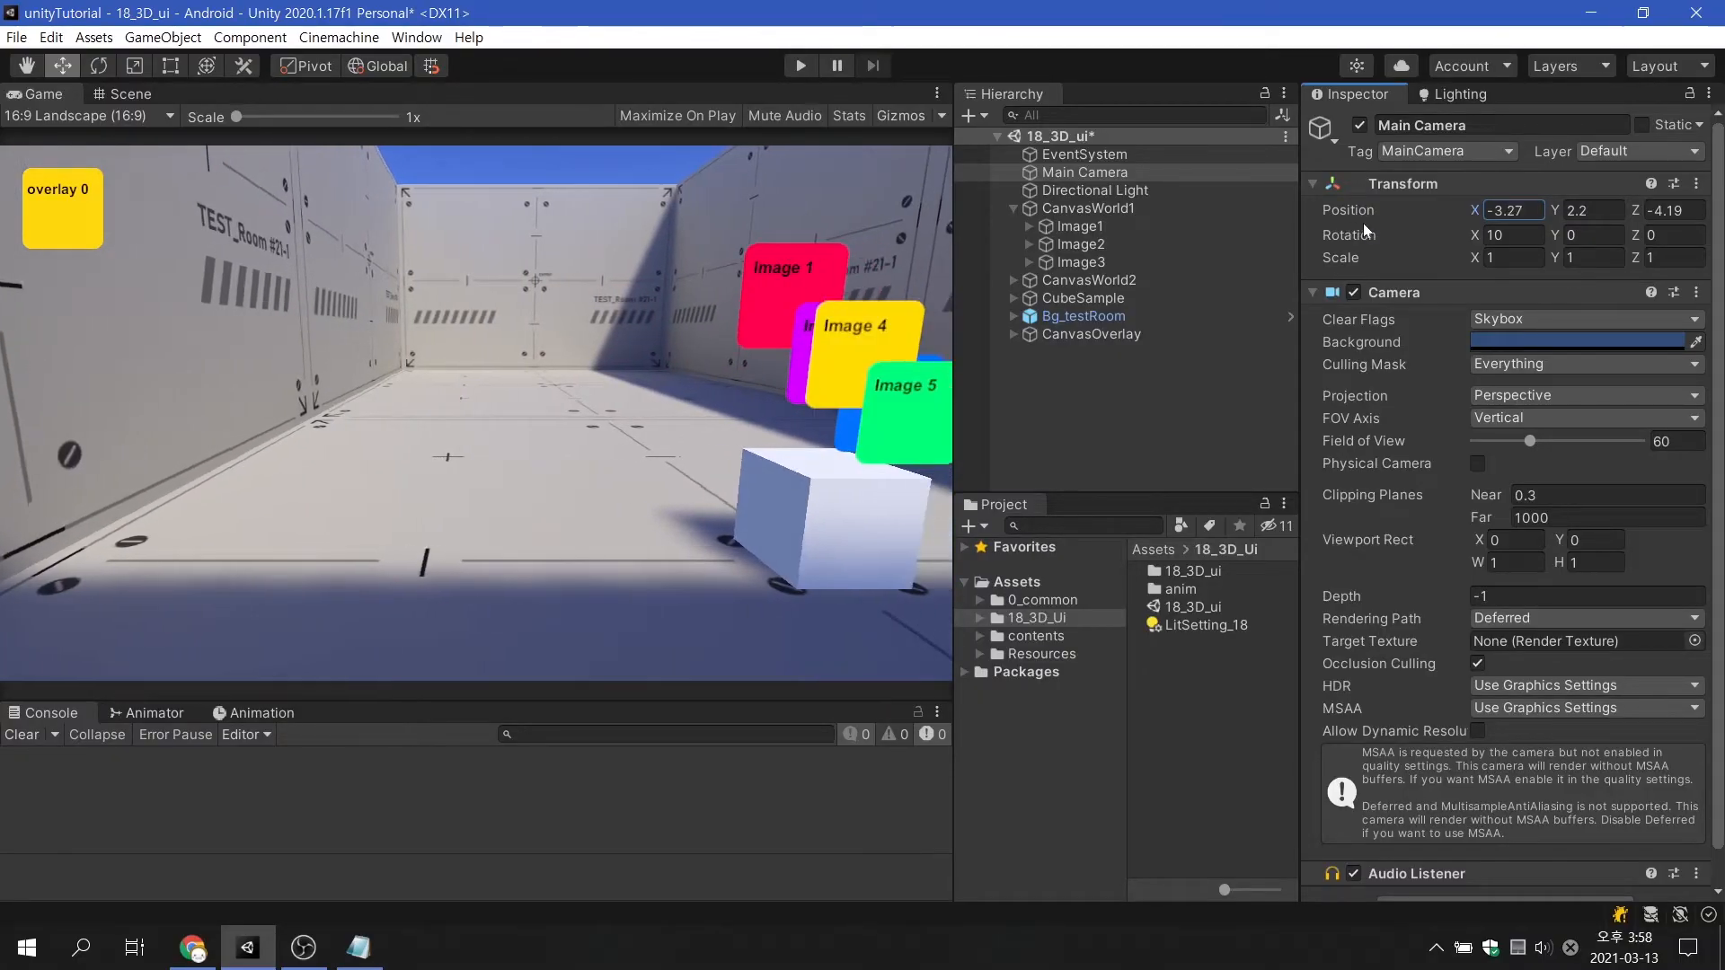
text(0)
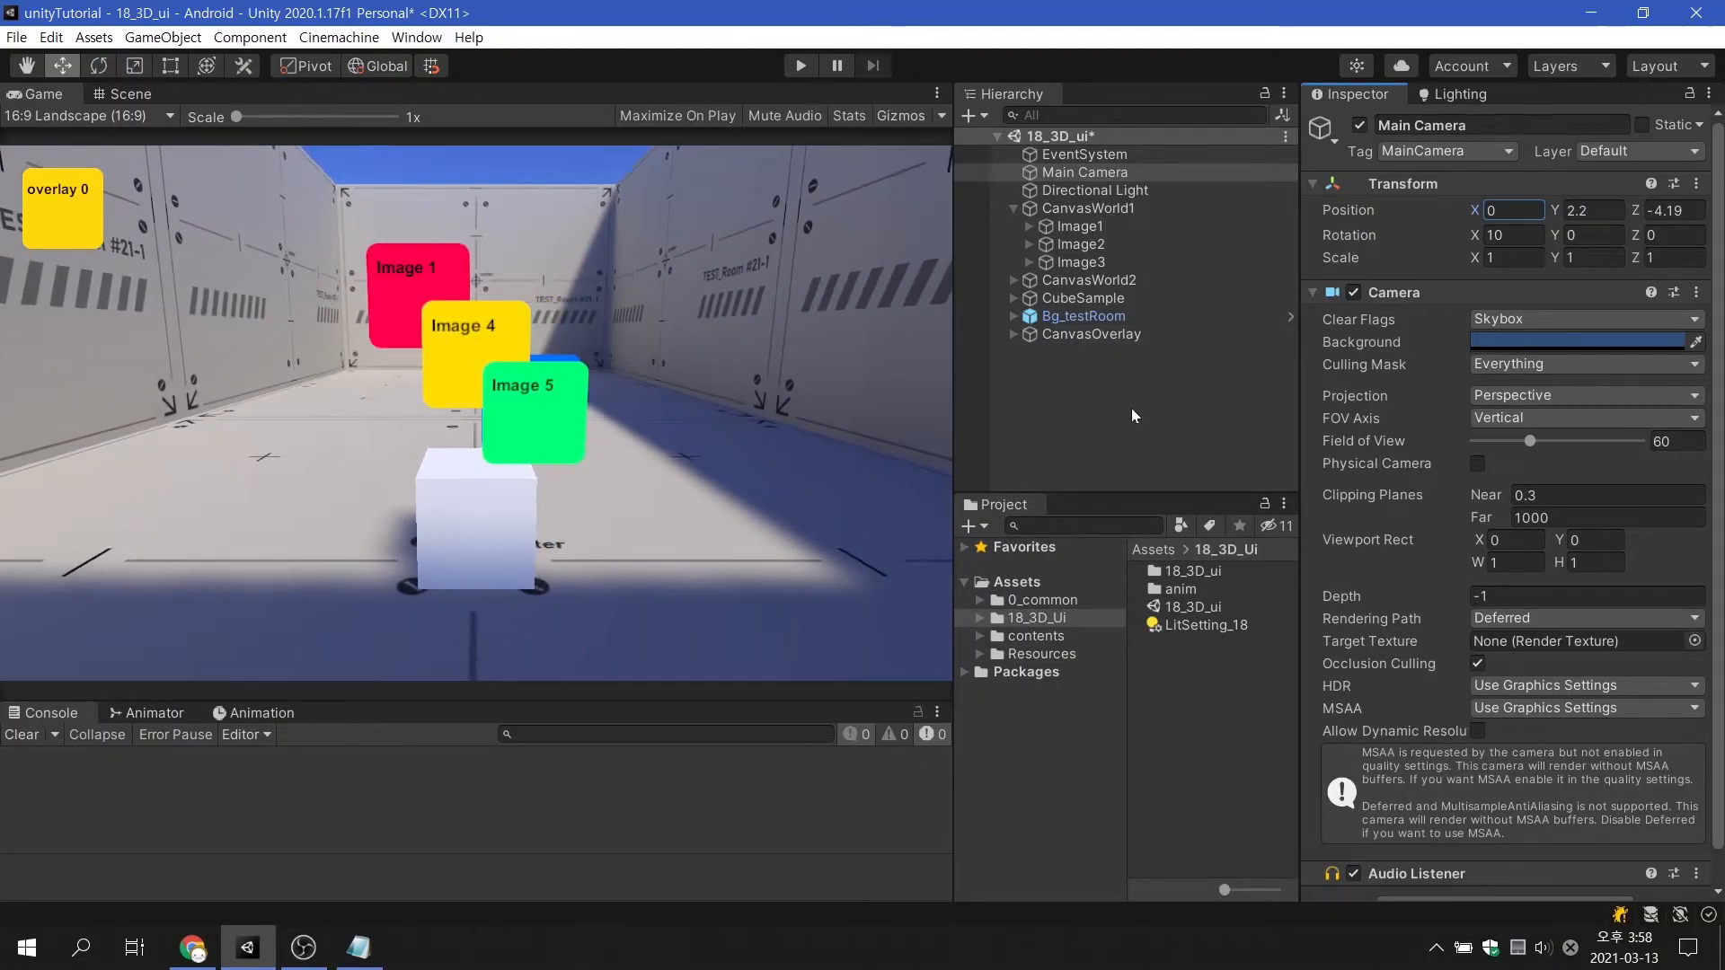
click(131, 93)
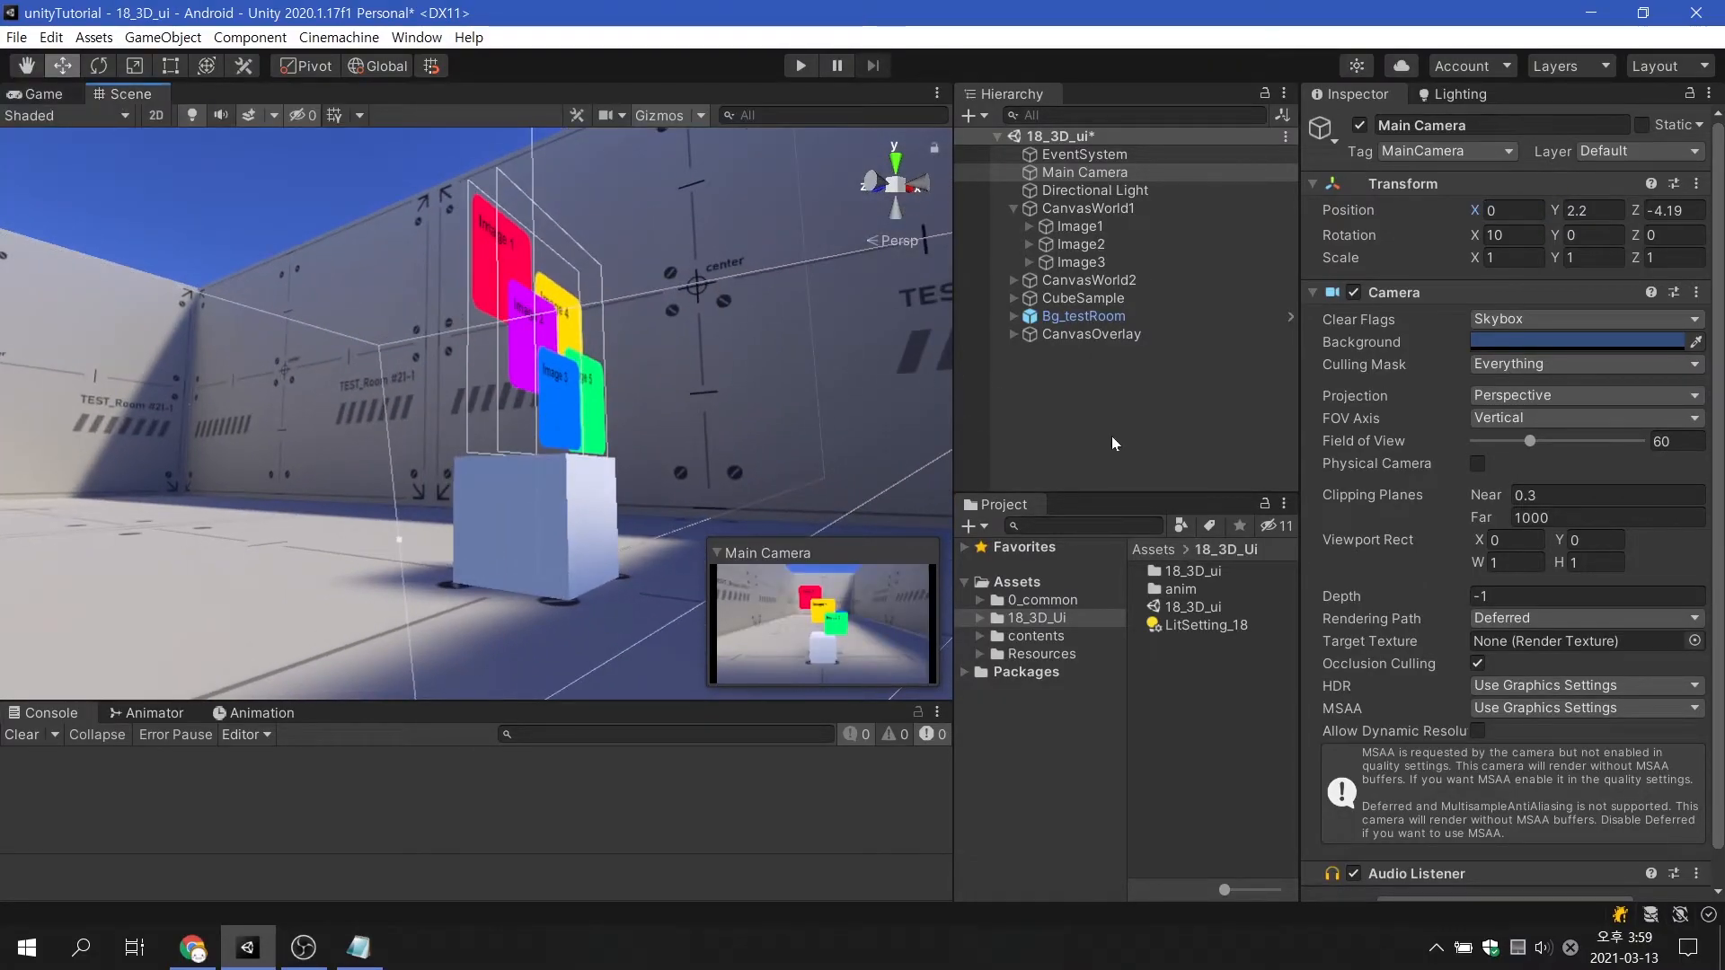
Step: Select CanvasWorld2, recheck through Main Camera with Position X 0, and return to Scene view
click(1089, 279)
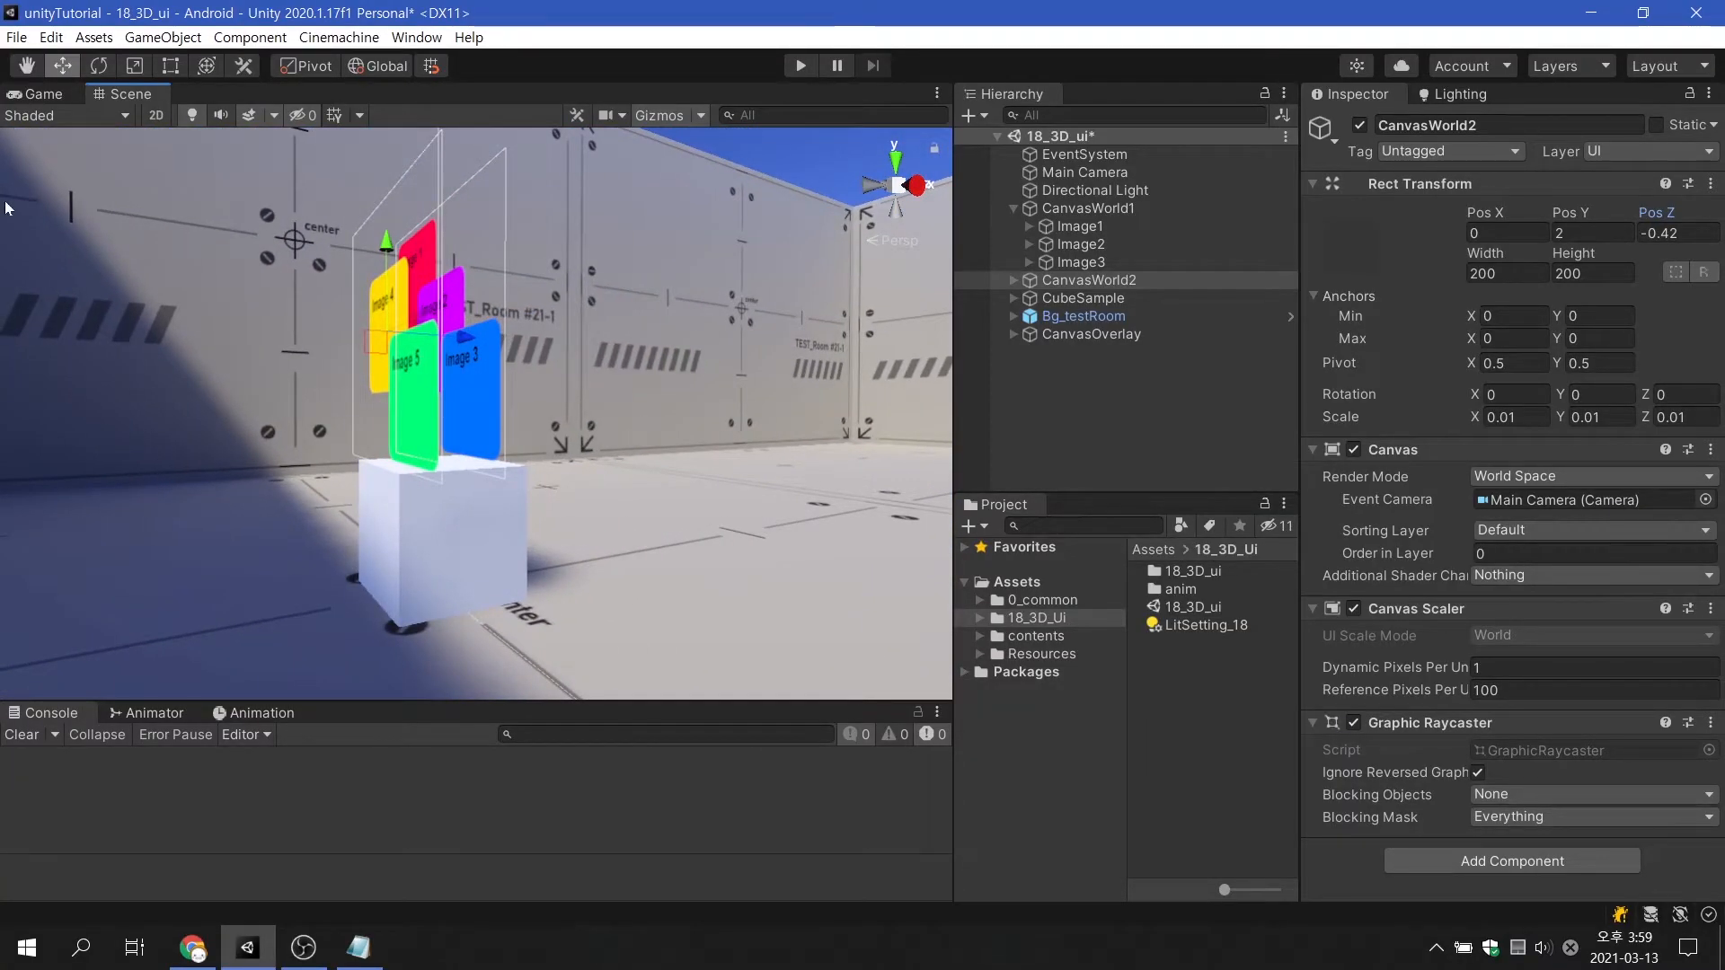
click(38, 94)
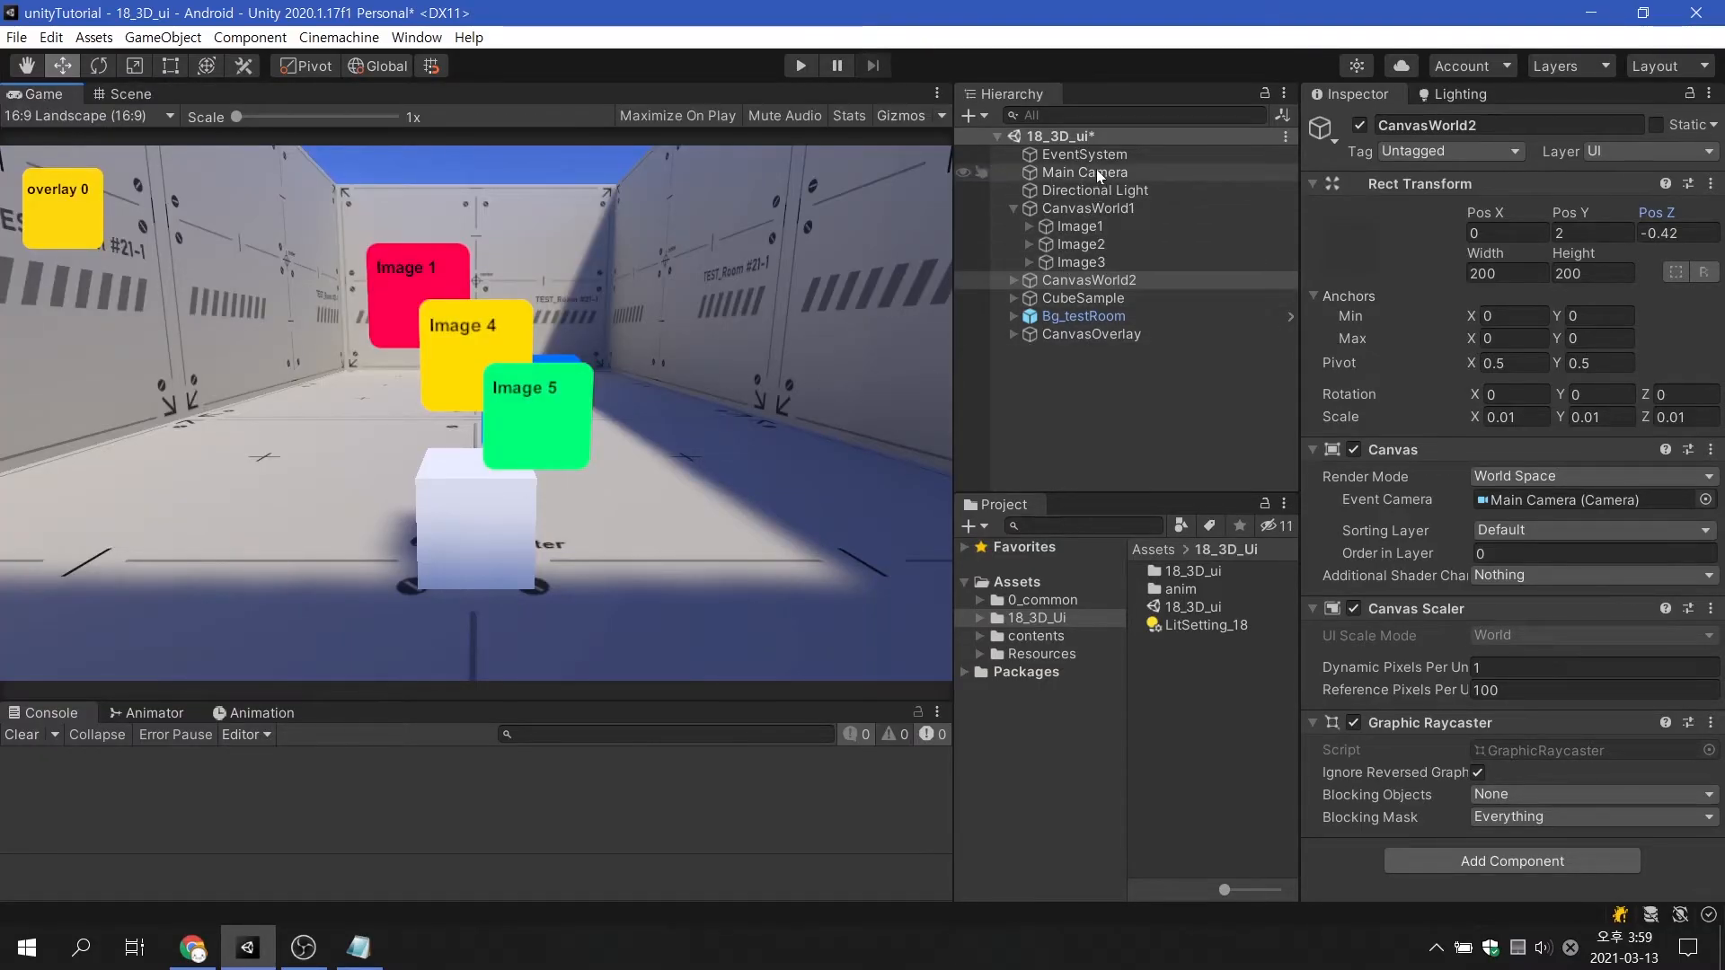
click(1087, 172)
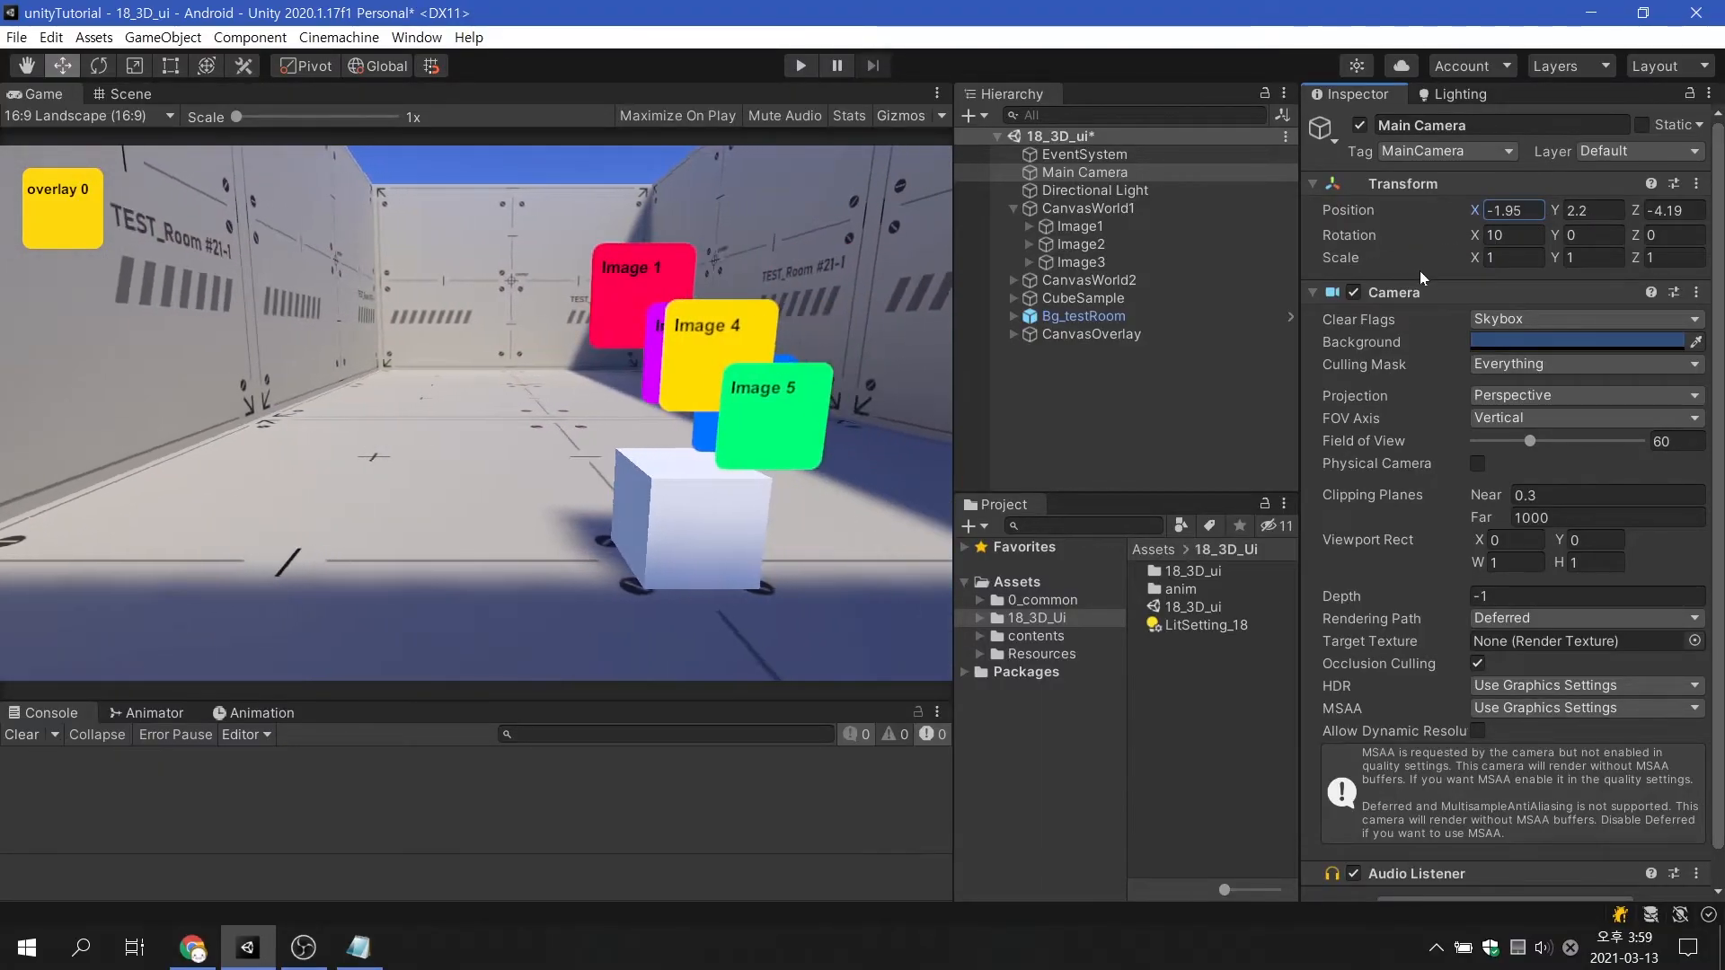
text(0)
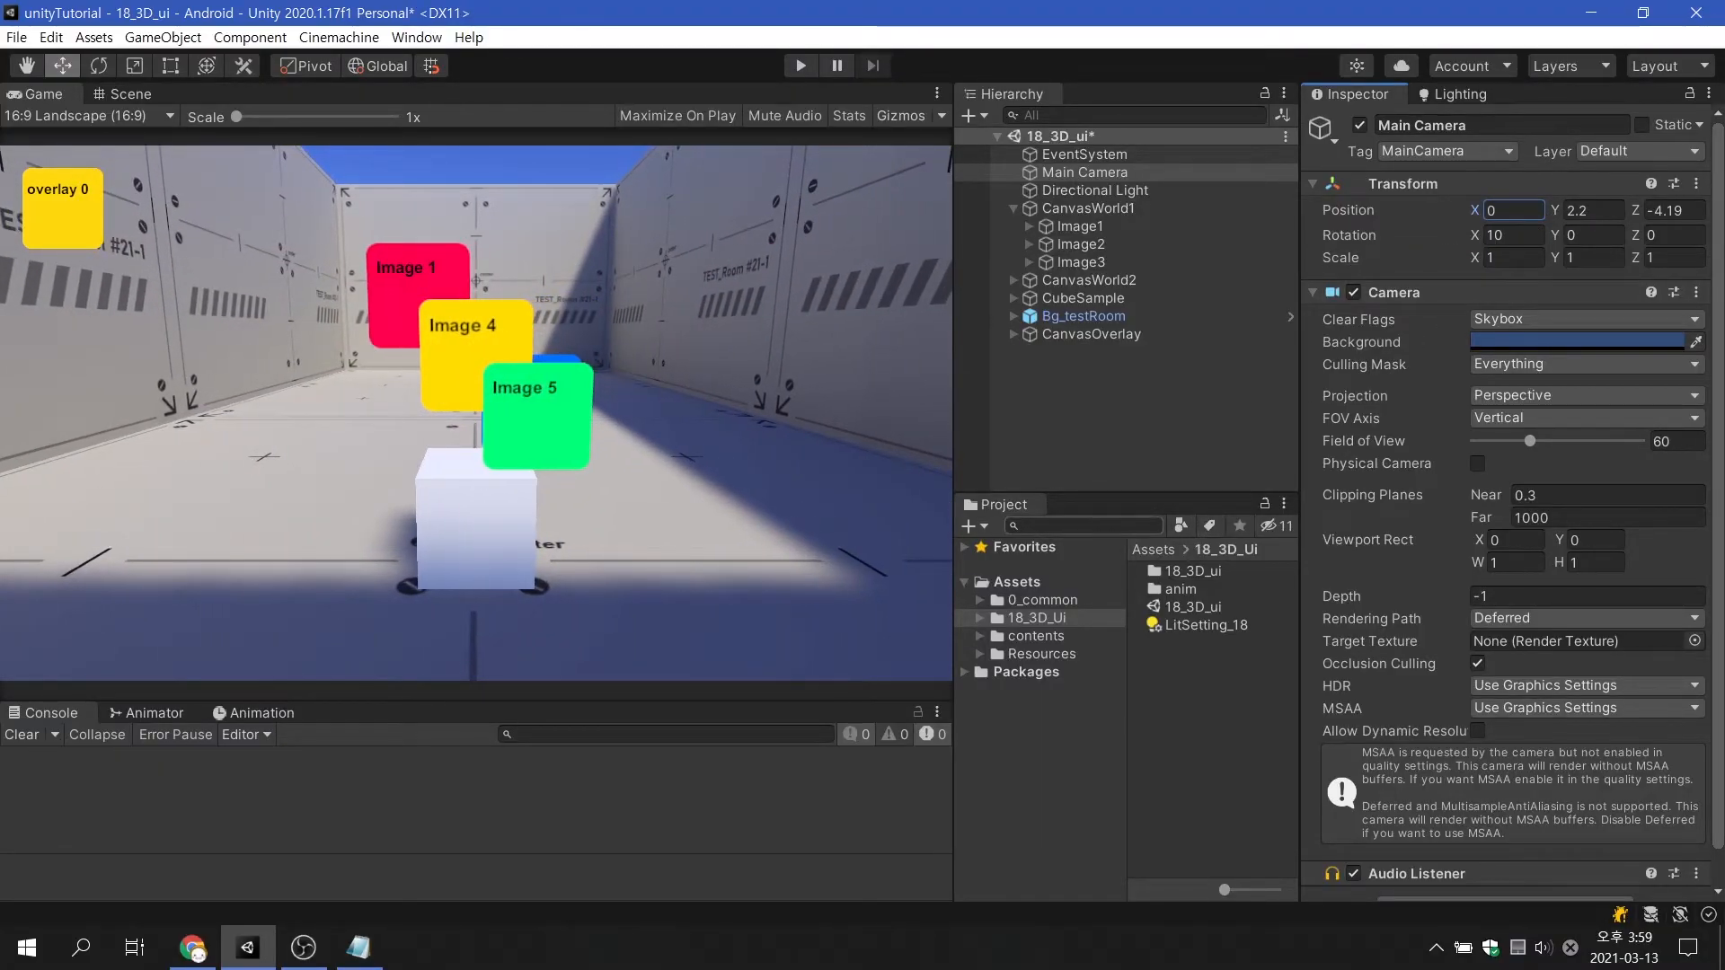
click(135, 93)
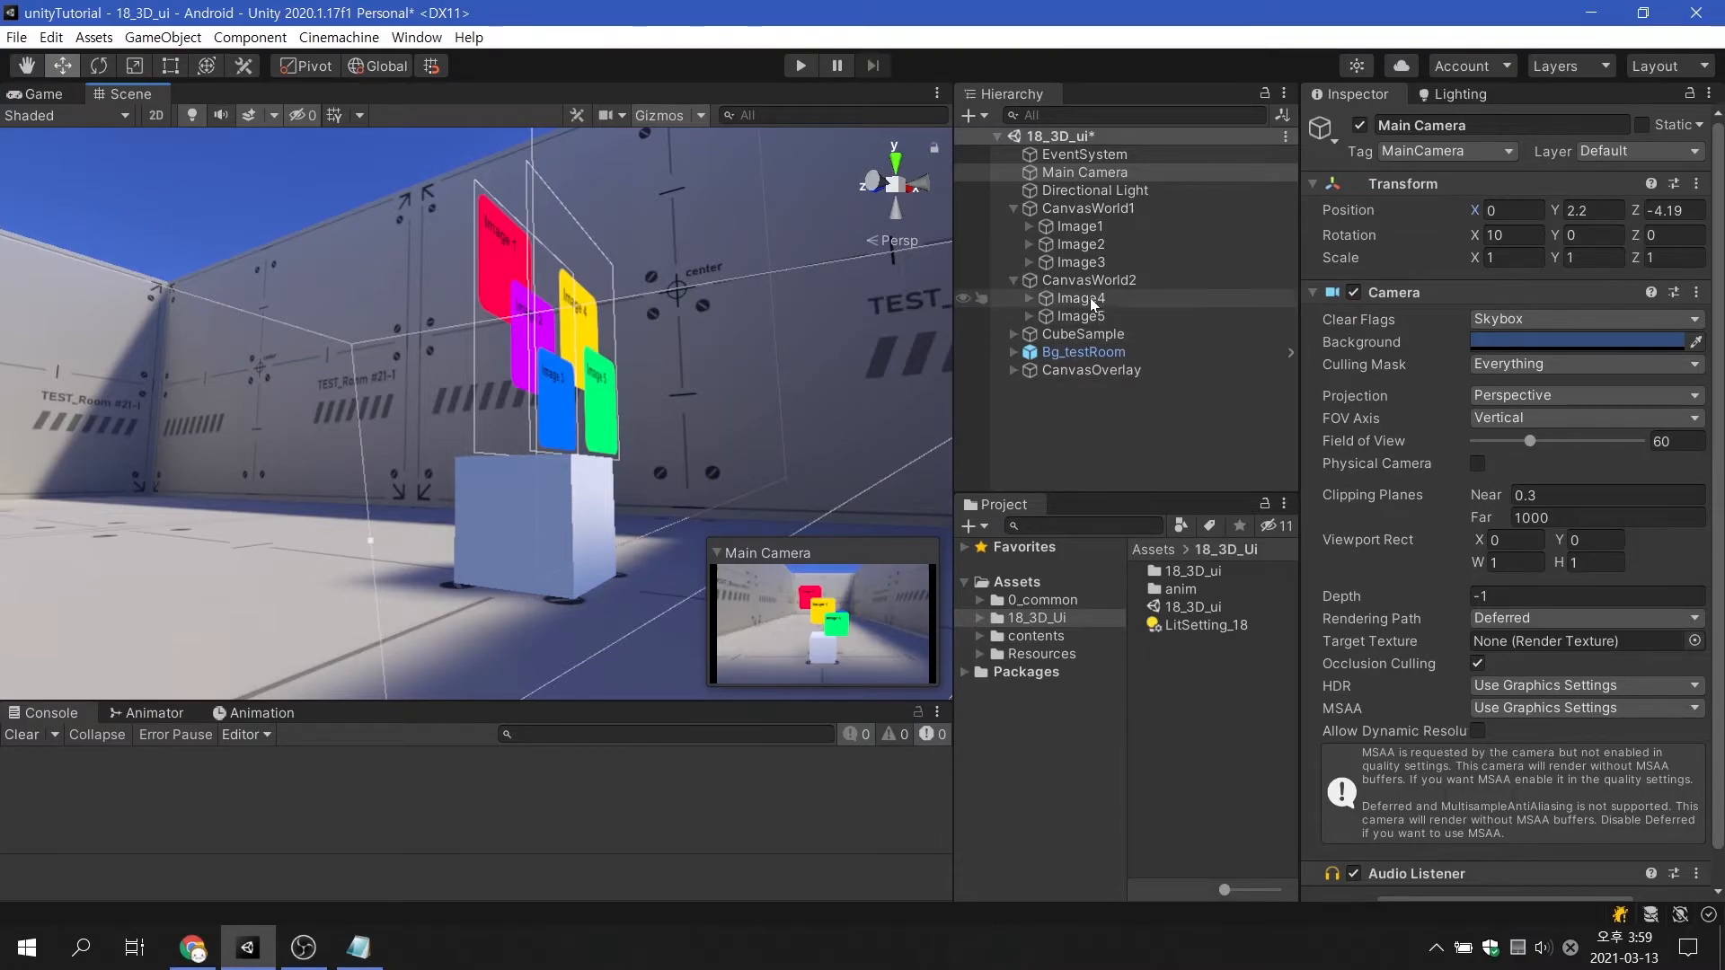
Step: Set Image4's Rect Transform Pos Z to -8.25 so it sits in front of Image1 and Image2
click(1080, 298)
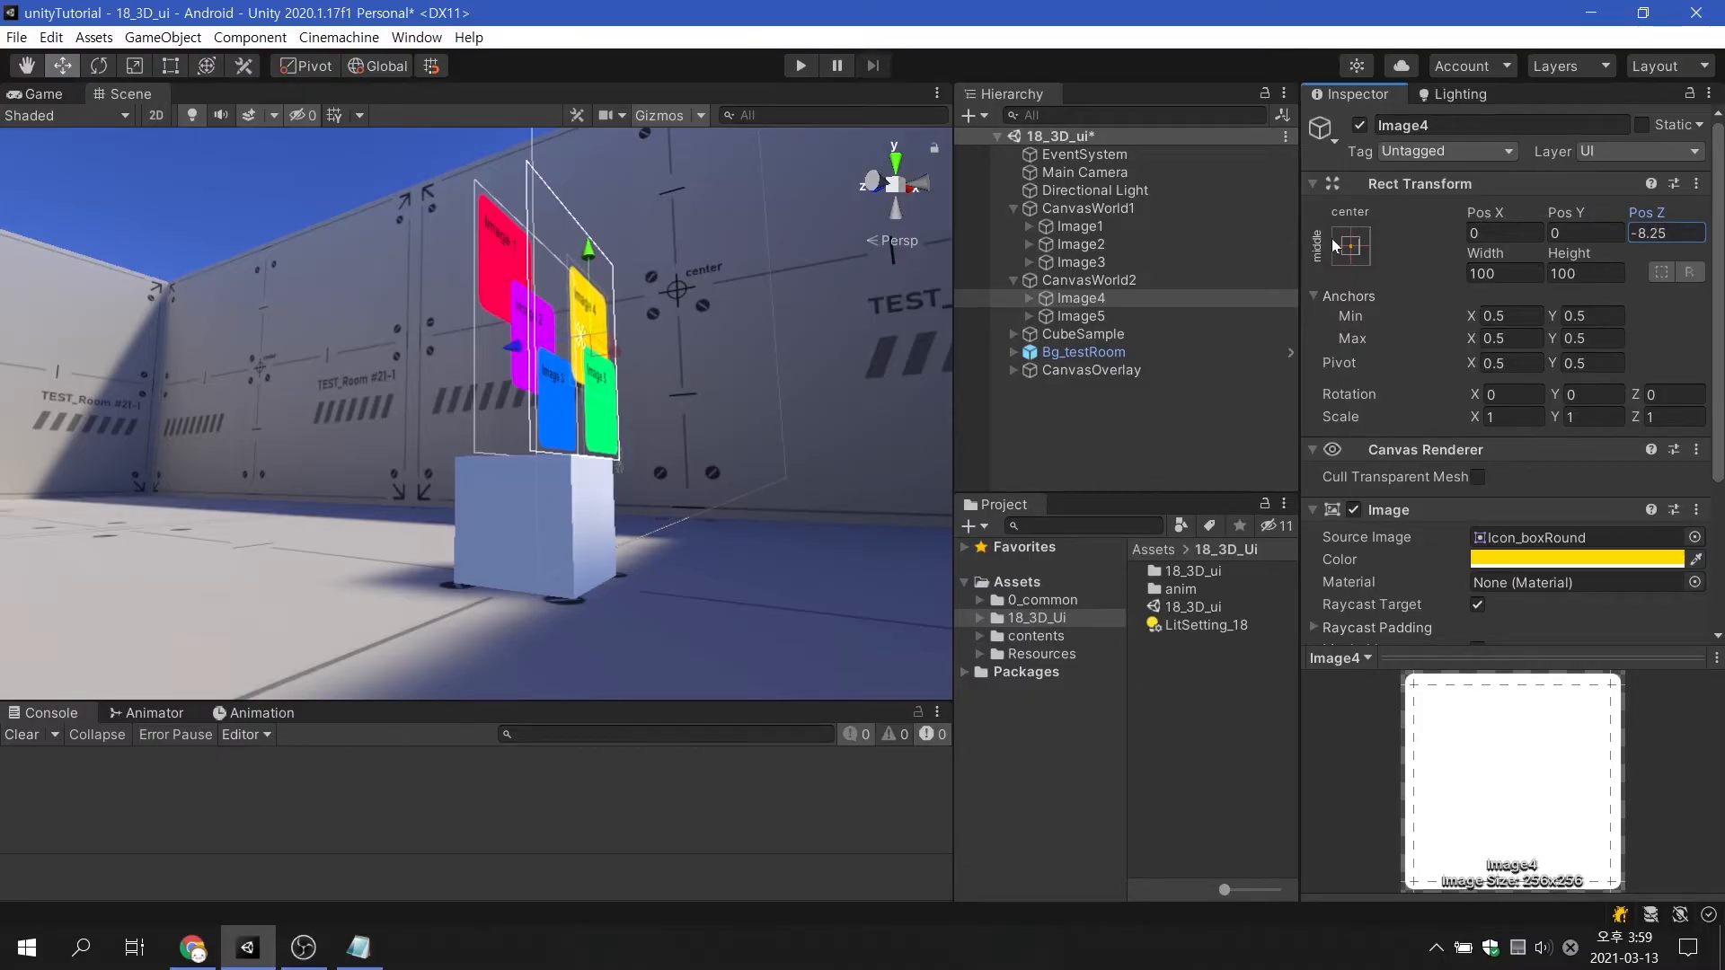
click(1082, 317)
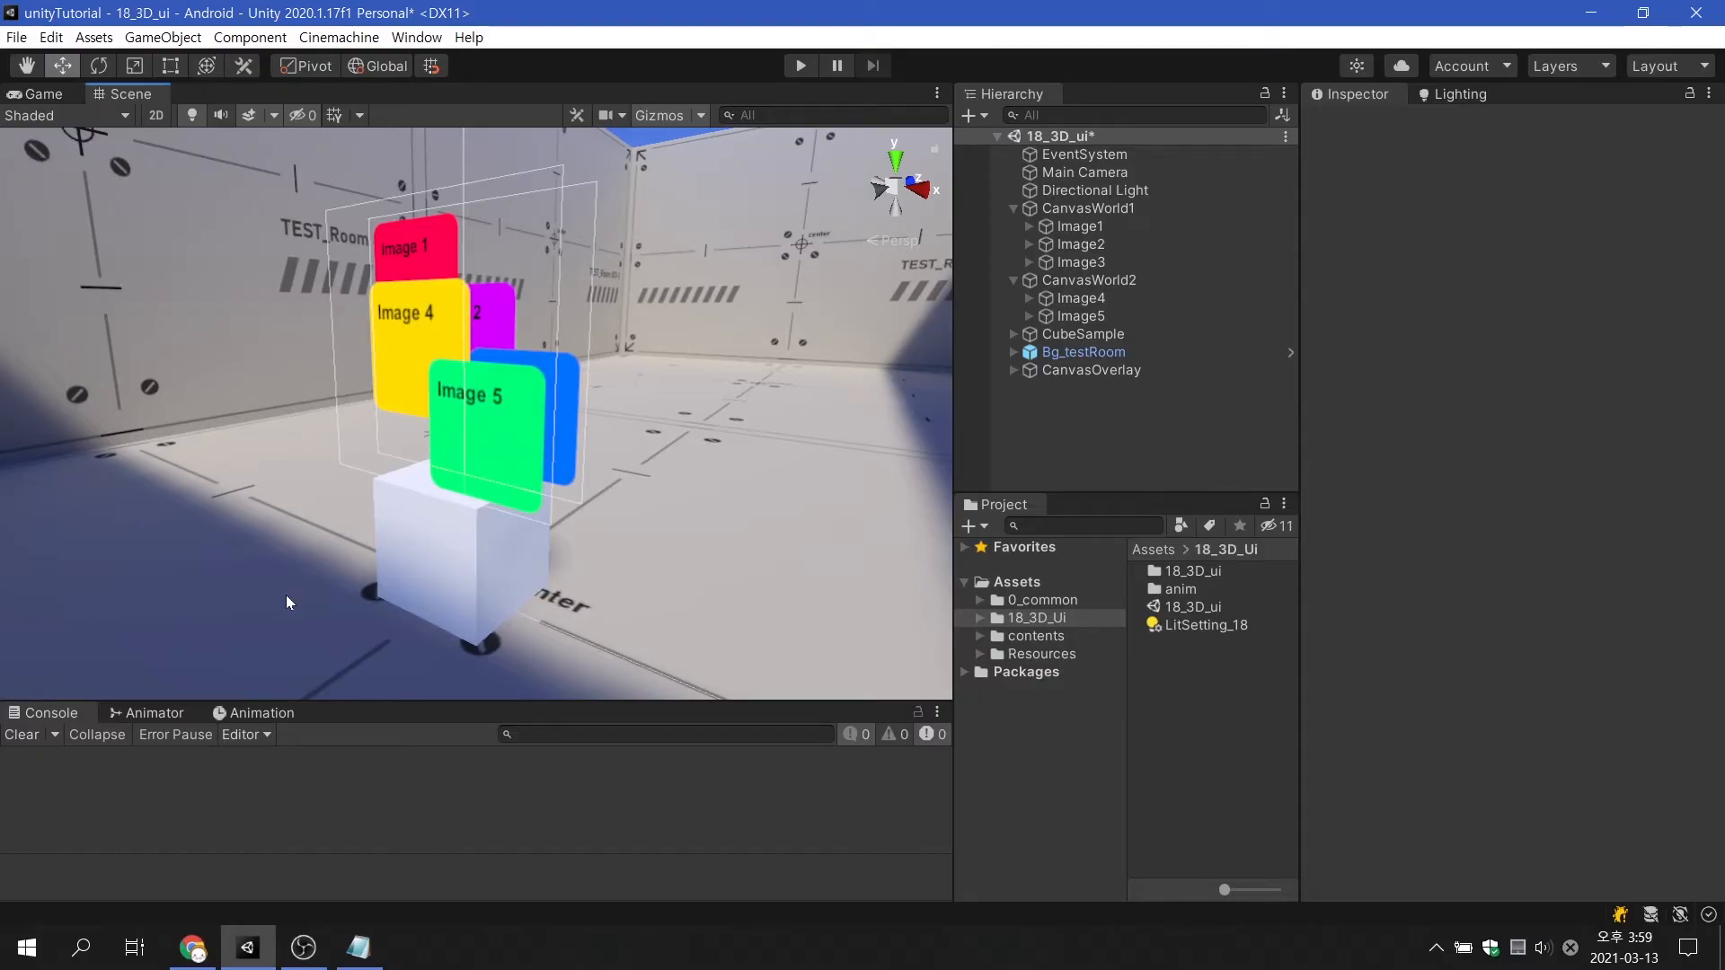
Step: Give CanvasWorld2 the Default sorting layer with Order in Layer 1
click(1089, 278)
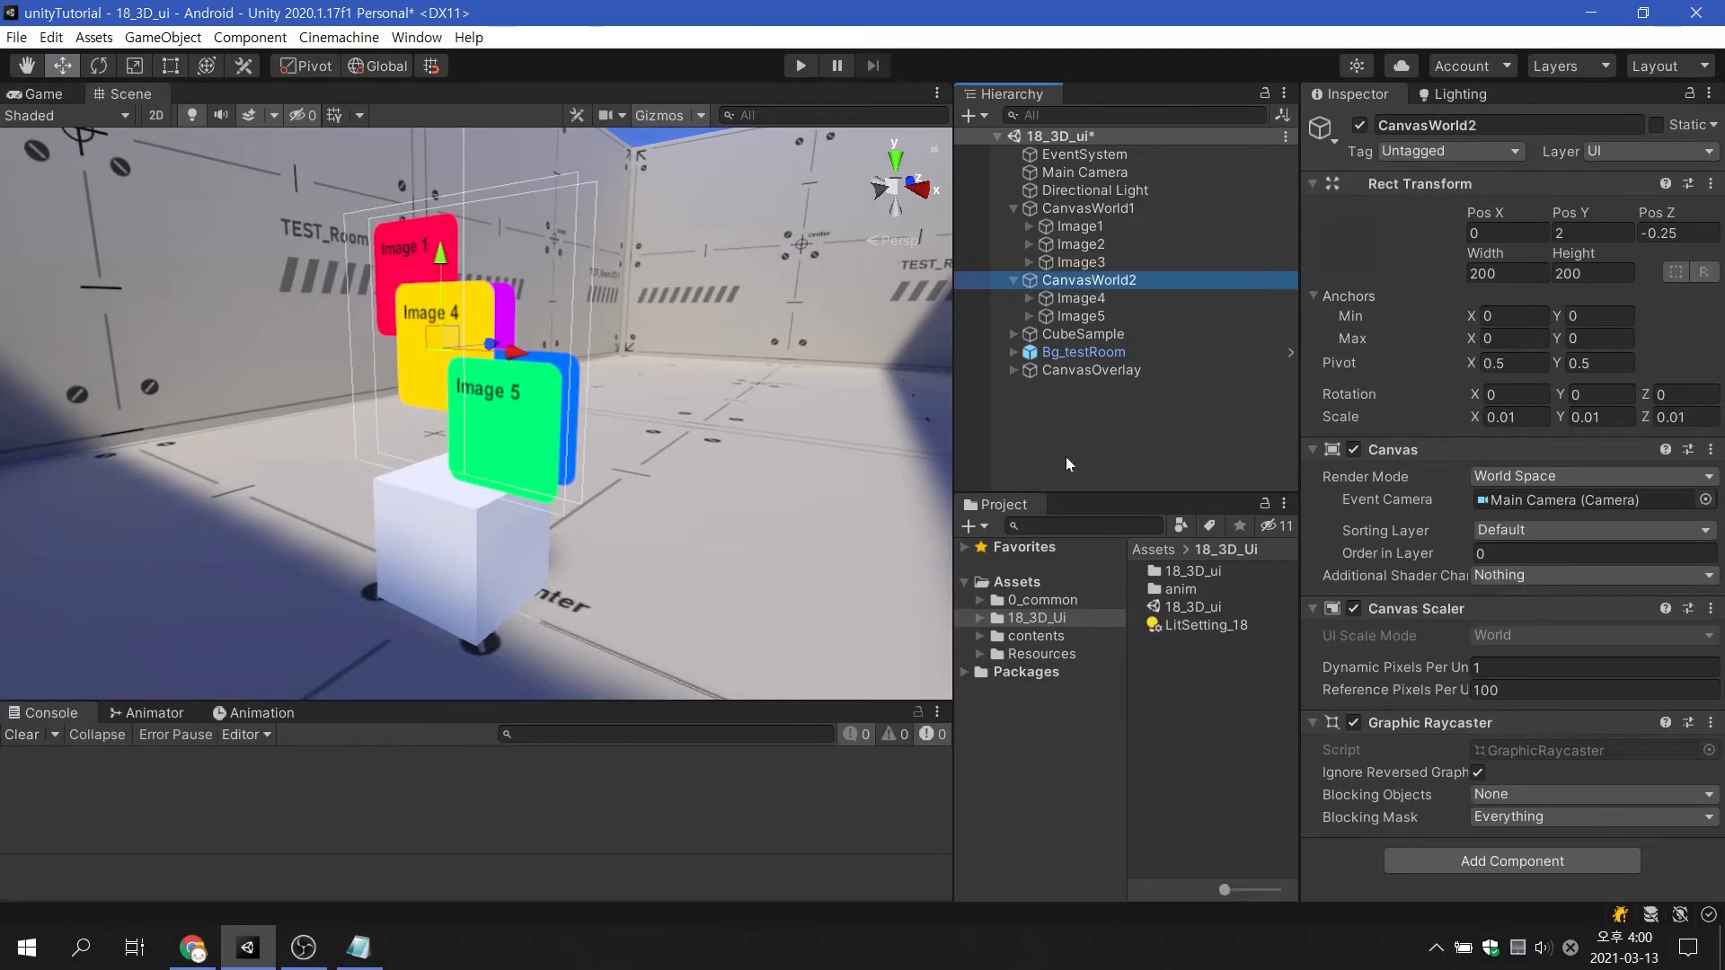
click(1592, 530)
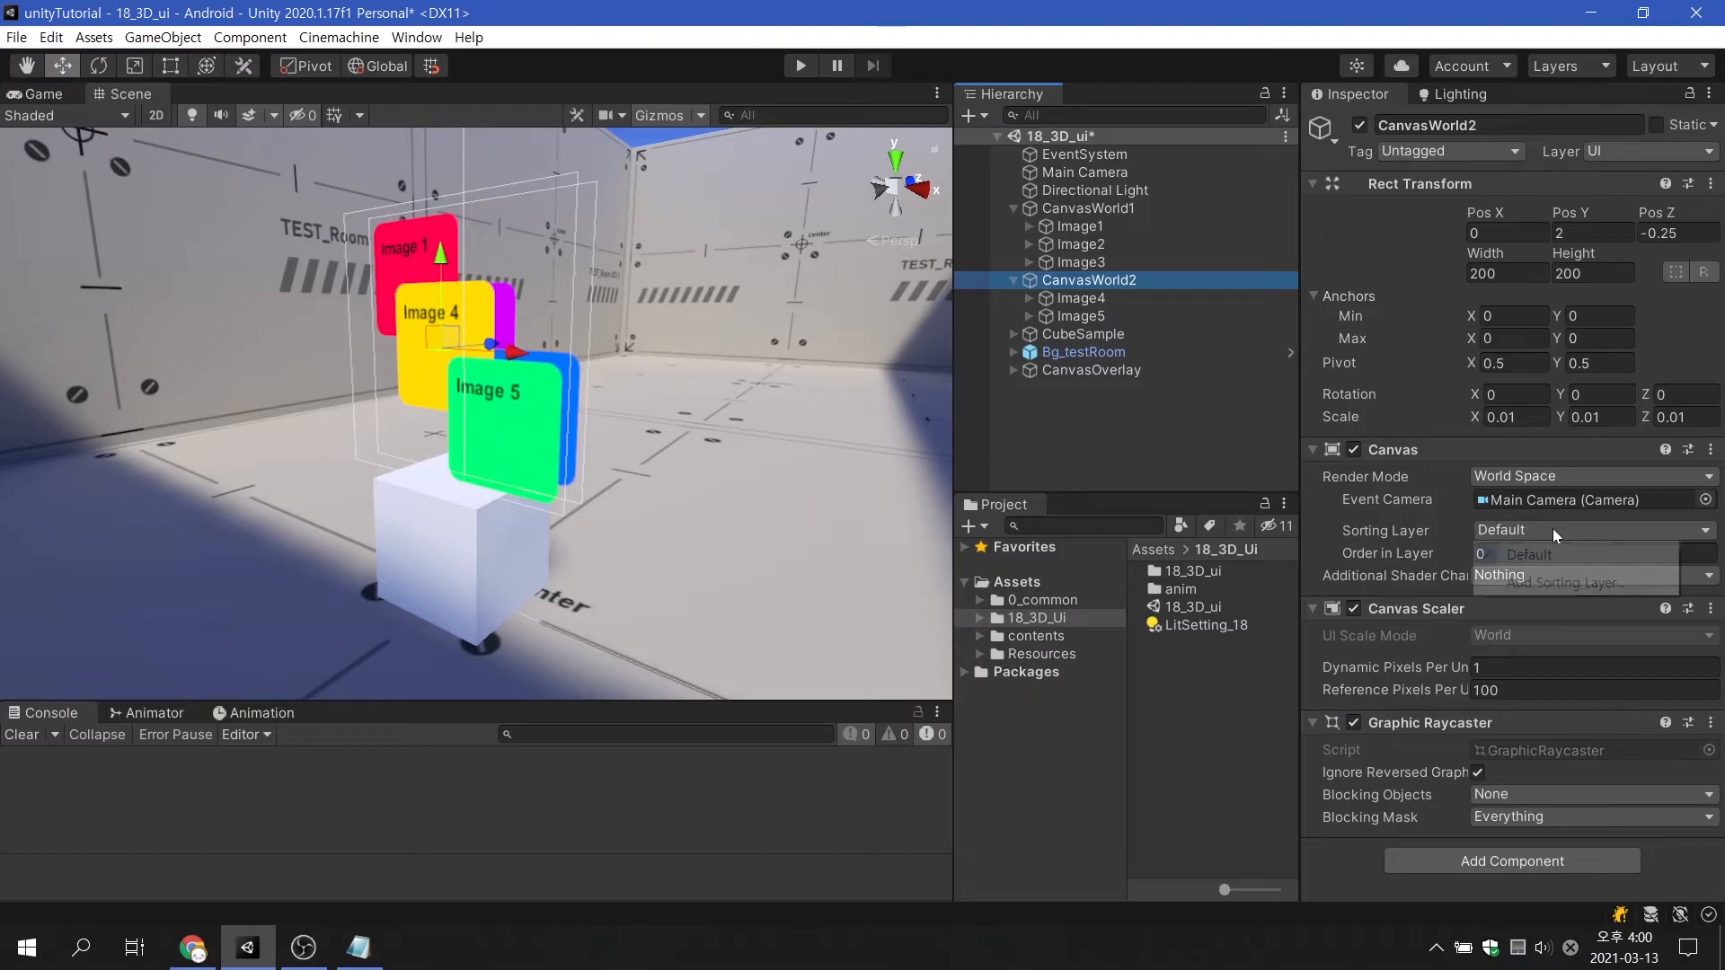
click(1592, 530)
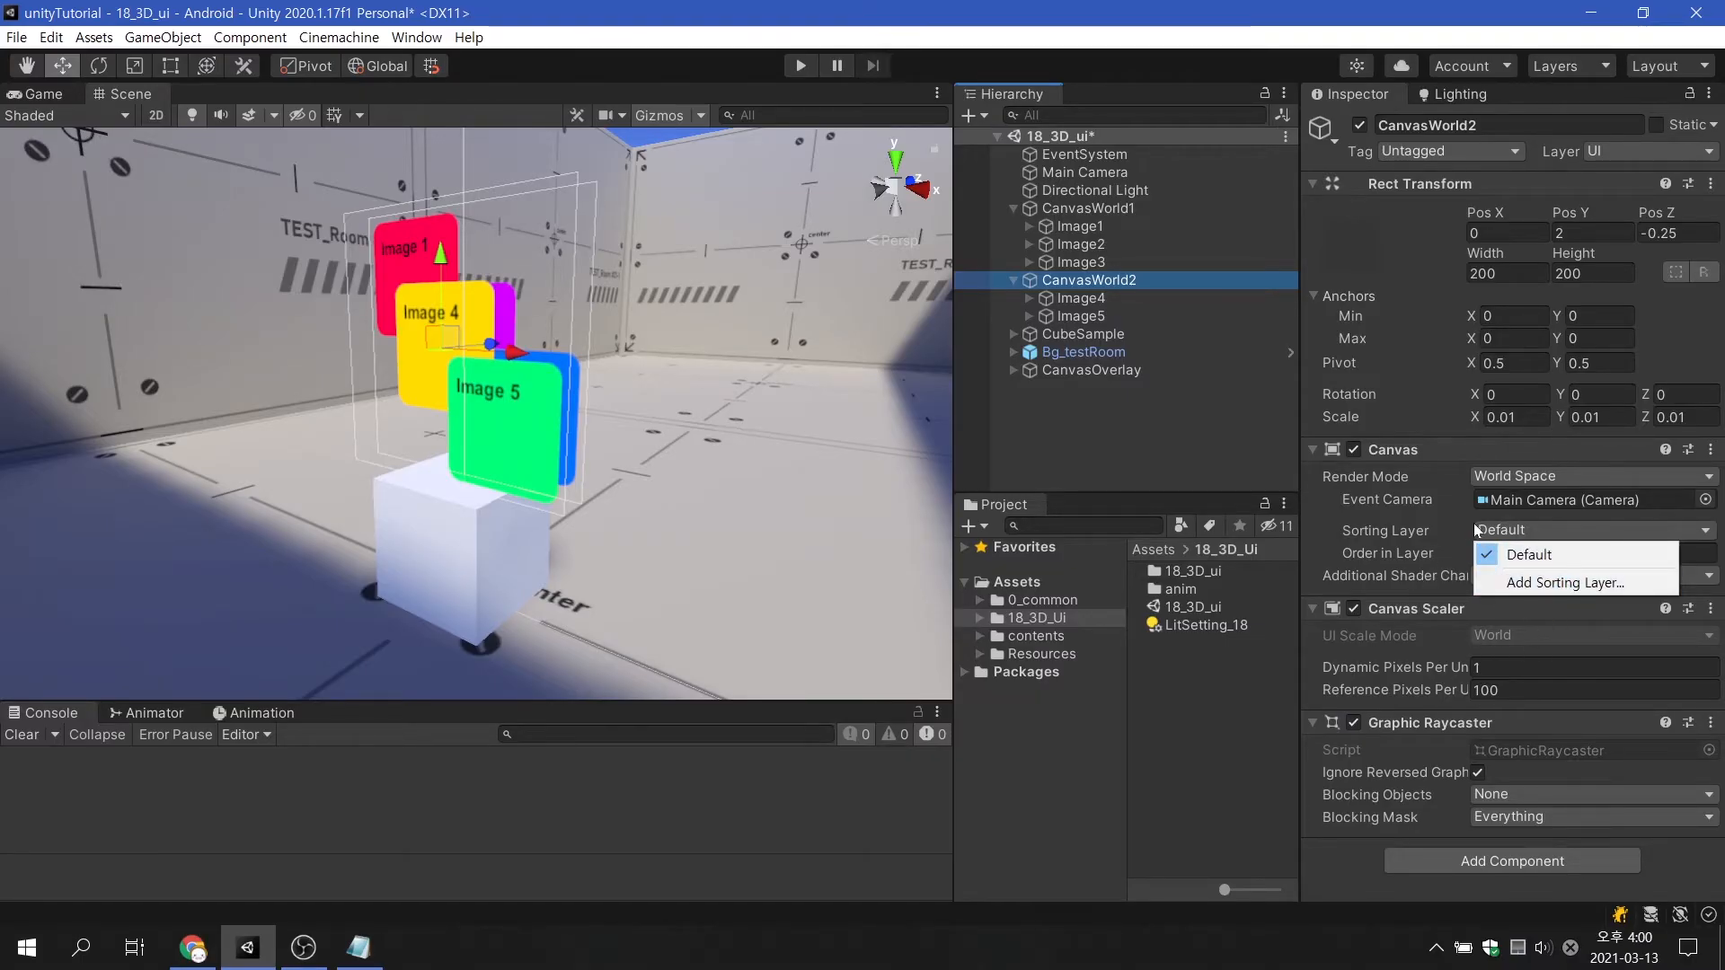
click(1528, 554)
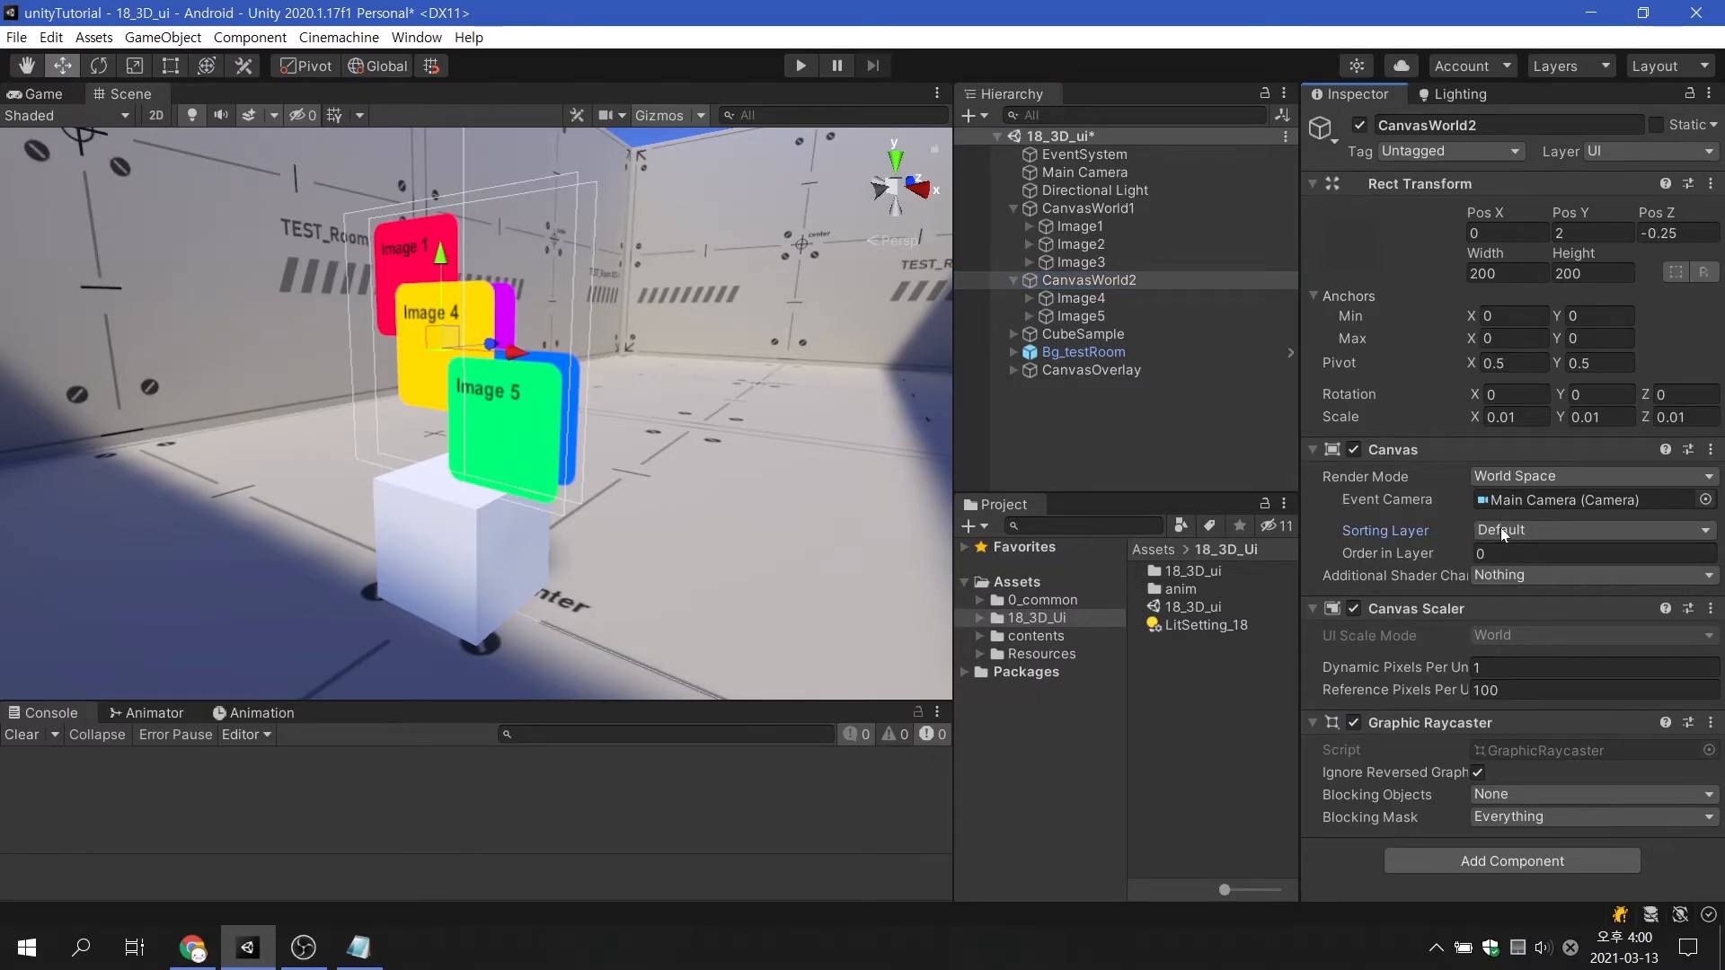
click(1552, 553)
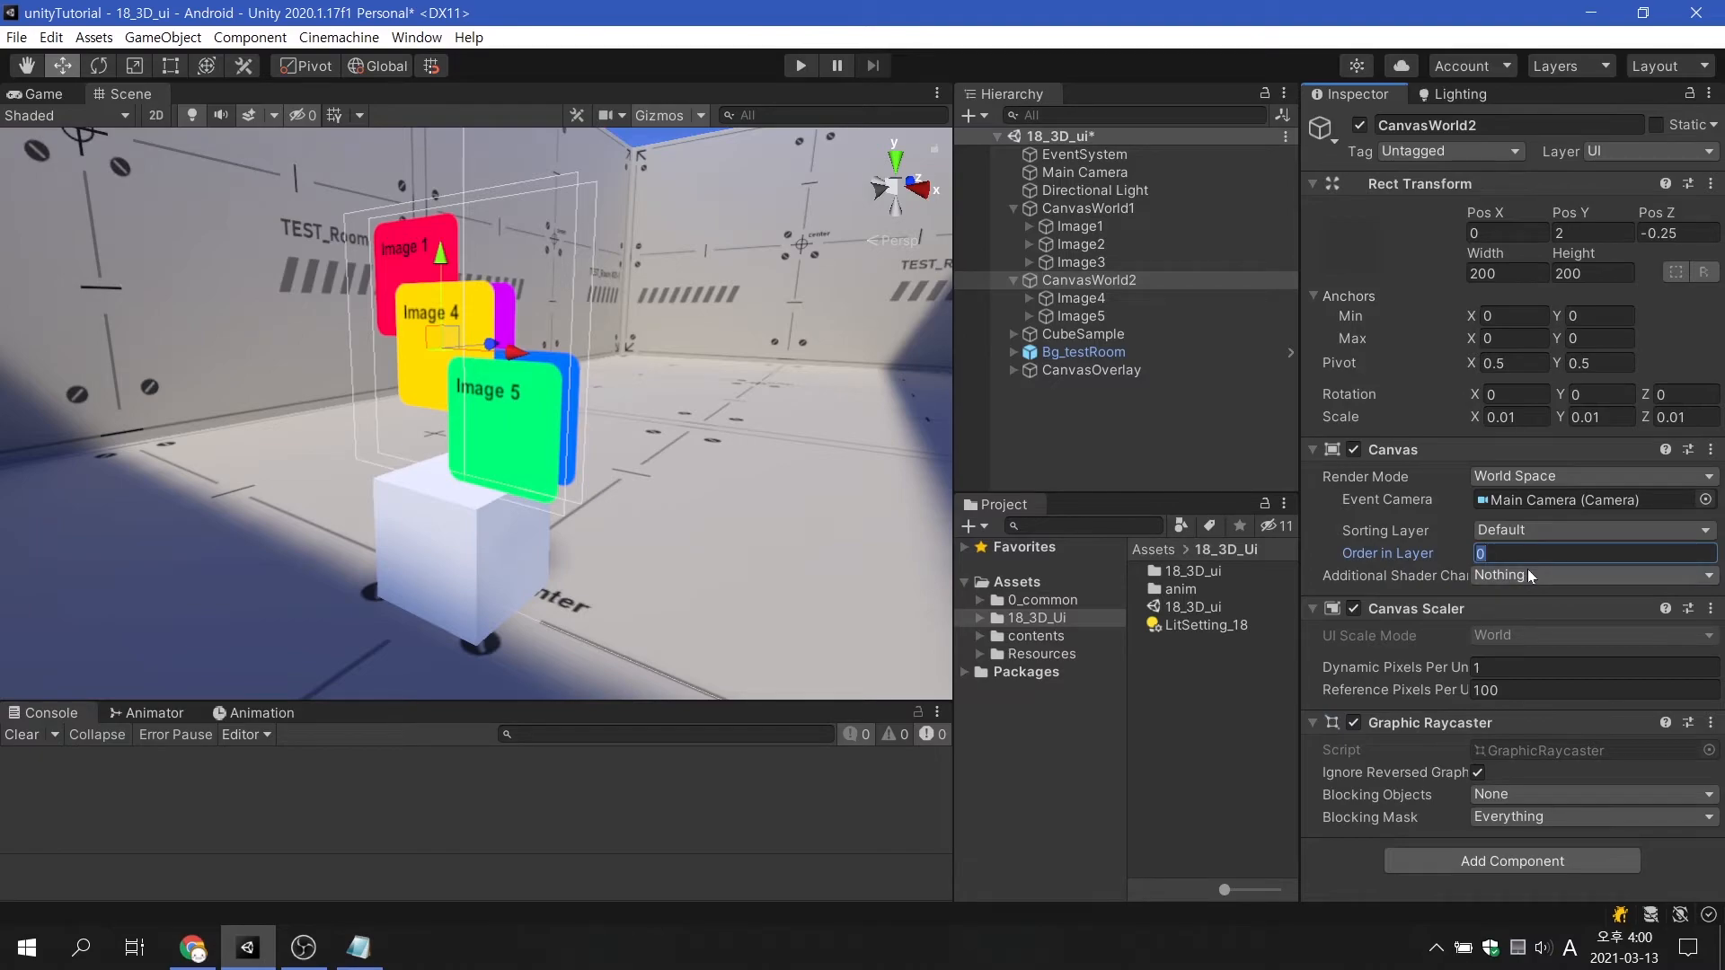
text(1)
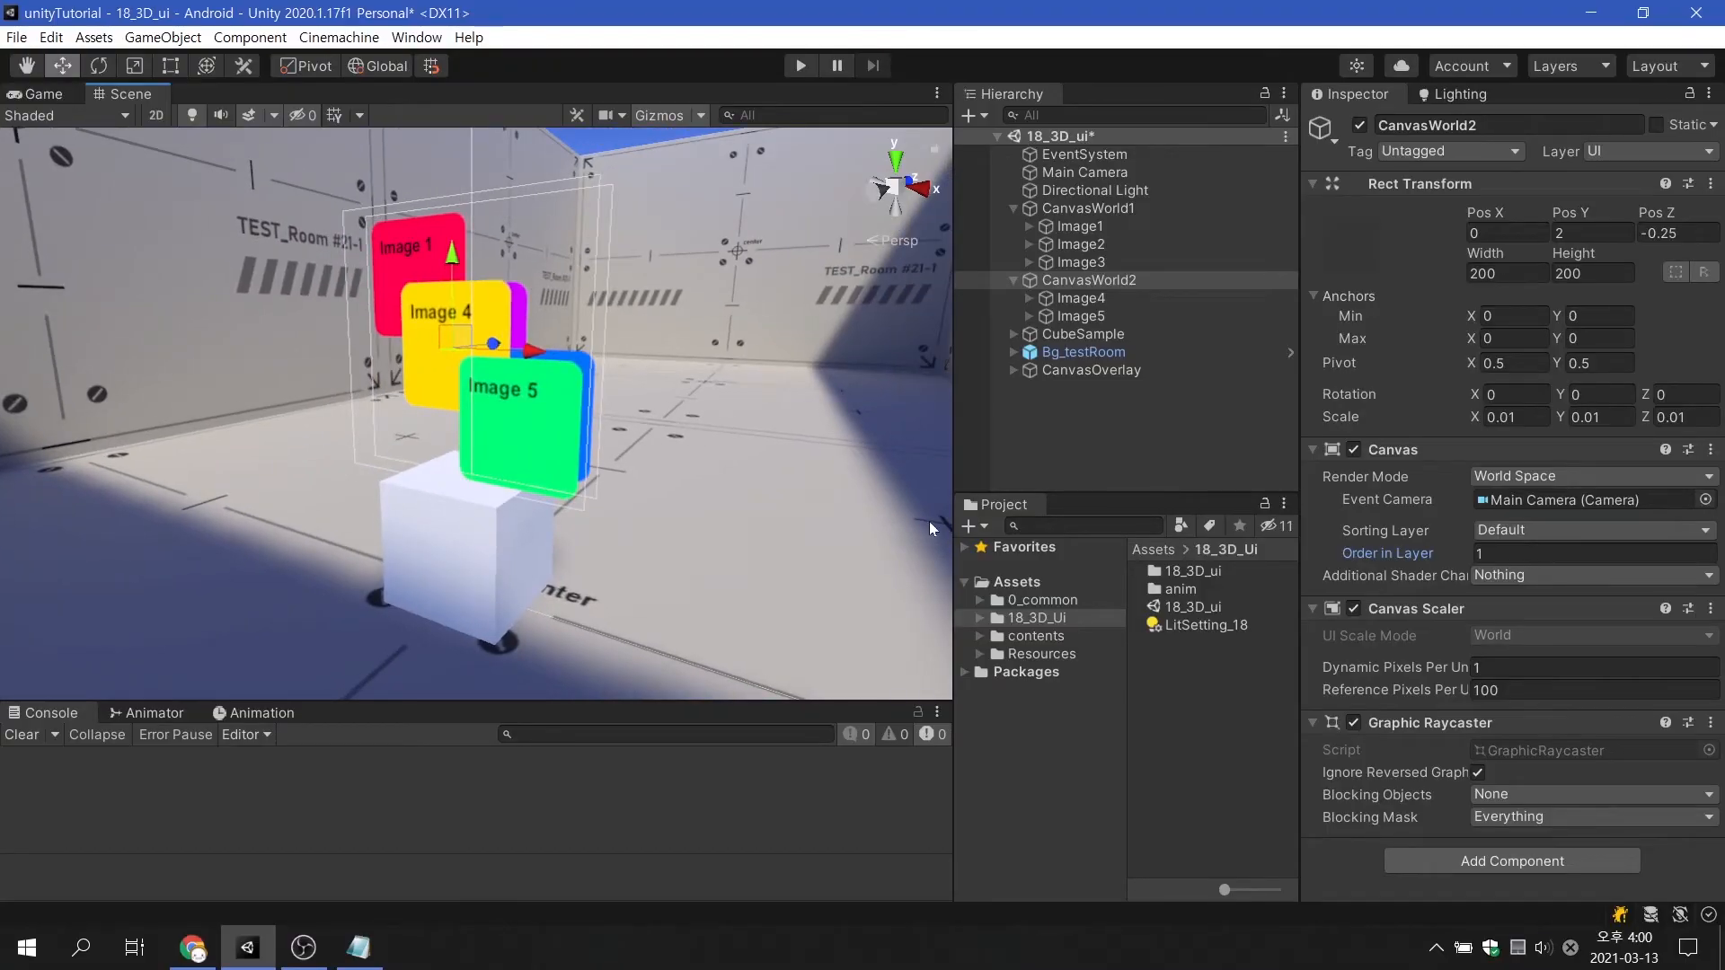
Step: Give CanvasWorld1 Order in Layer 2
click(1087, 209)
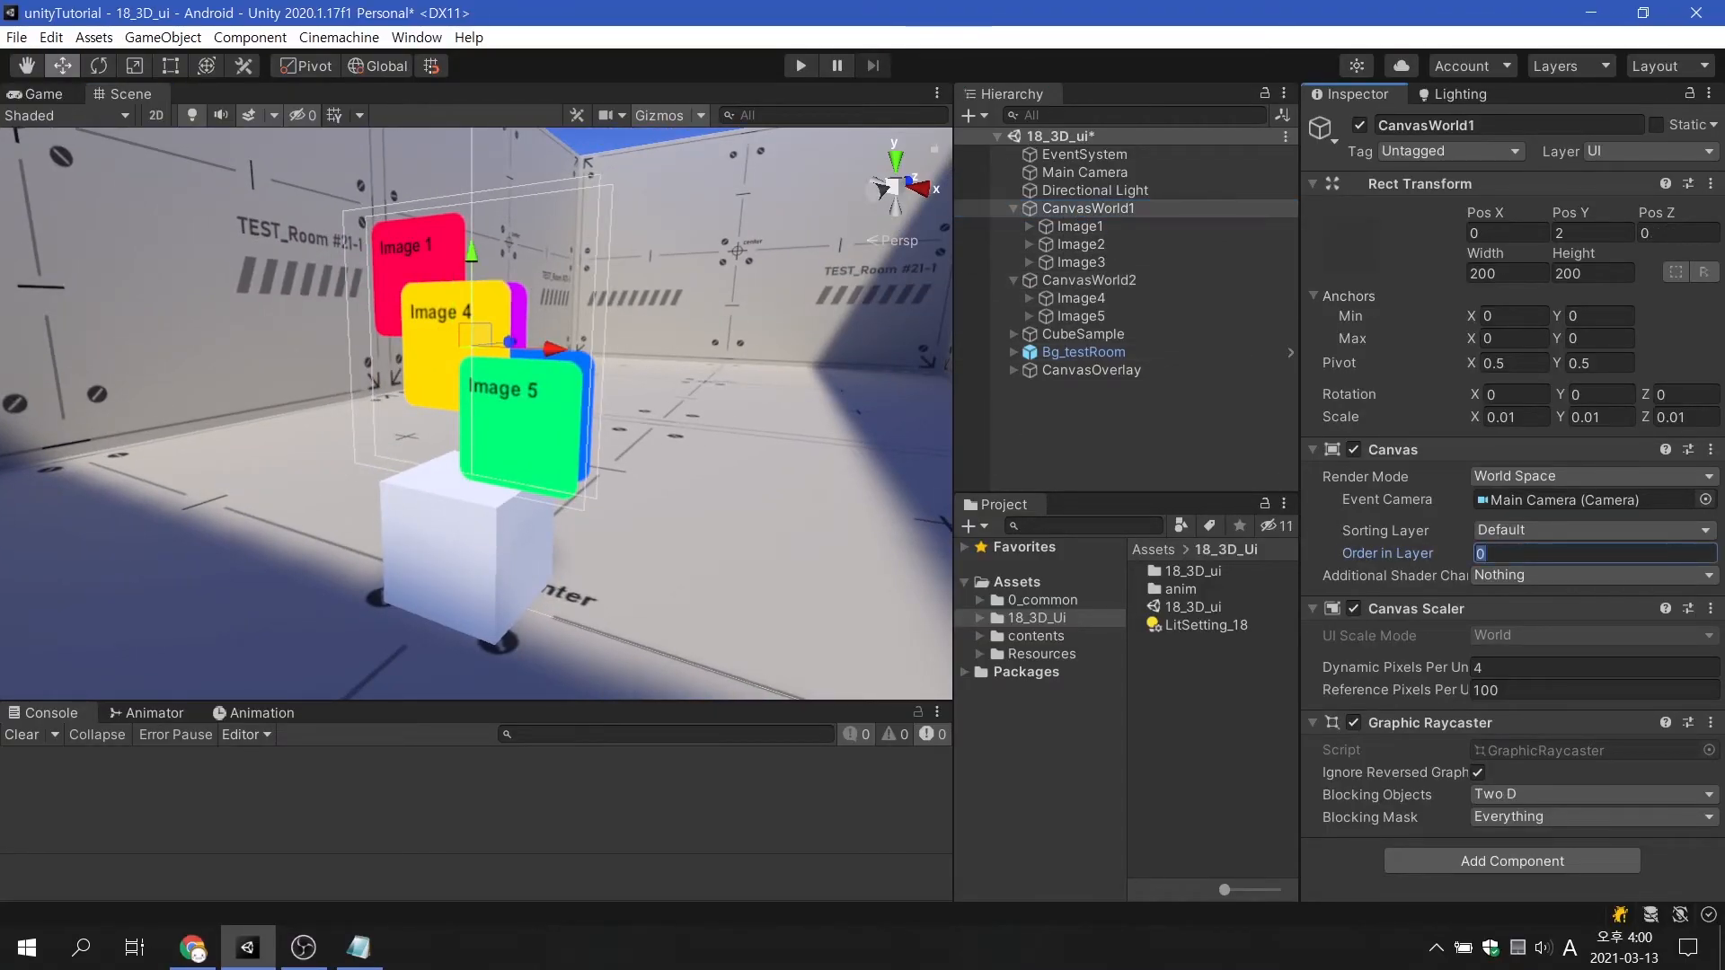
text(2)
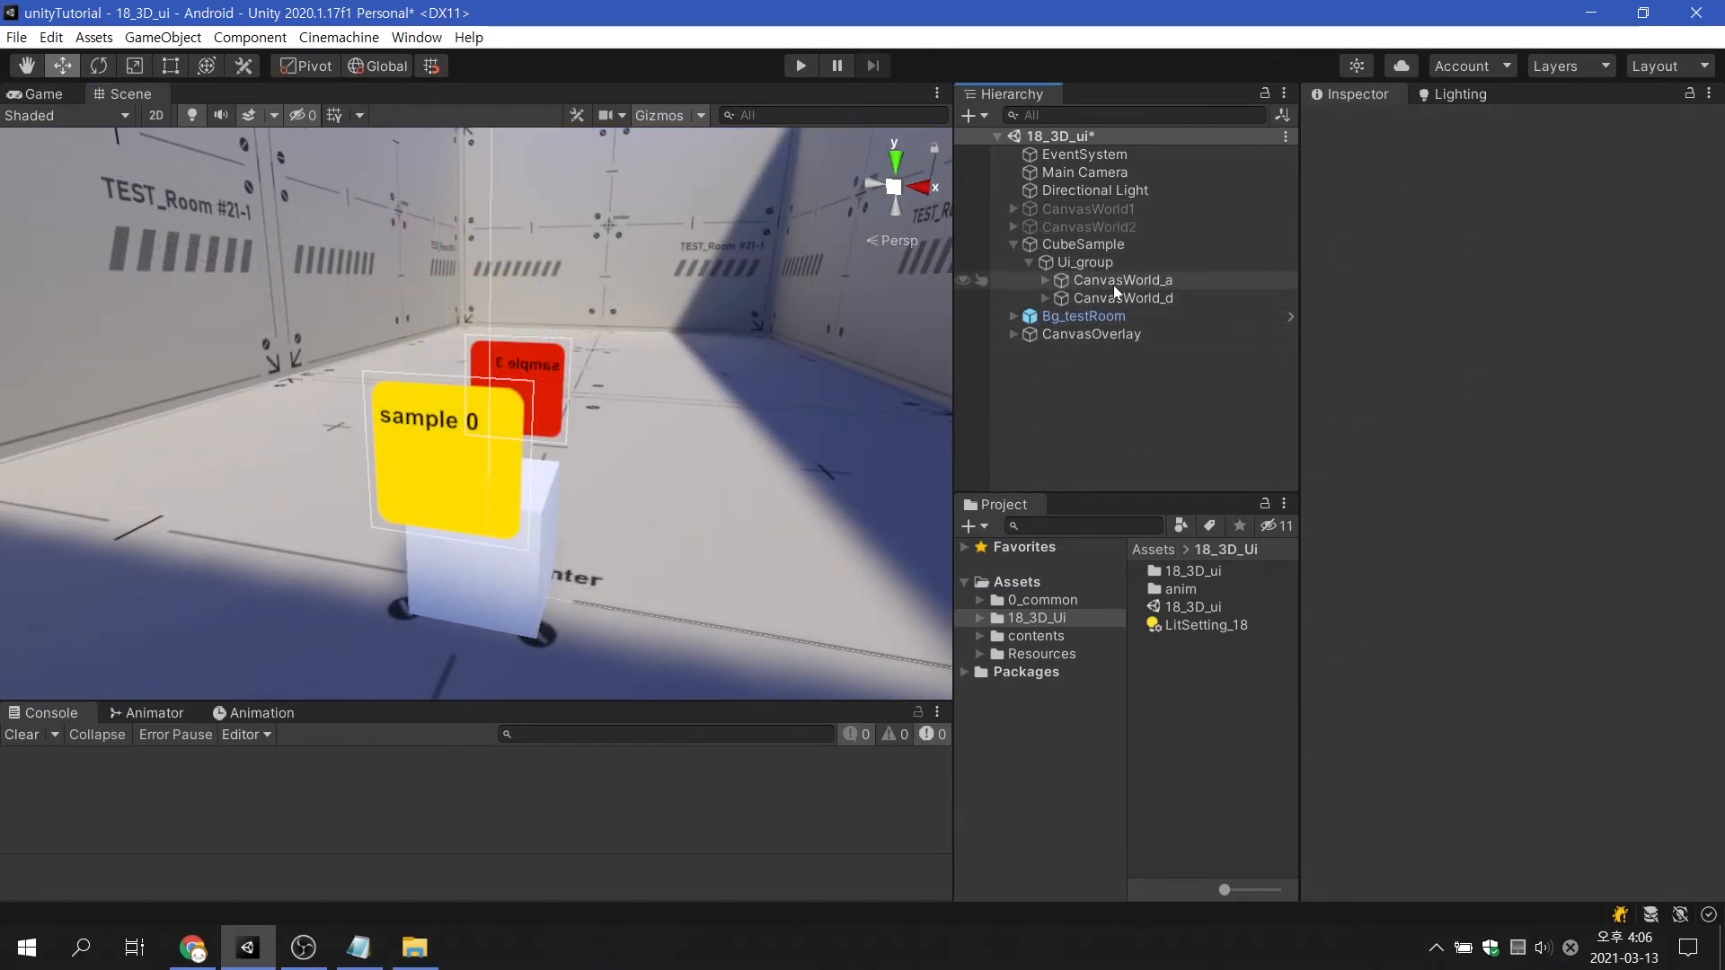
Step: Inspect CanvasWorld_d's rotation, then show CubeSample's animRotY clip in the Animation window
click(1121, 278)
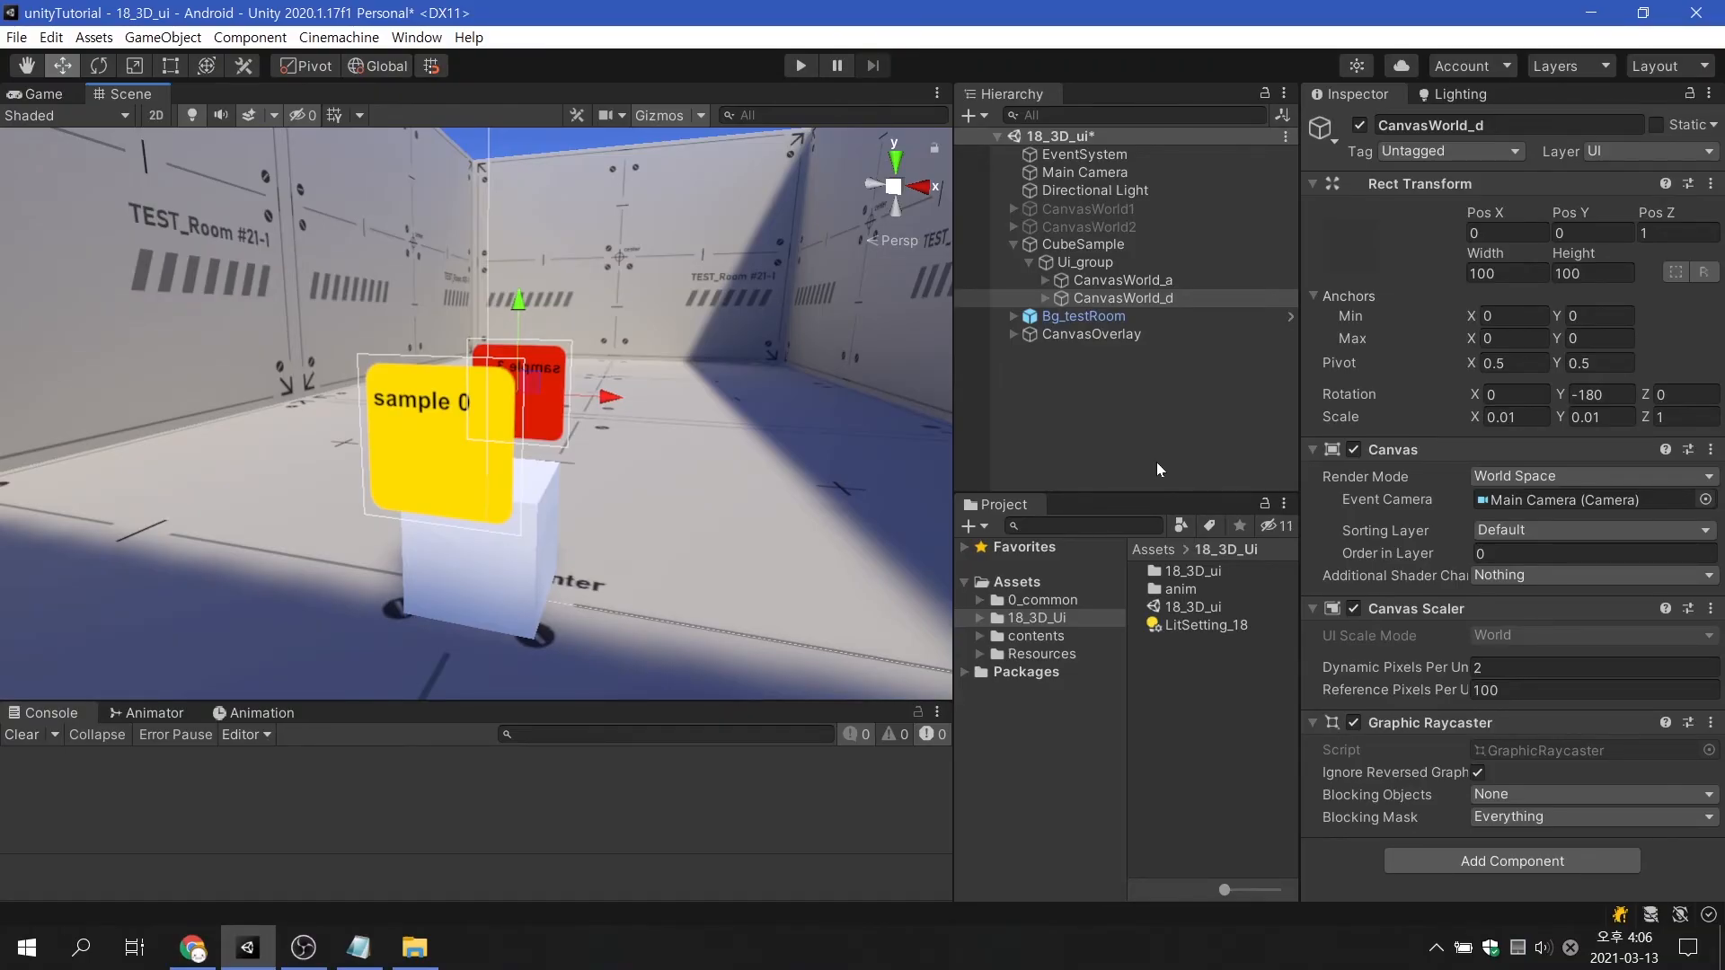
click(1122, 281)
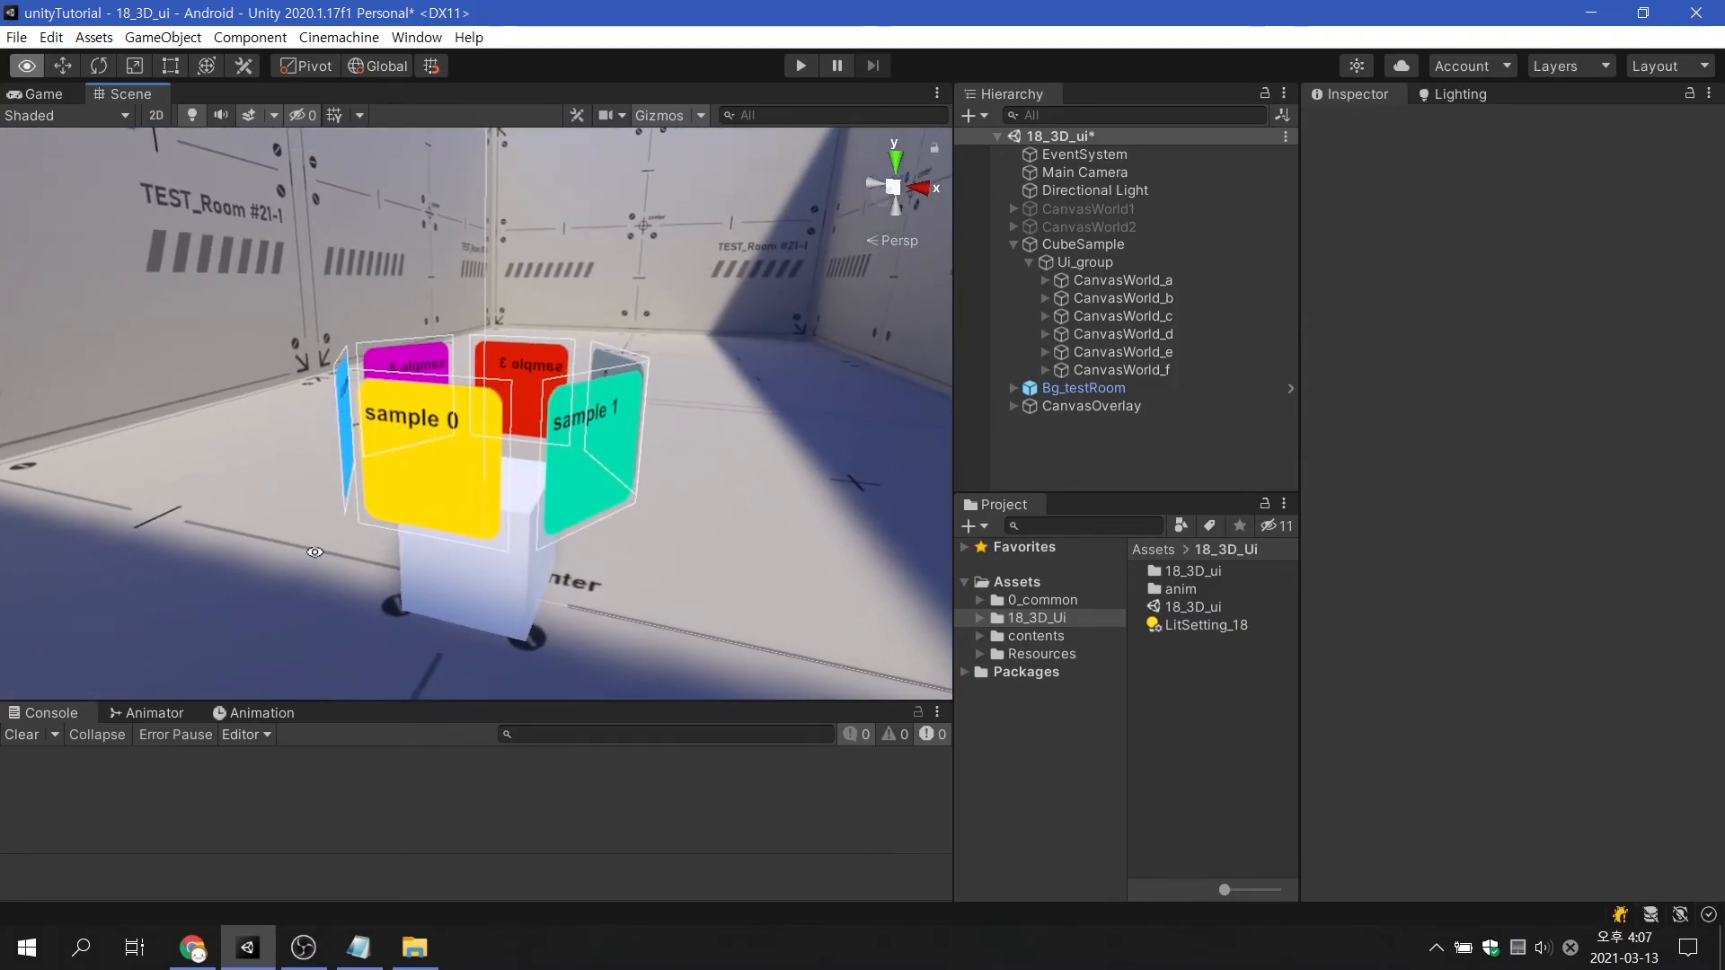
click(1084, 245)
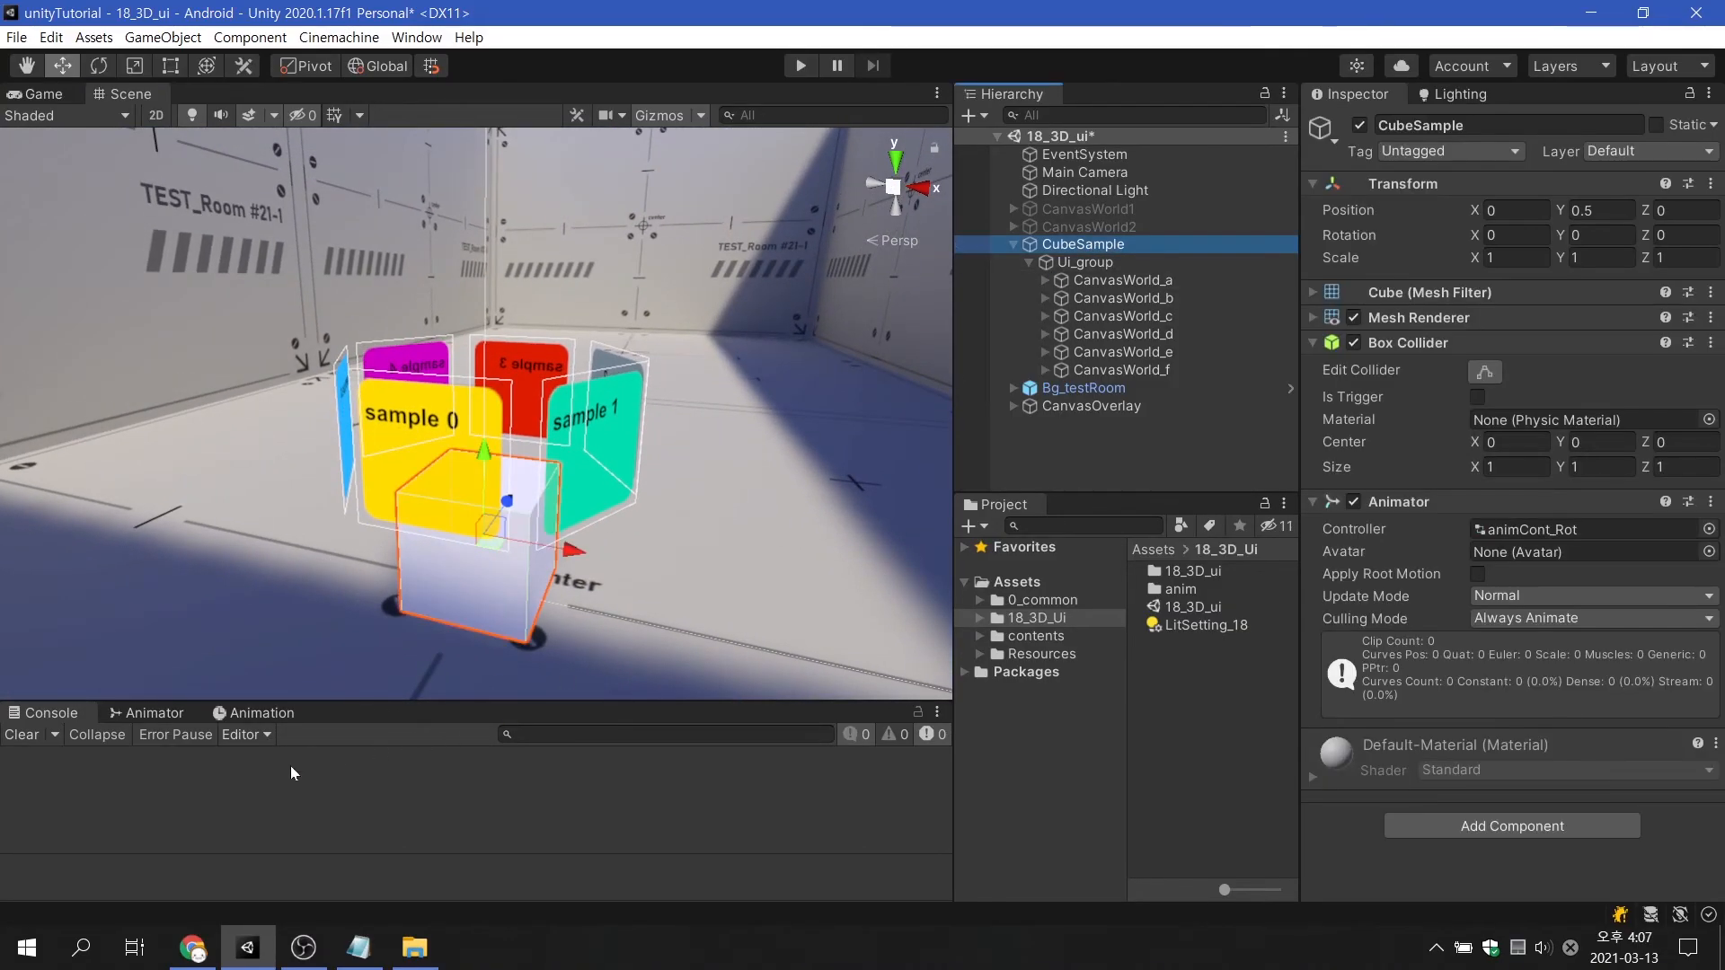
click(261, 711)
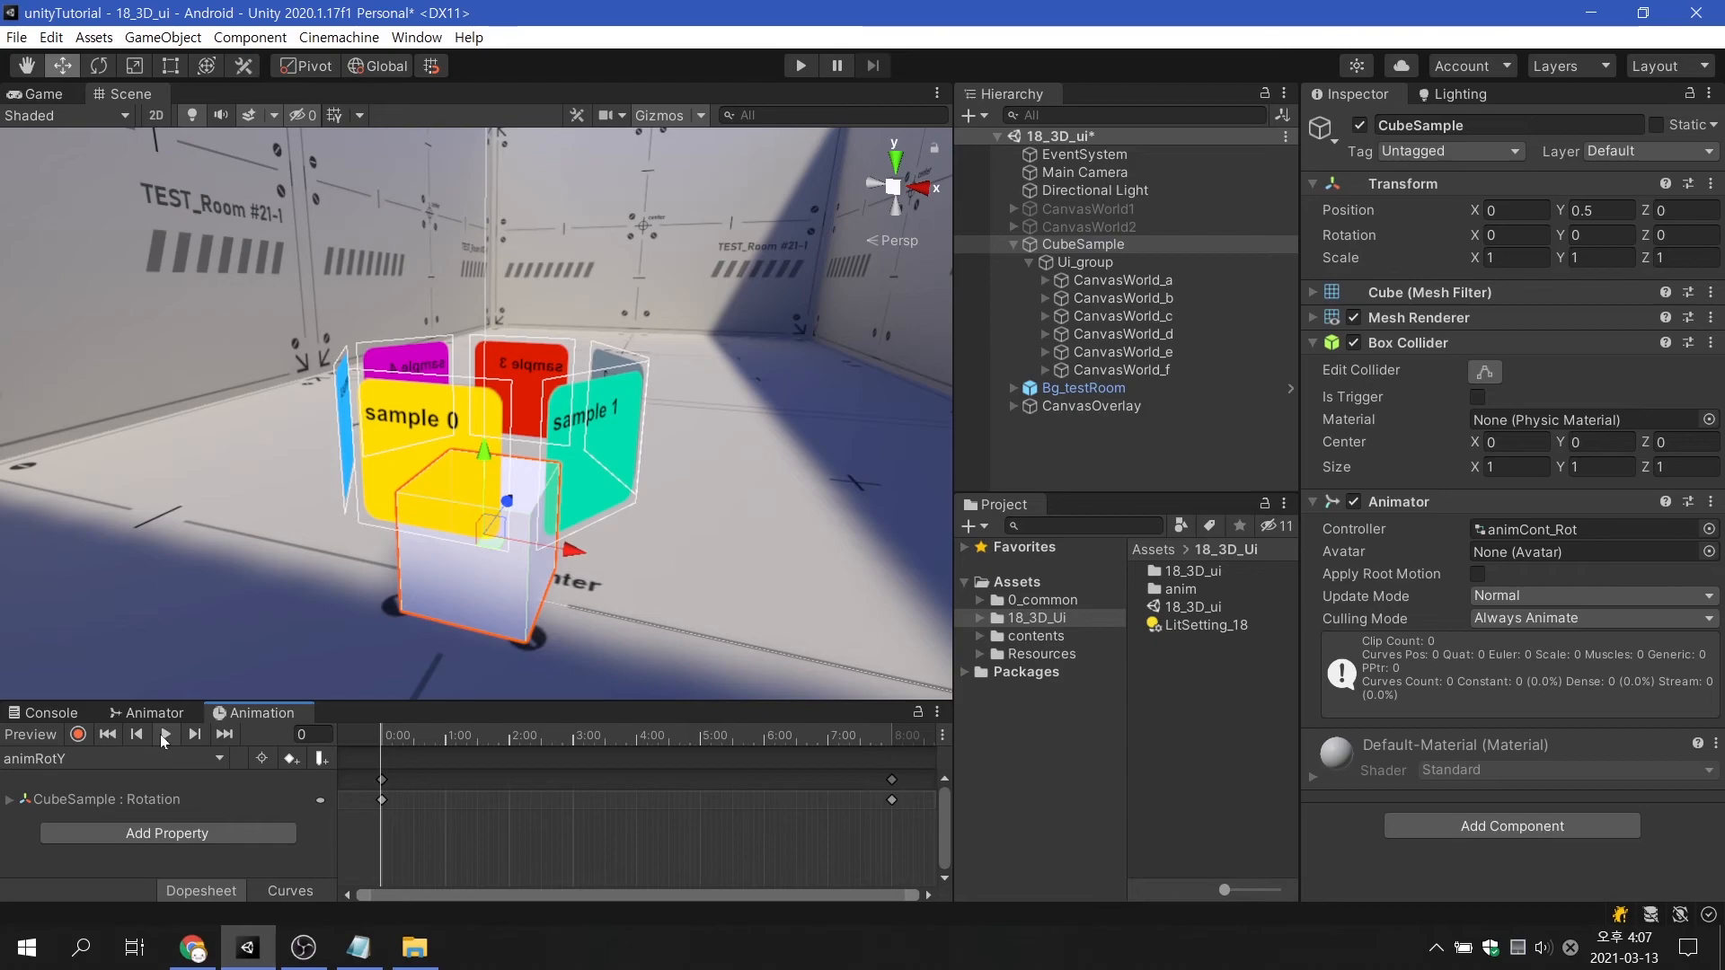